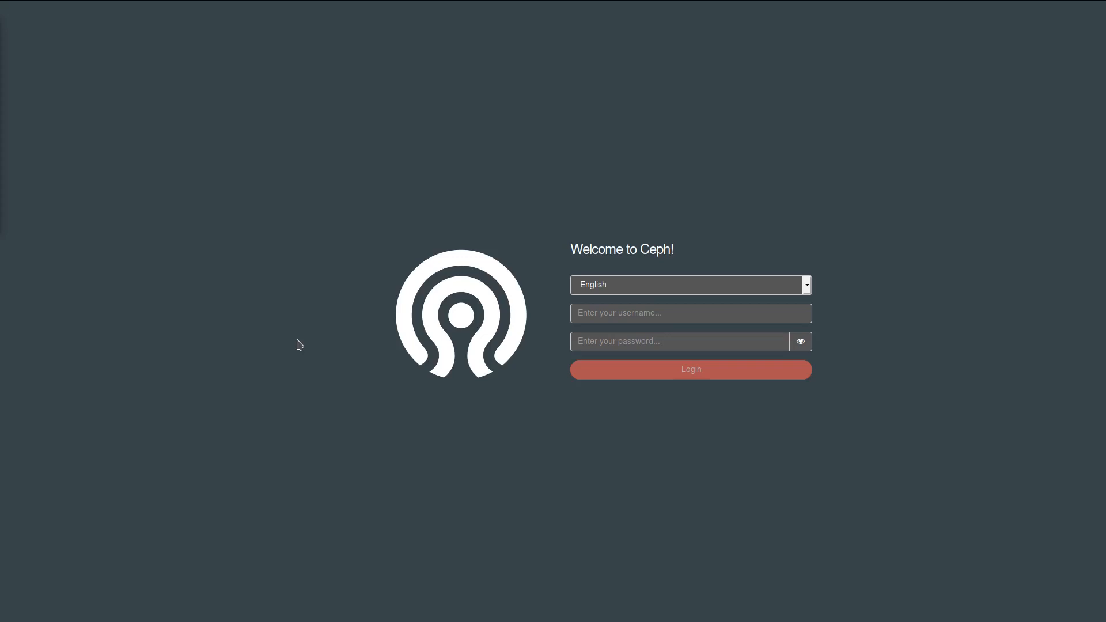
mouse_move(303, 346)
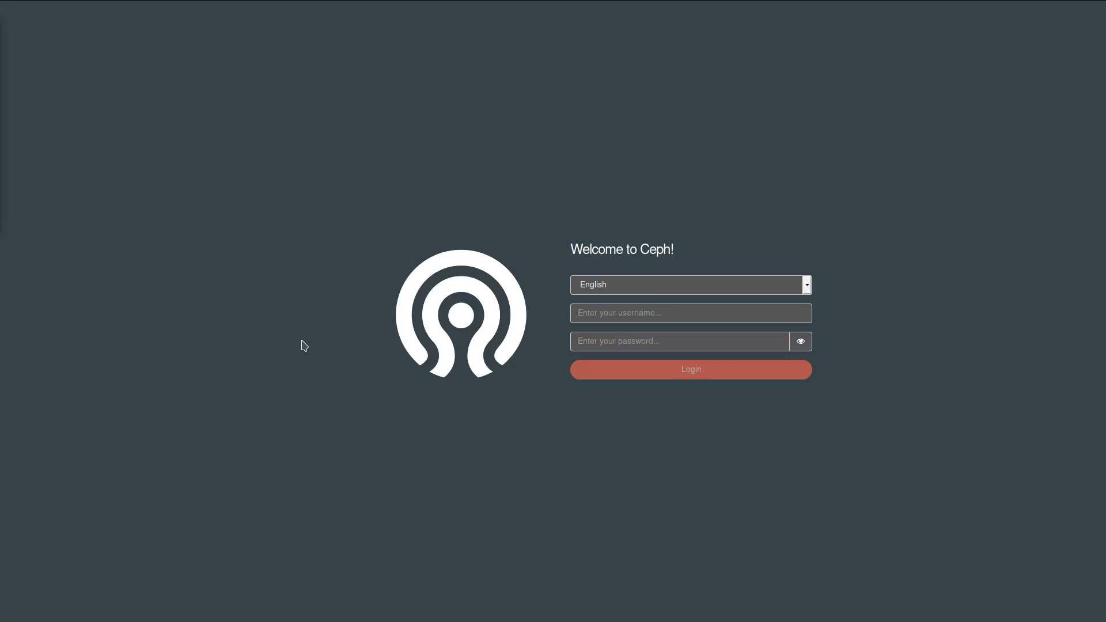
mouse_move(809, 287)
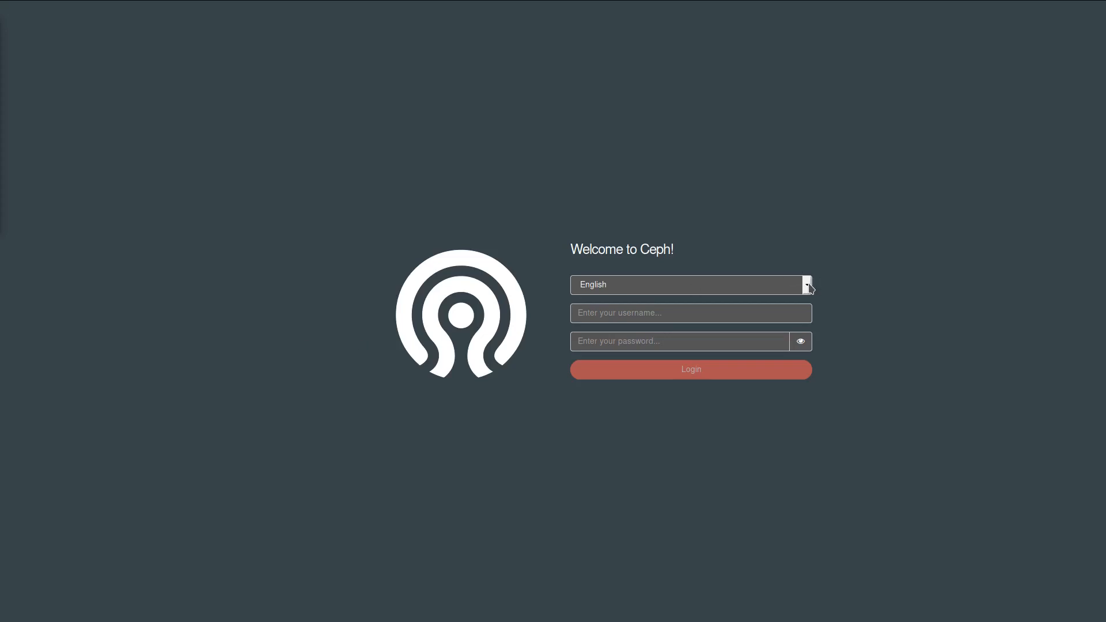
- Keep English as language and enter username 'admin' with a masked password
click(690, 285)
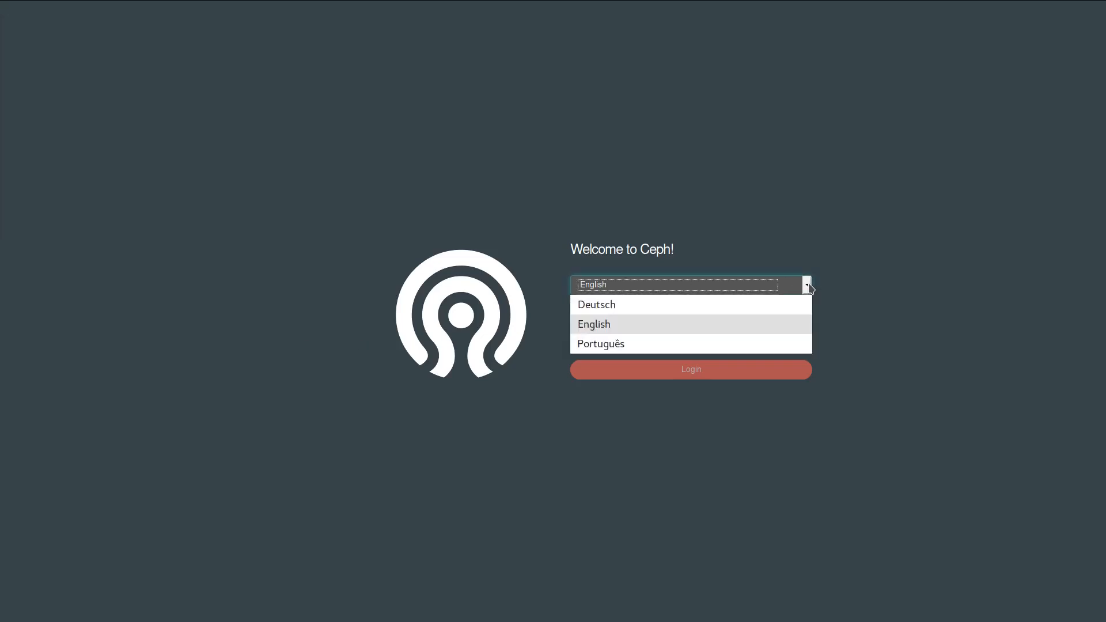
click(594, 324)
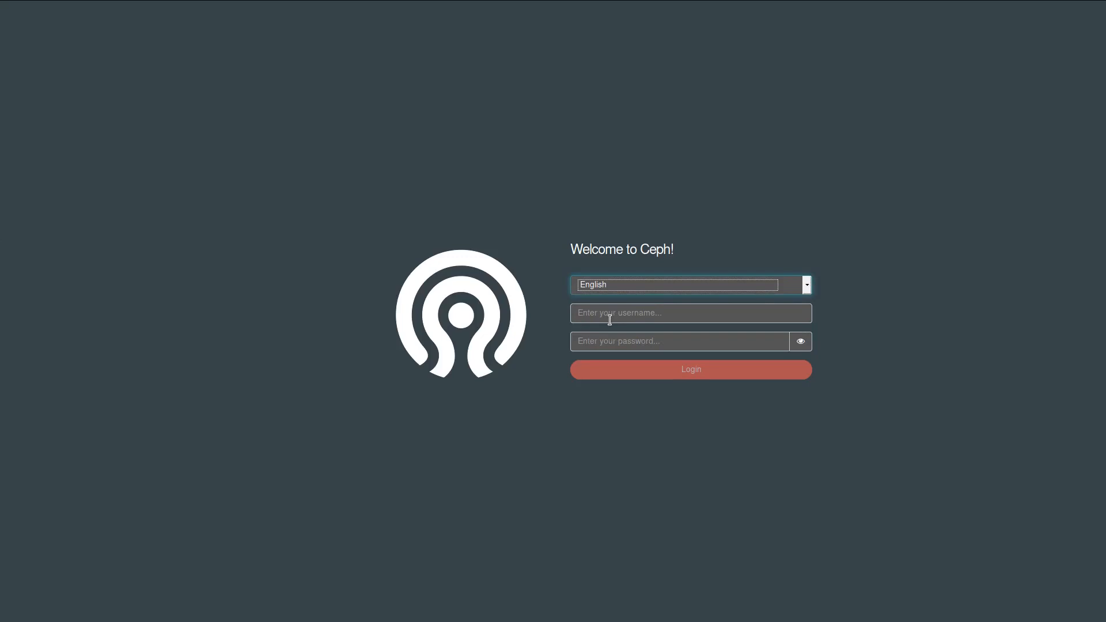
click(690, 312)
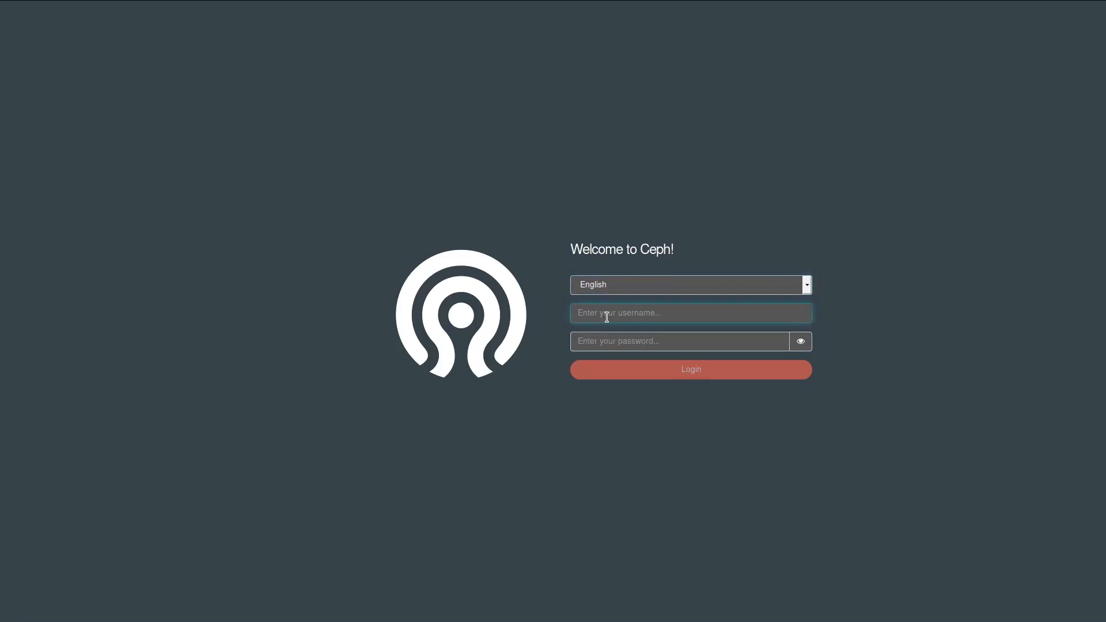
text(admin)
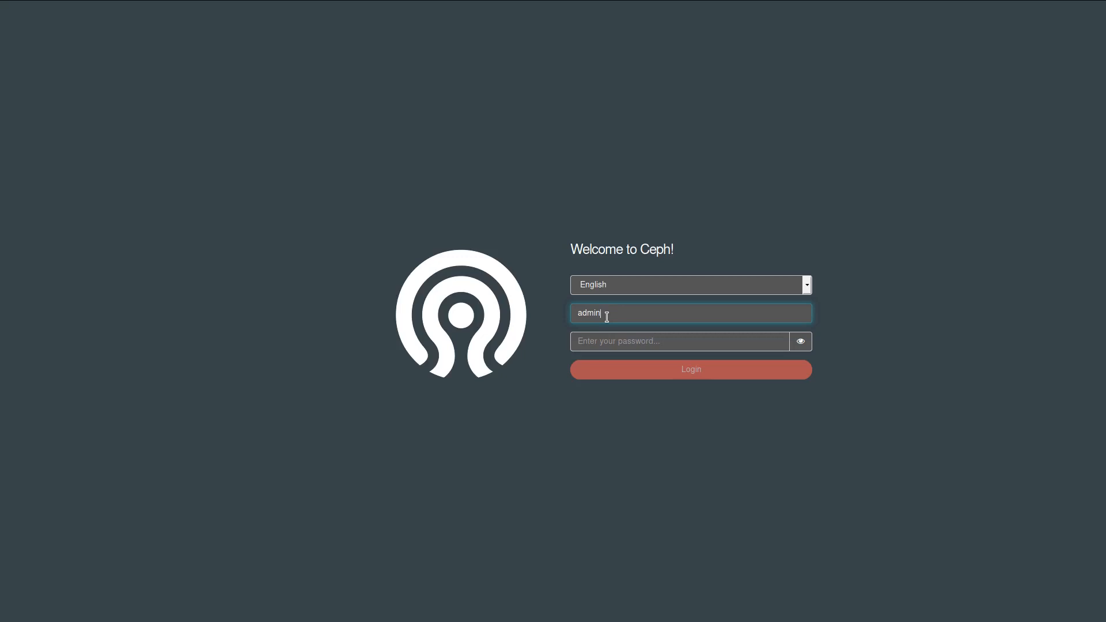
click(681, 341)
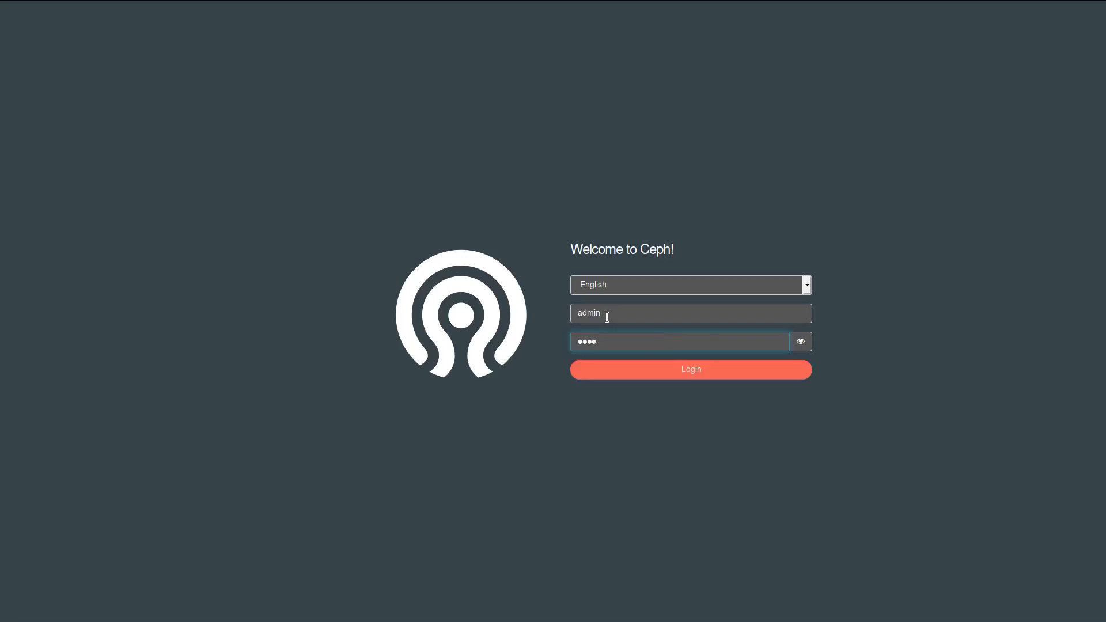
text(*)
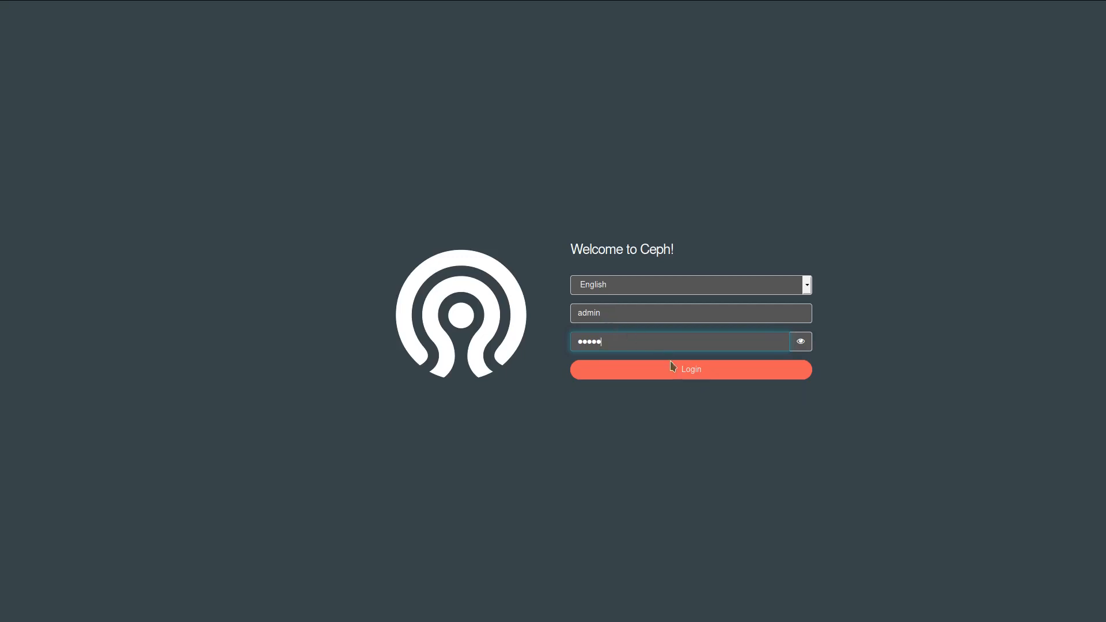
- Sign in to reach the cluster overview showing HEALTH_OK, performance and capacity
click(691, 368)
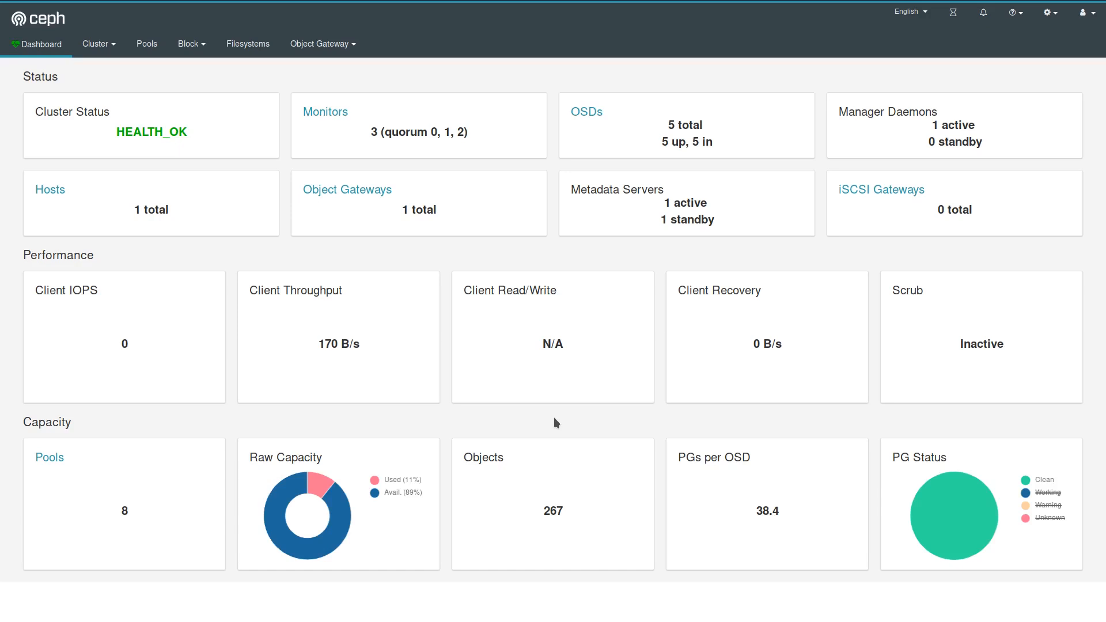
mouse_move(536, 425)
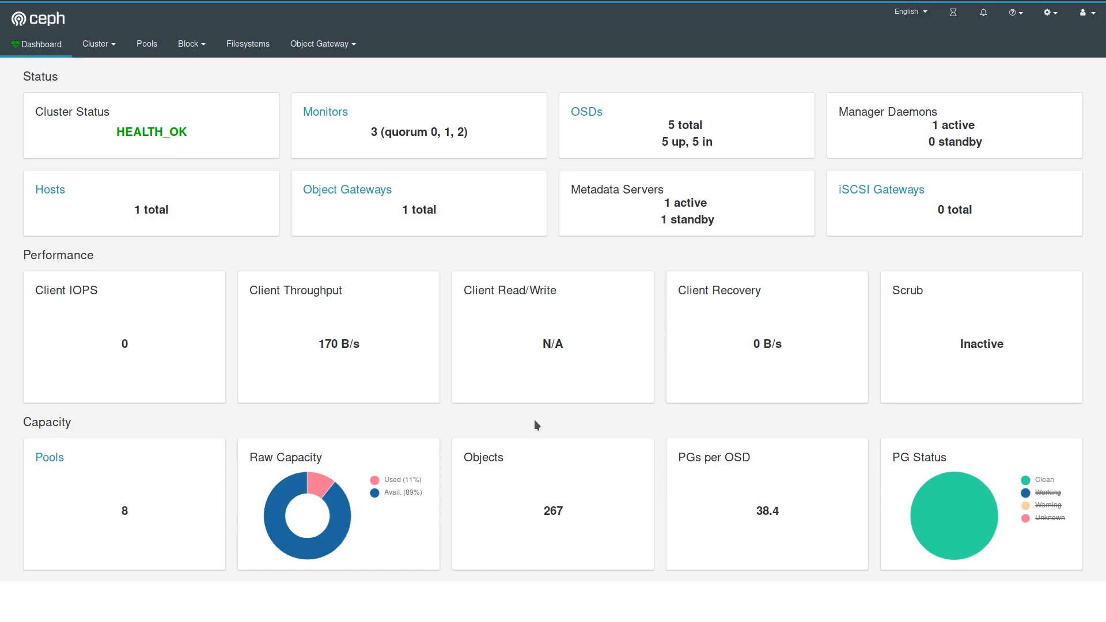
mouse_move(428, 446)
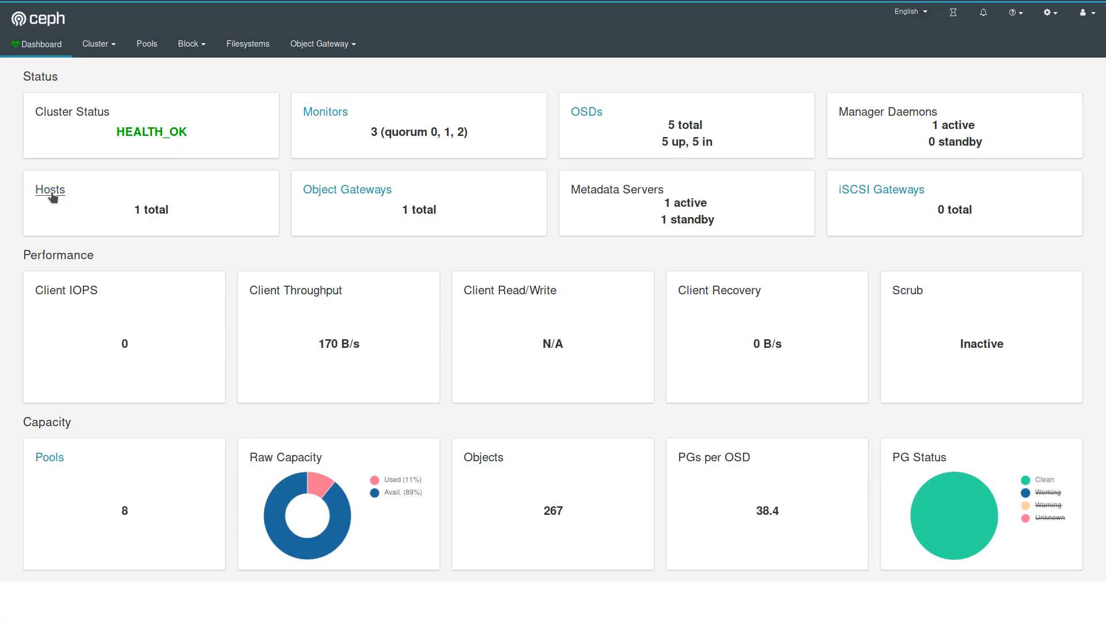
- Reach the Hosts list showing host ceph-dev with mds, mgr, mon, osd and rgw services
click(49, 190)
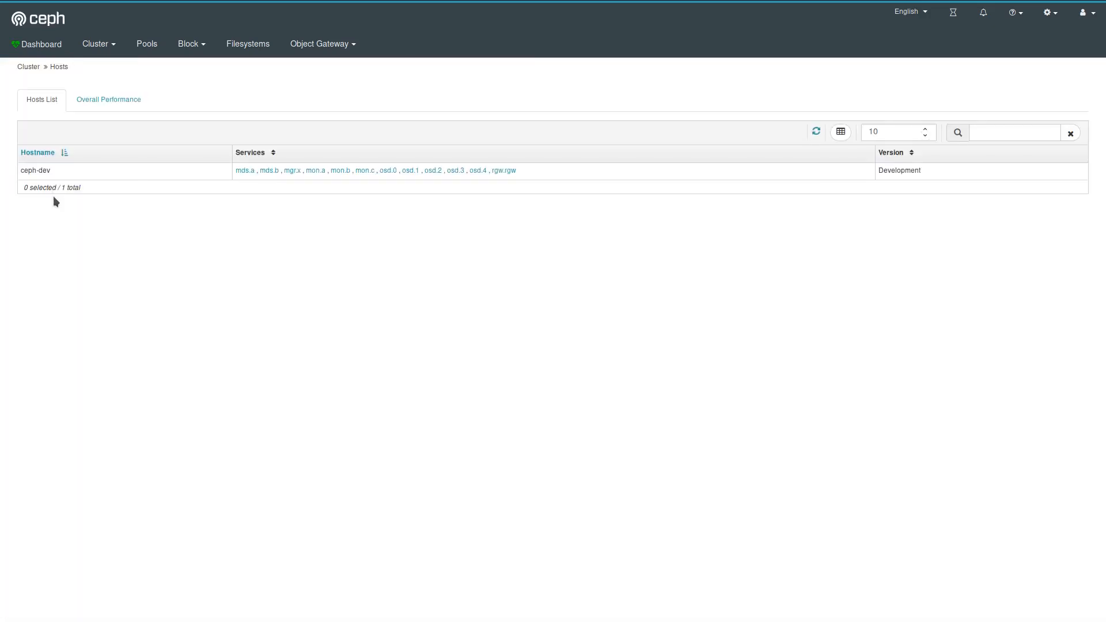
mouse_move(59, 209)
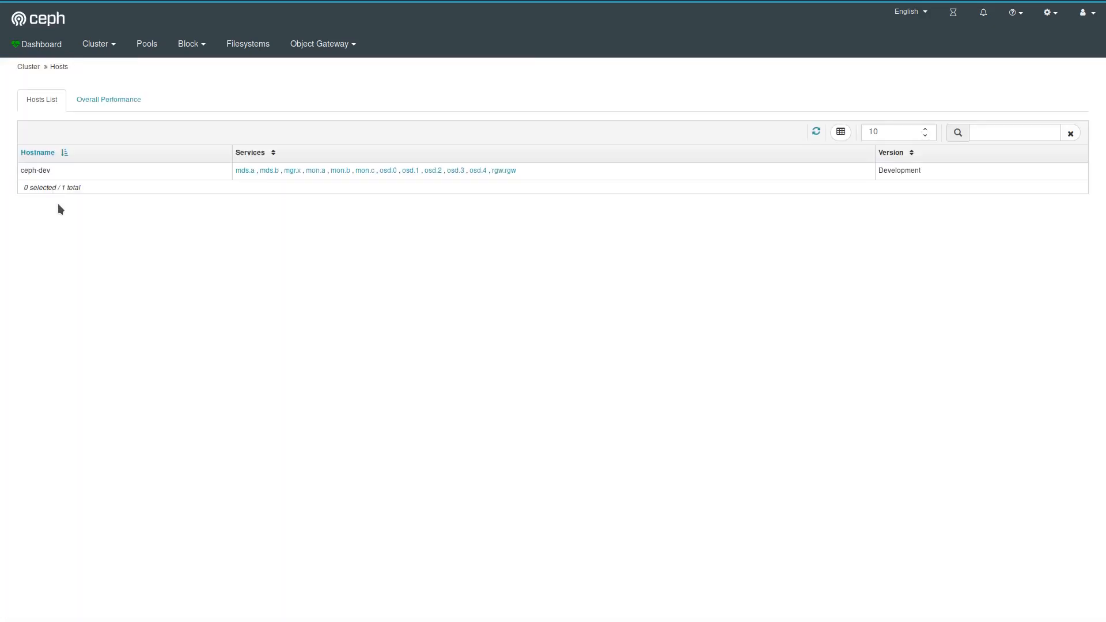
mouse_move(80, 177)
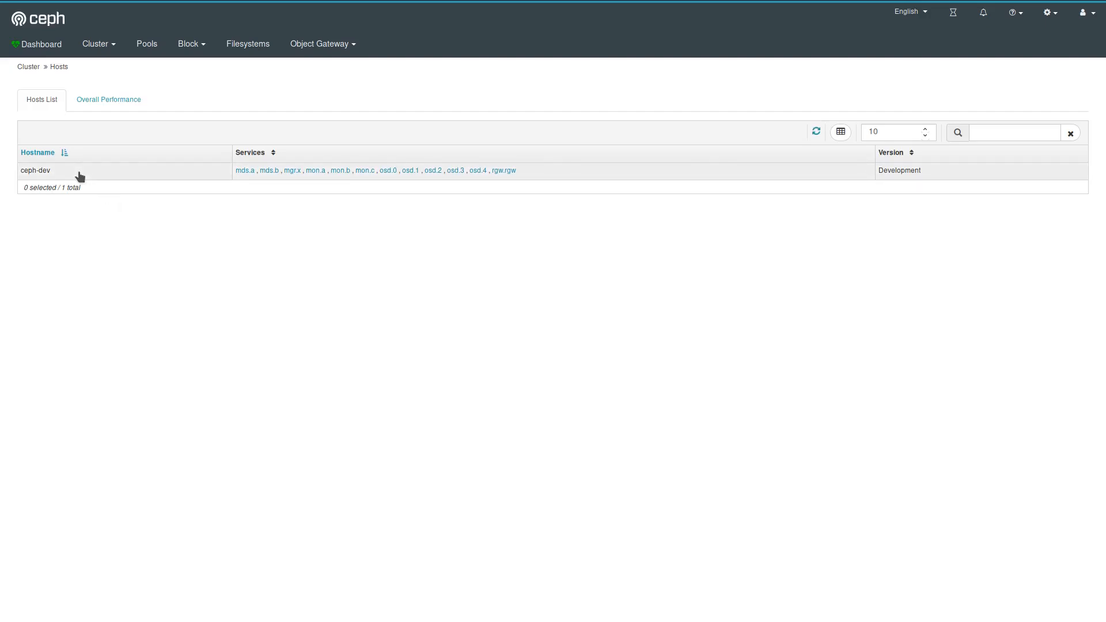
mouse_move(494, 190)
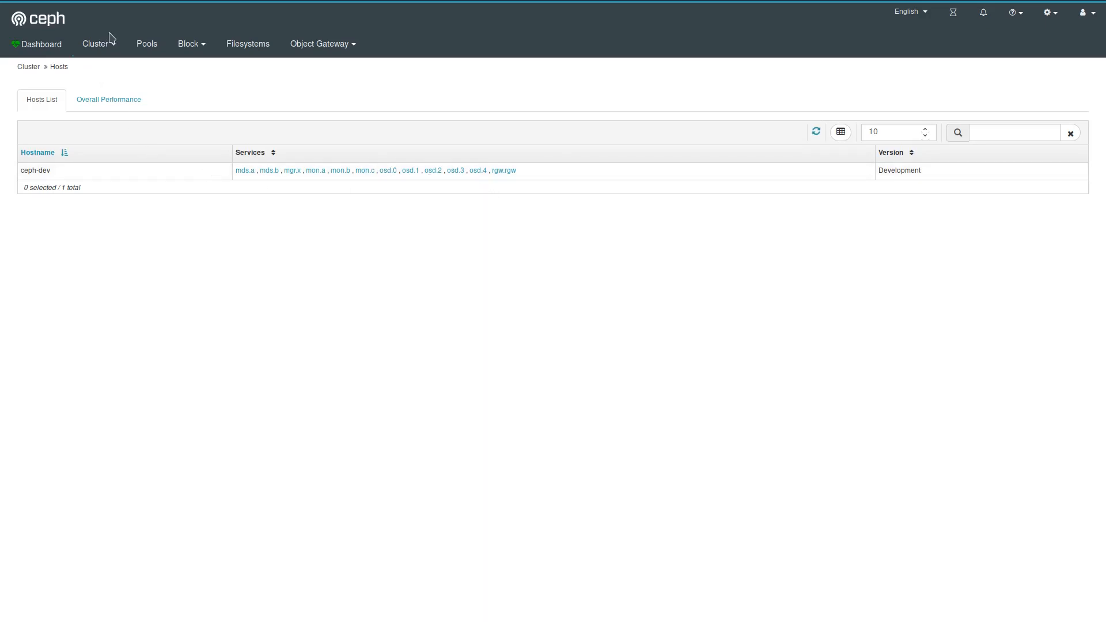
click(96, 43)
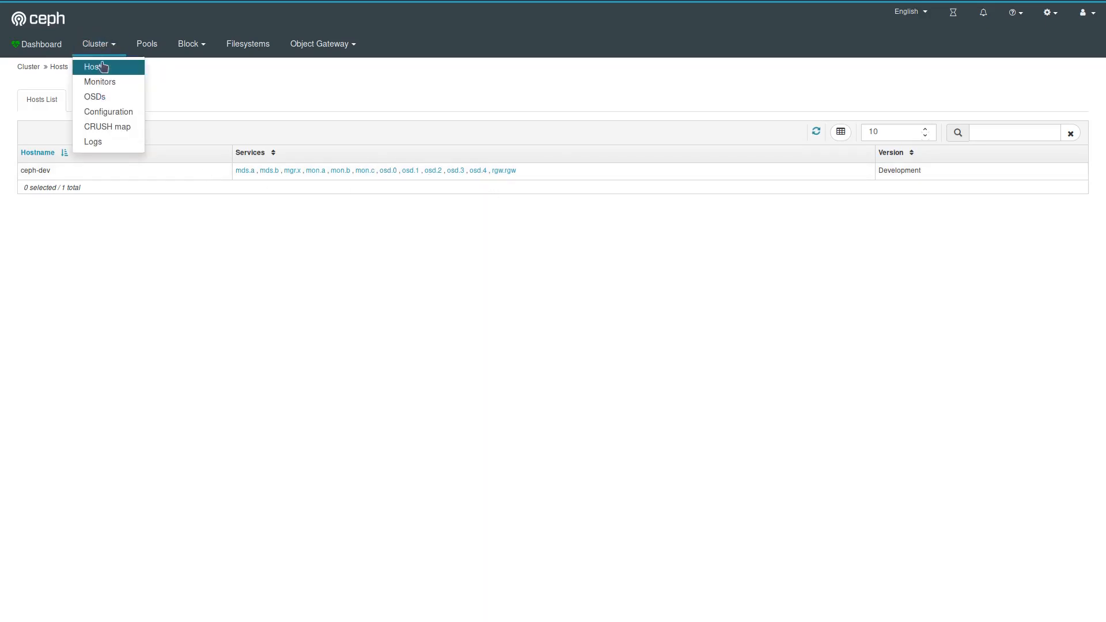
click(92, 67)
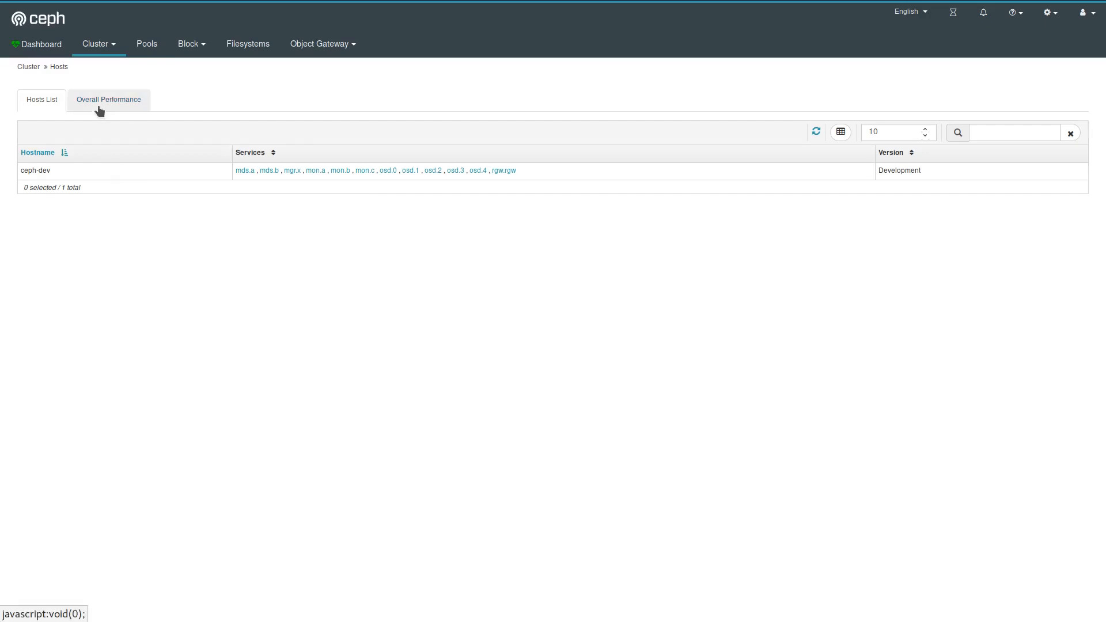
- View overall host performance, then select ceph-dev to show its performance details
click(108, 99)
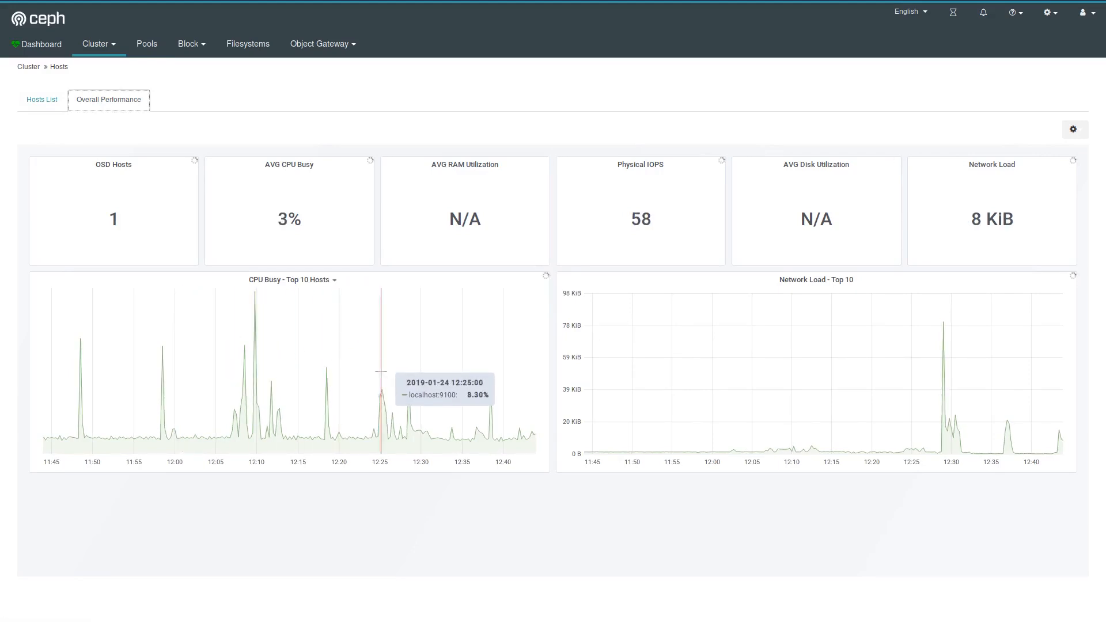
mouse_move(102, 119)
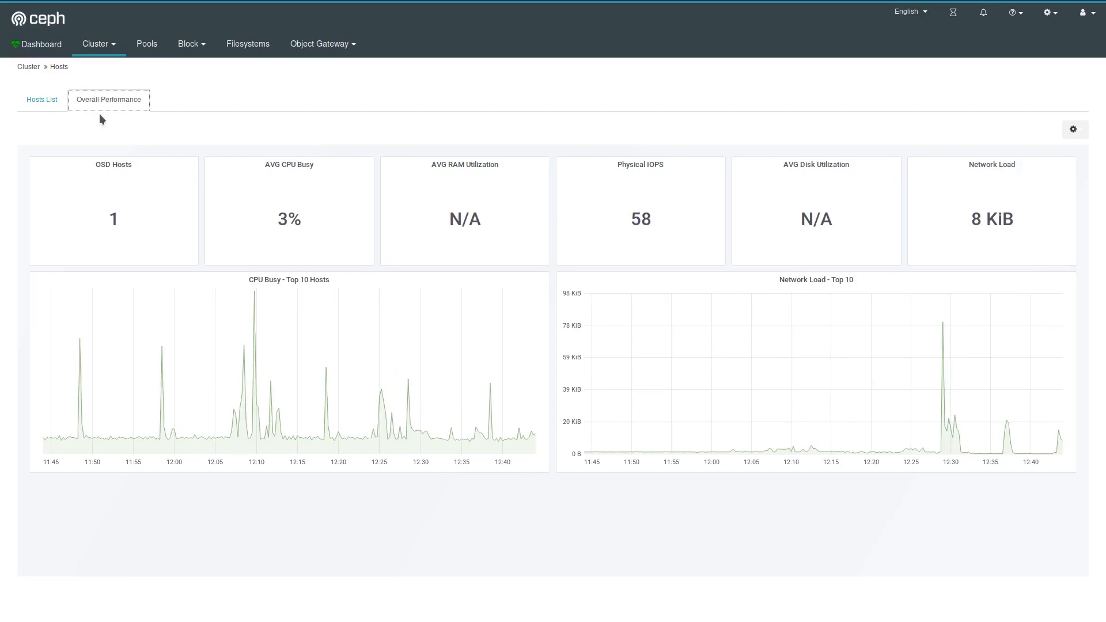
click(42, 100)
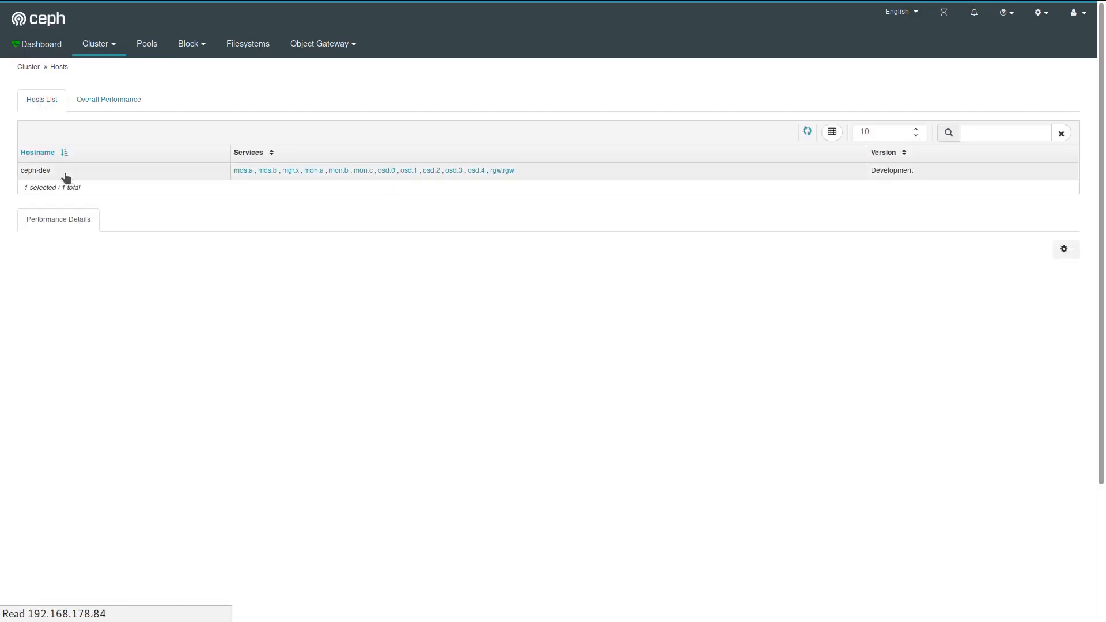
click(123, 170)
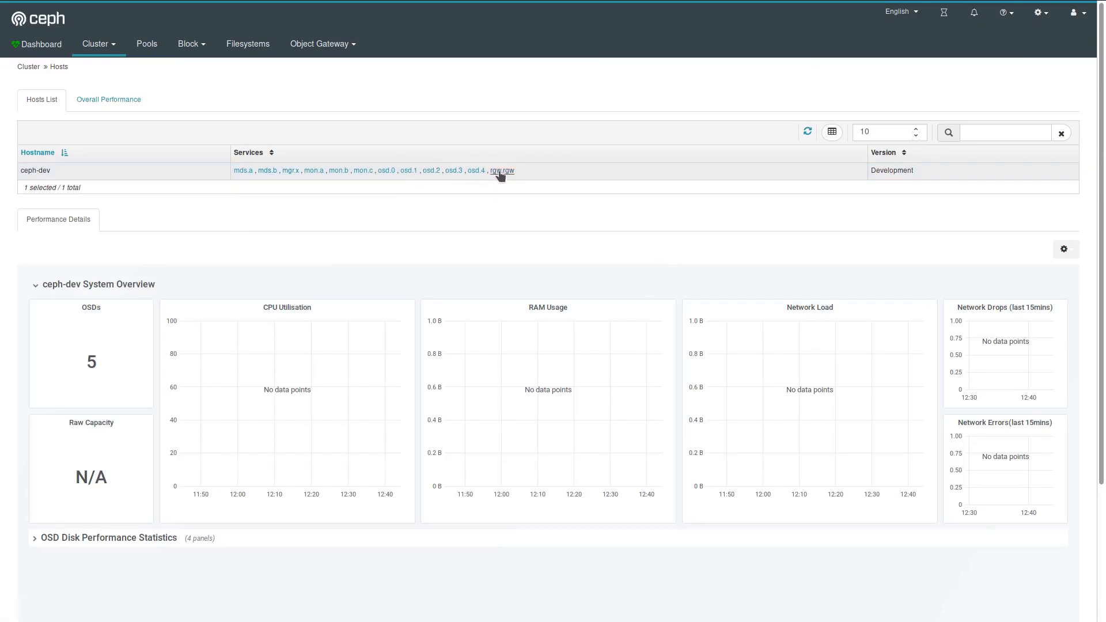
- Show the 22 performance counters of the rgw.rgw service on ceph-dev
click(503, 170)
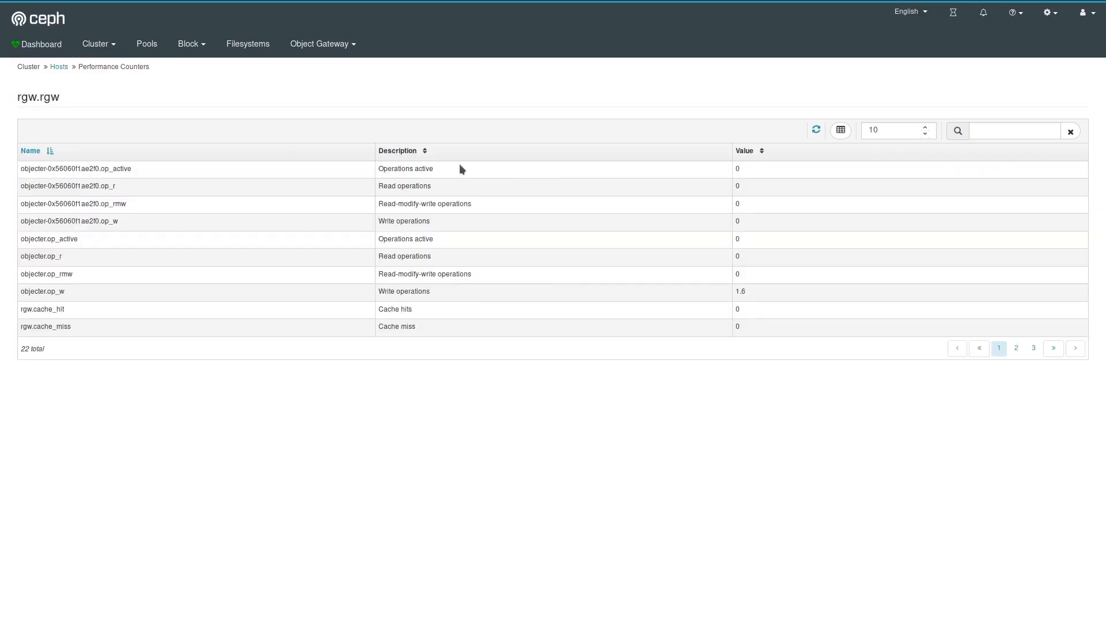
mouse_move(518, 204)
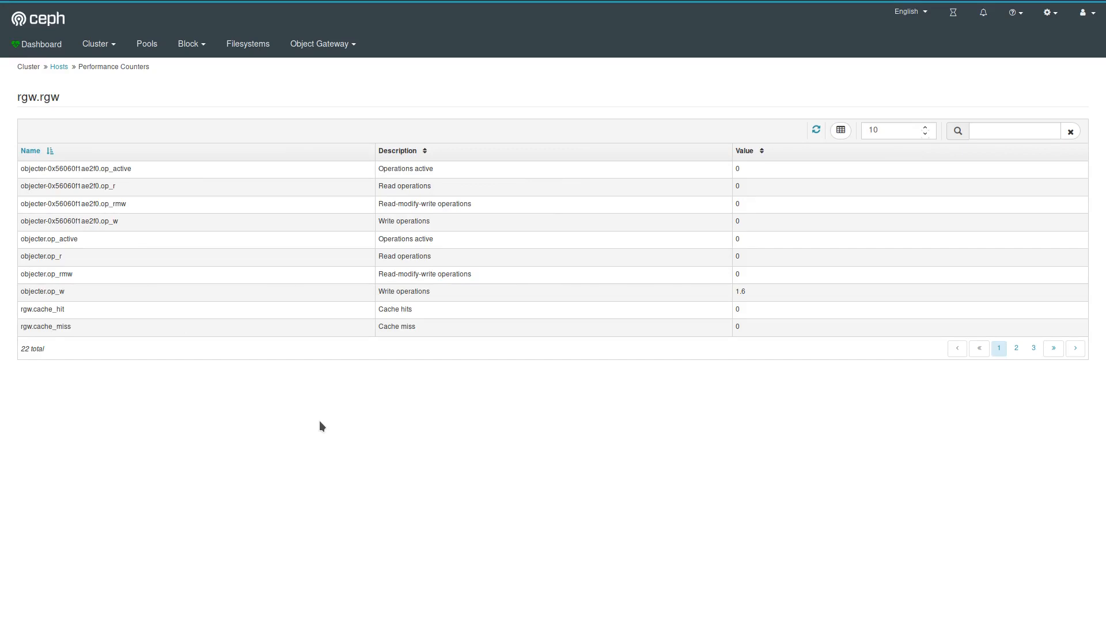
mouse_move(345, 413)
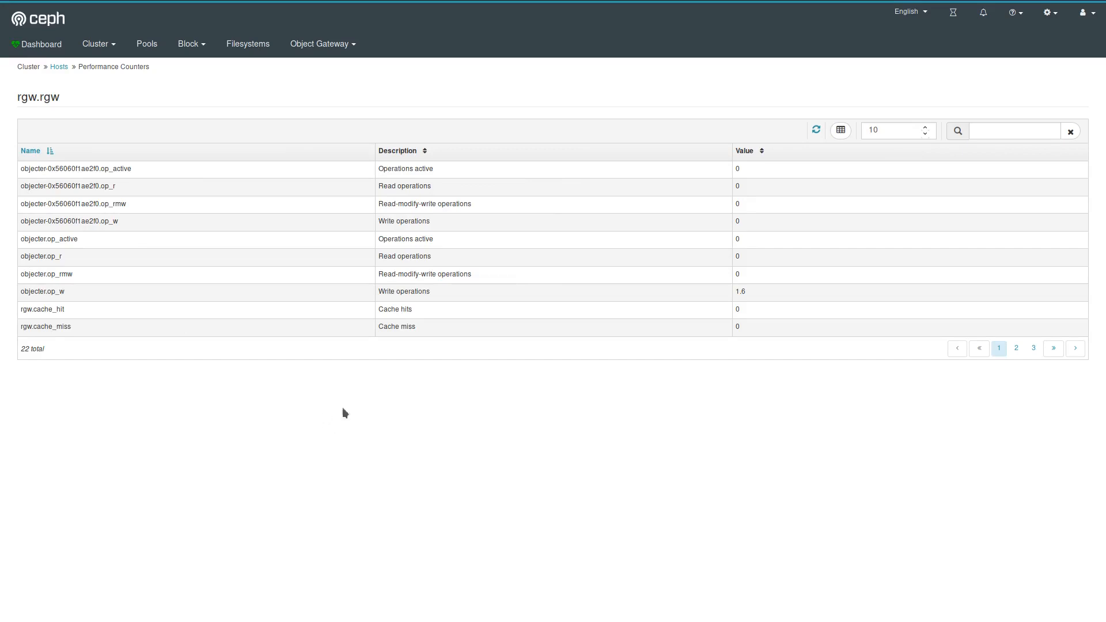
mouse_move(353, 235)
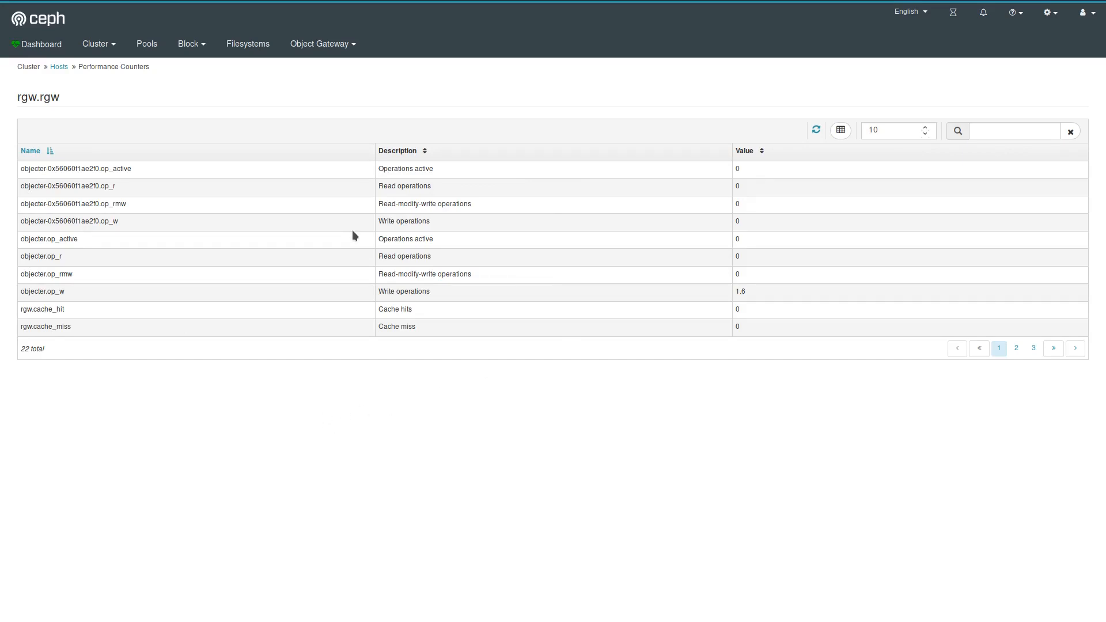
click(97, 44)
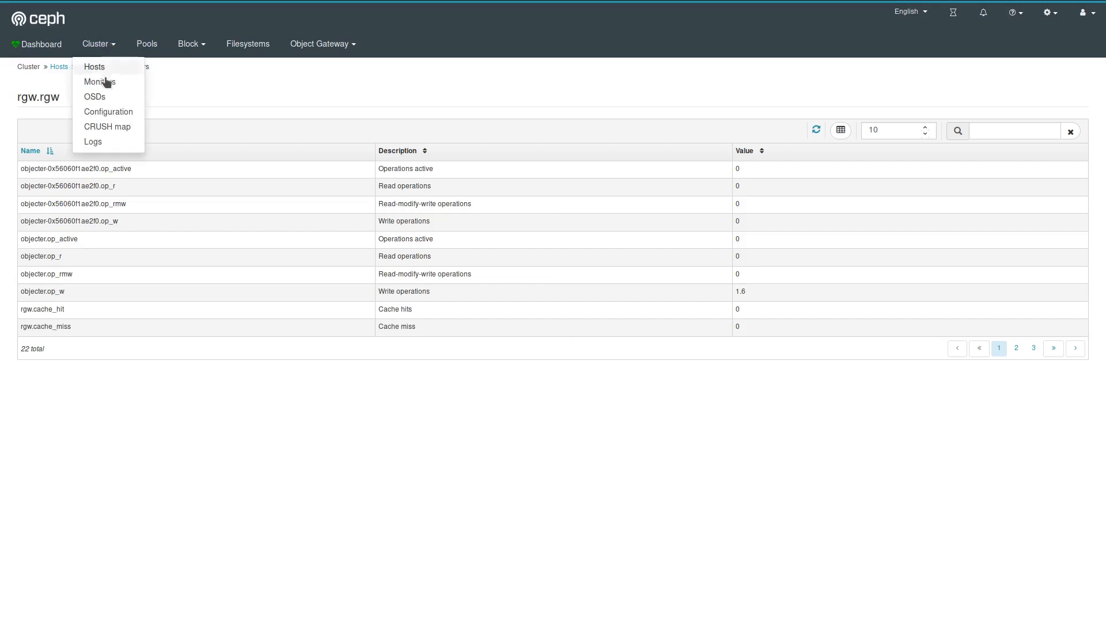
- View the Monitors page with monitors a, b, c in quorum
click(99, 82)
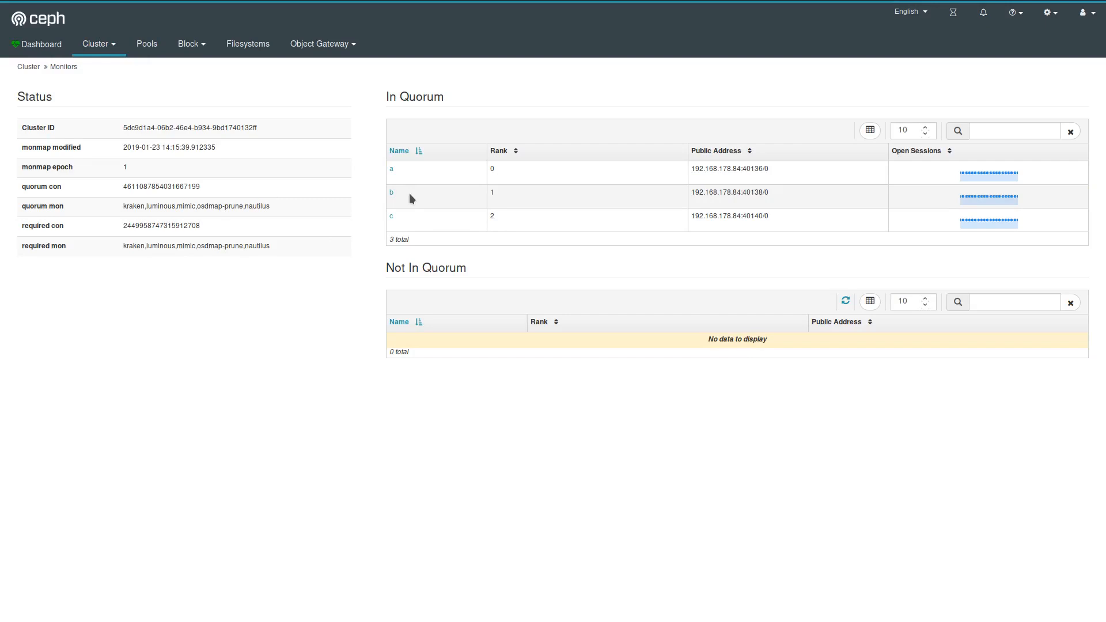
mouse_move(445, 215)
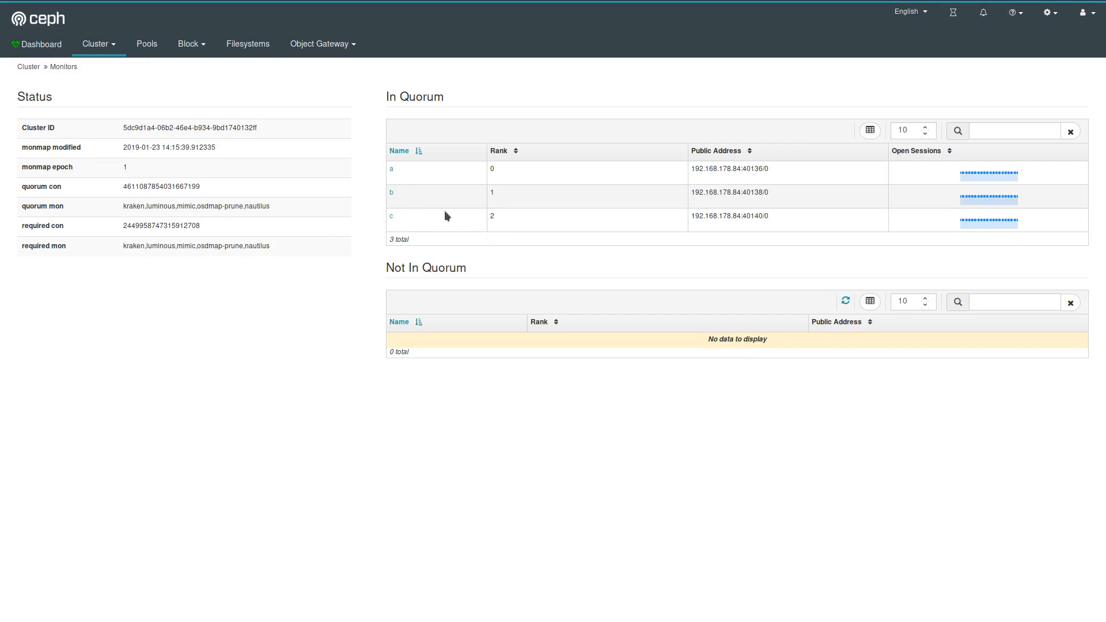
mouse_move(540, 378)
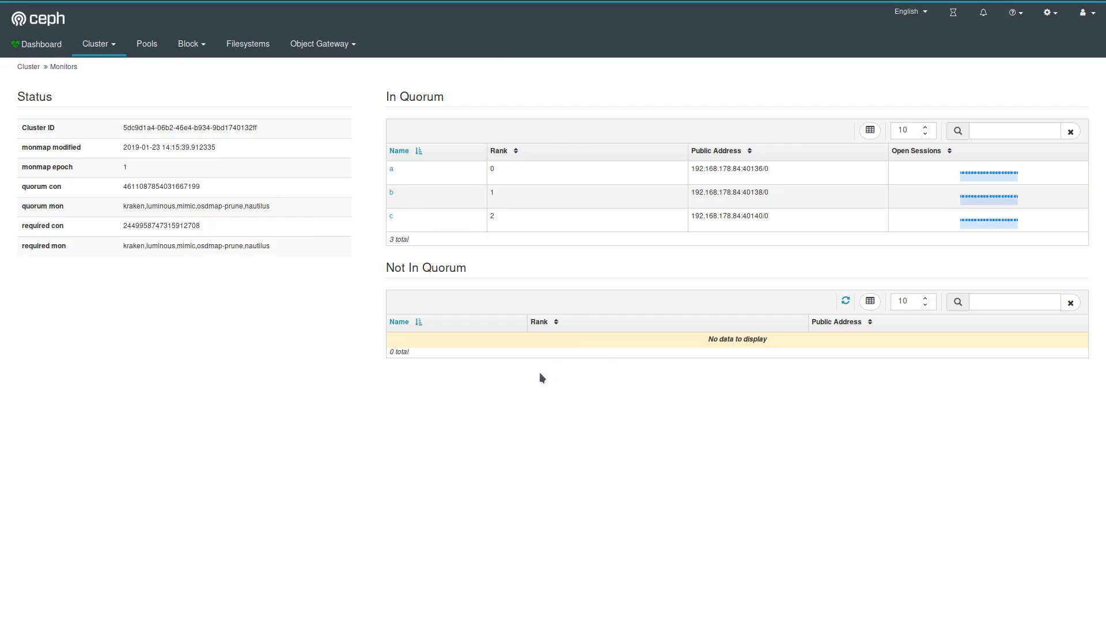
mouse_move(983, 225)
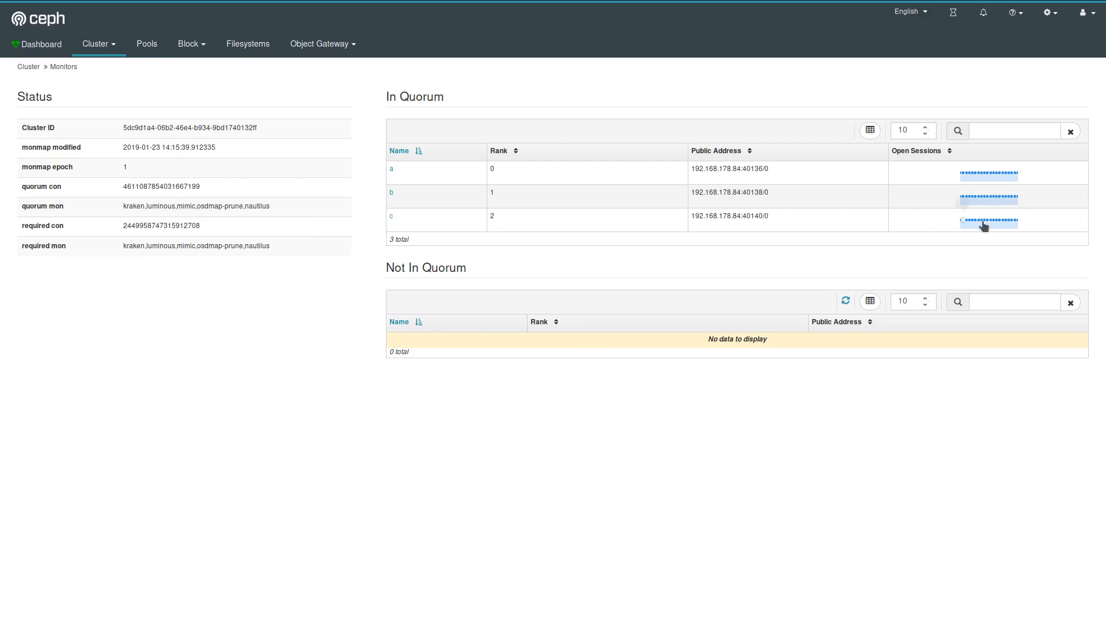
mouse_move(534, 256)
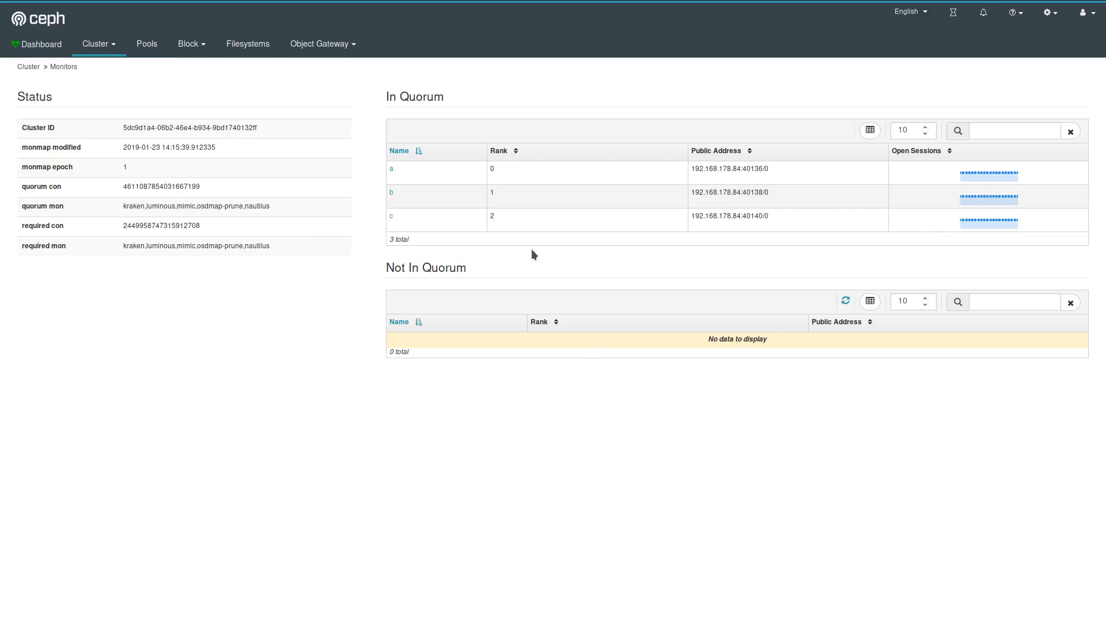
click(98, 44)
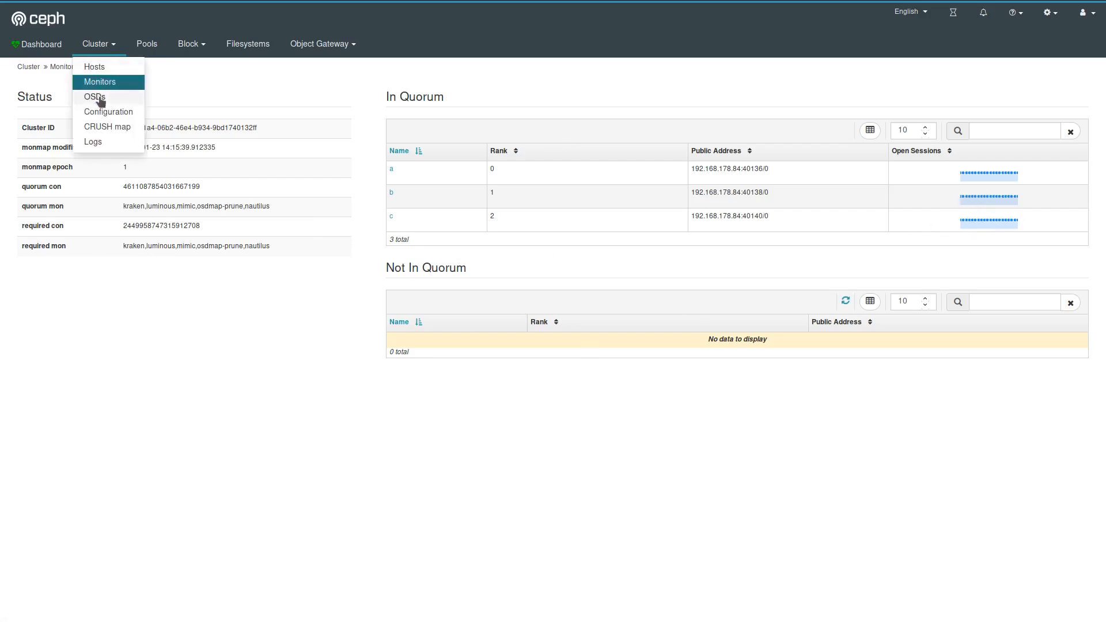
- Review the five OSDs and their overall performance charts
click(93, 96)
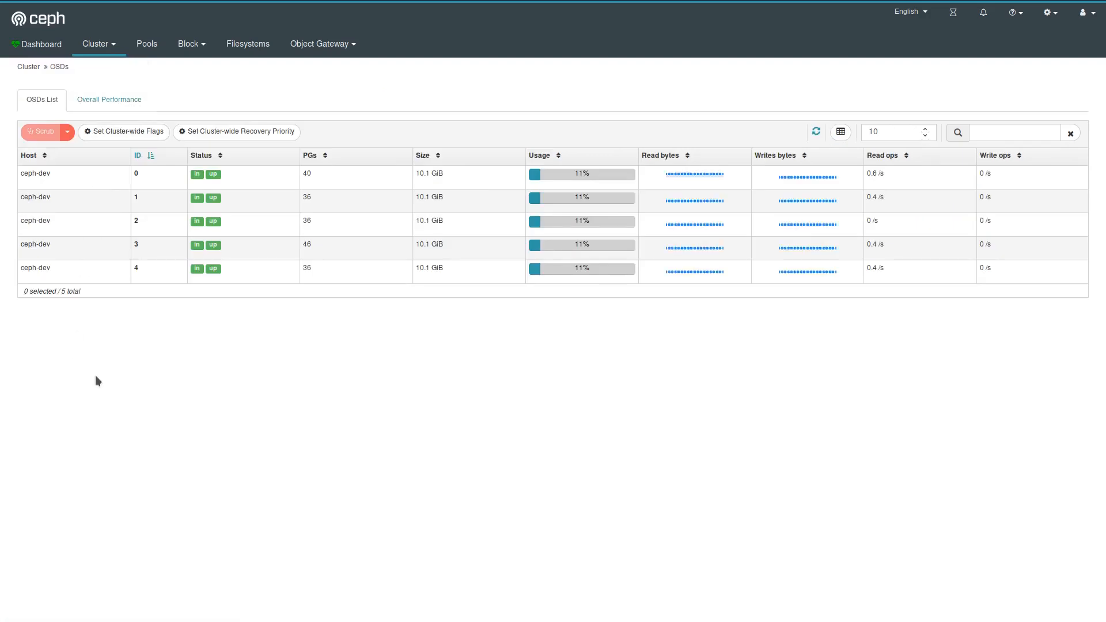
mouse_move(63, 363)
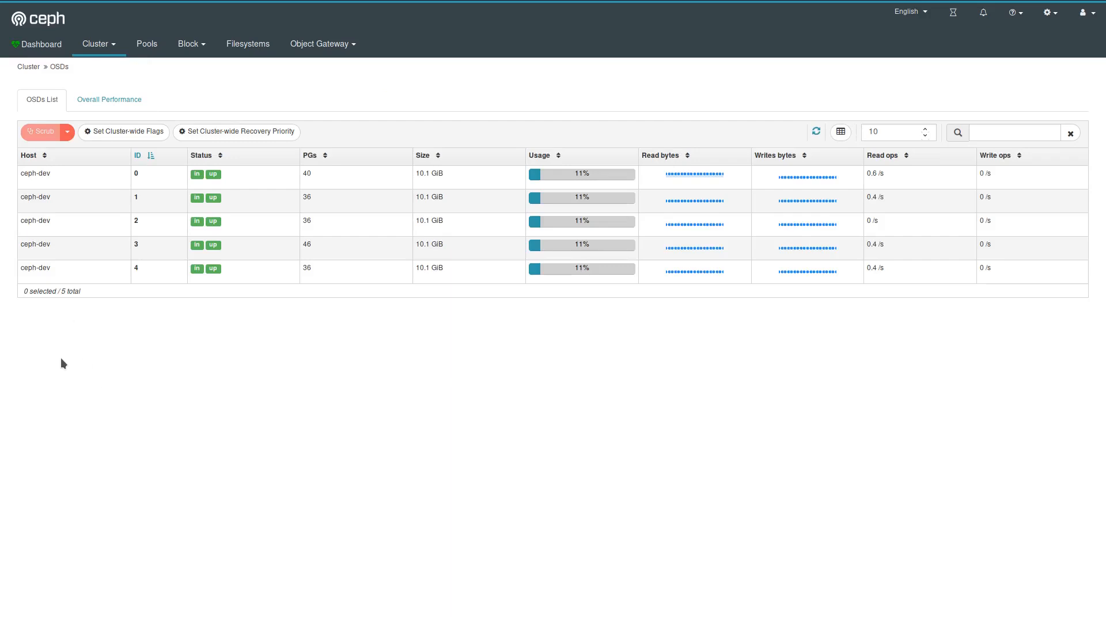
mouse_move(40, 229)
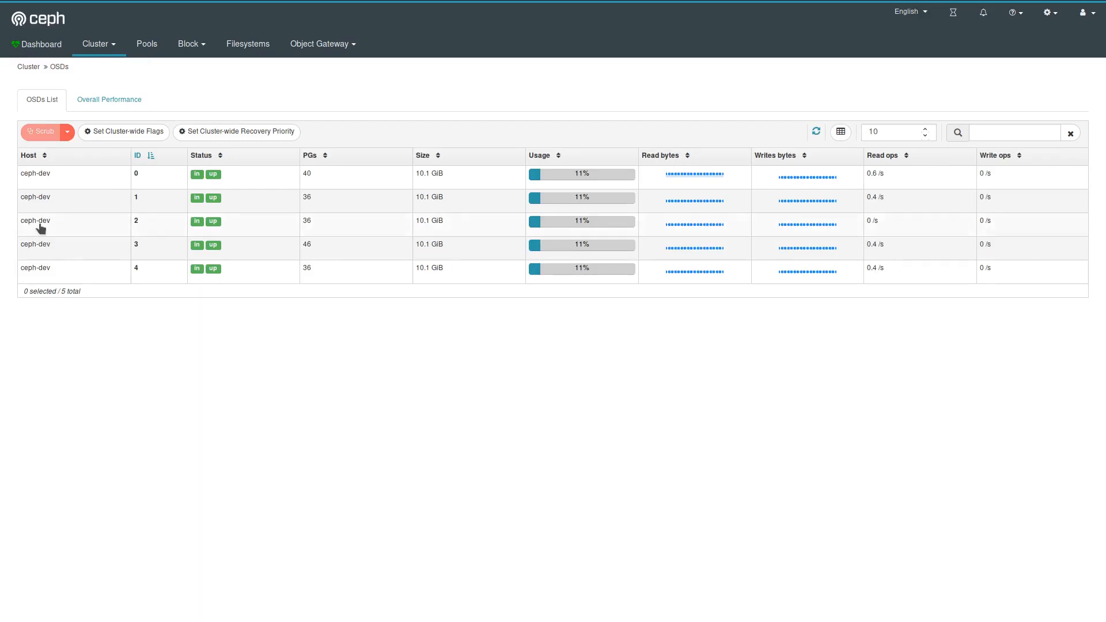
click(109, 99)
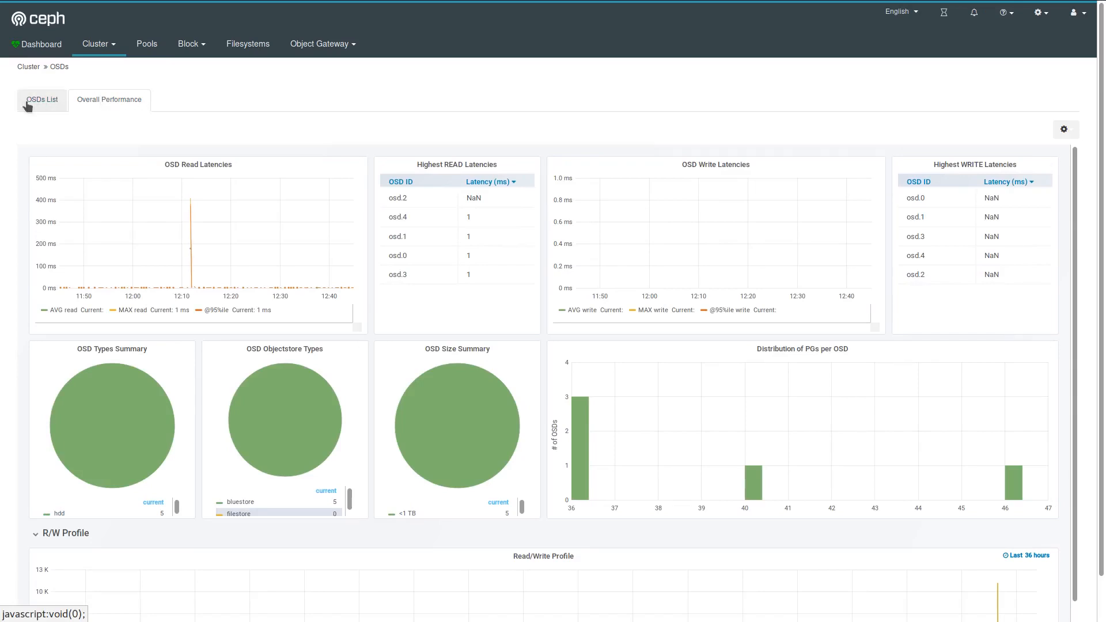
click(41, 99)
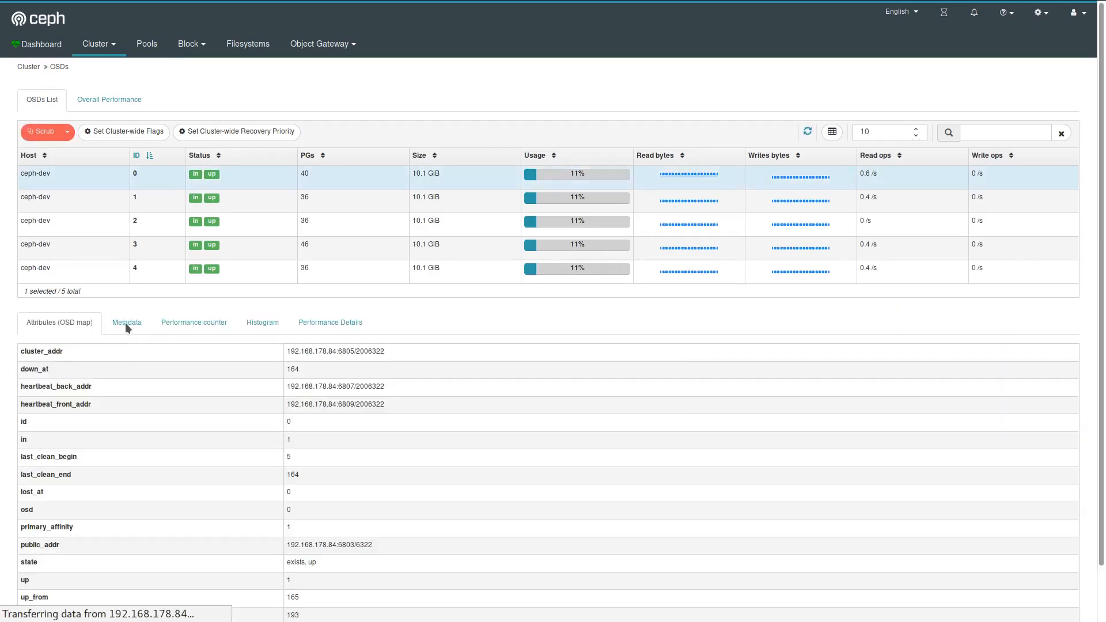
- Select OSD 0 and show its metadata and latency, IOPS and bytes charts
click(127, 322)
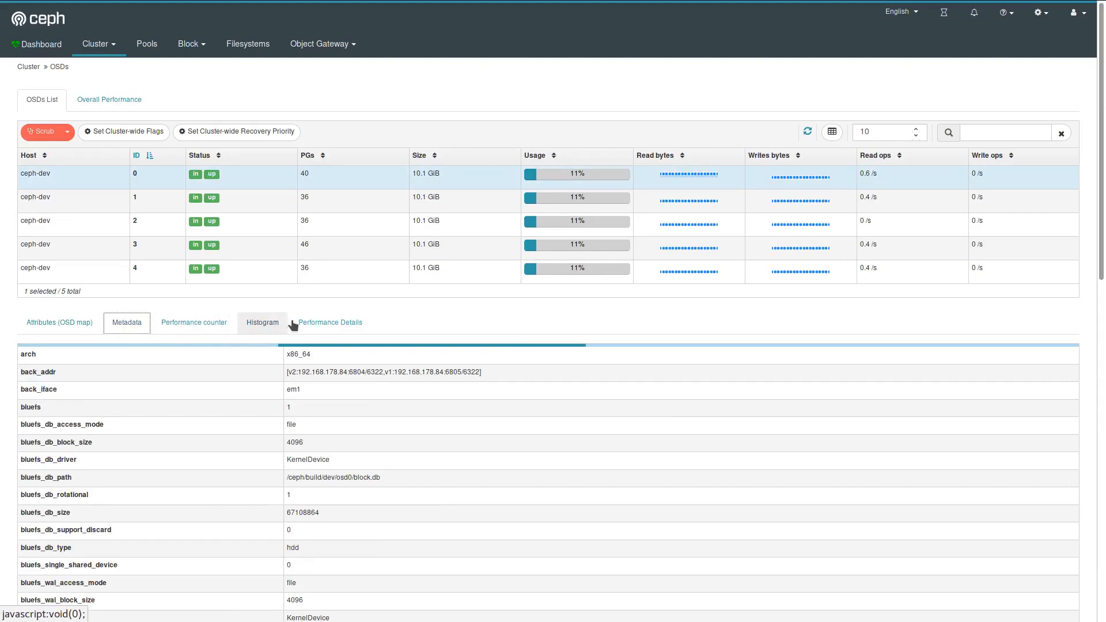
click(329, 322)
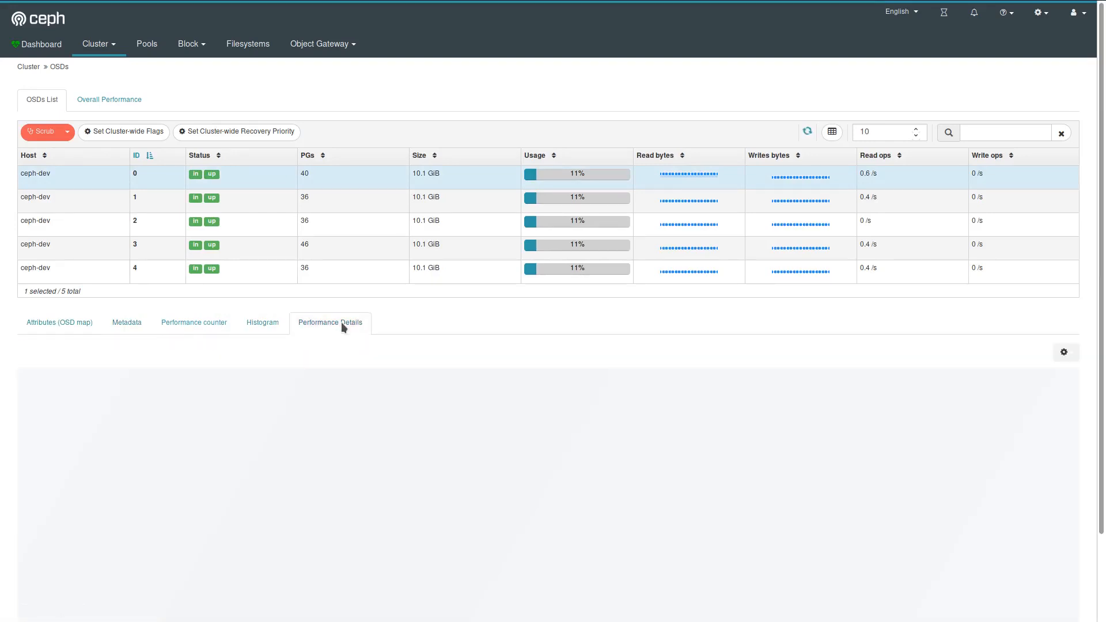
click(329, 323)
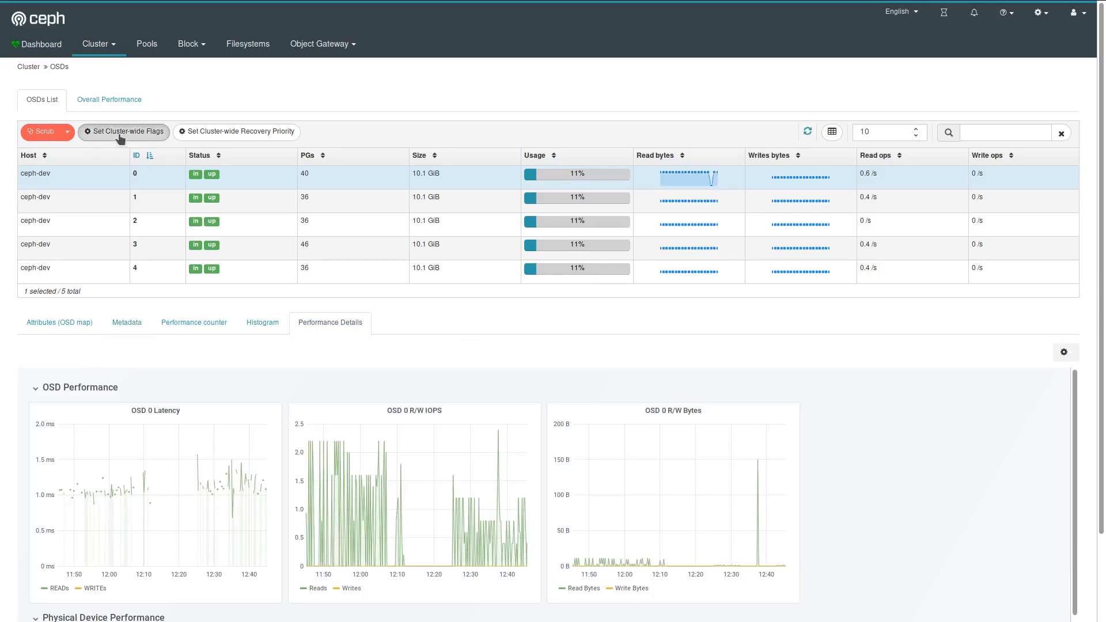
click(123, 131)
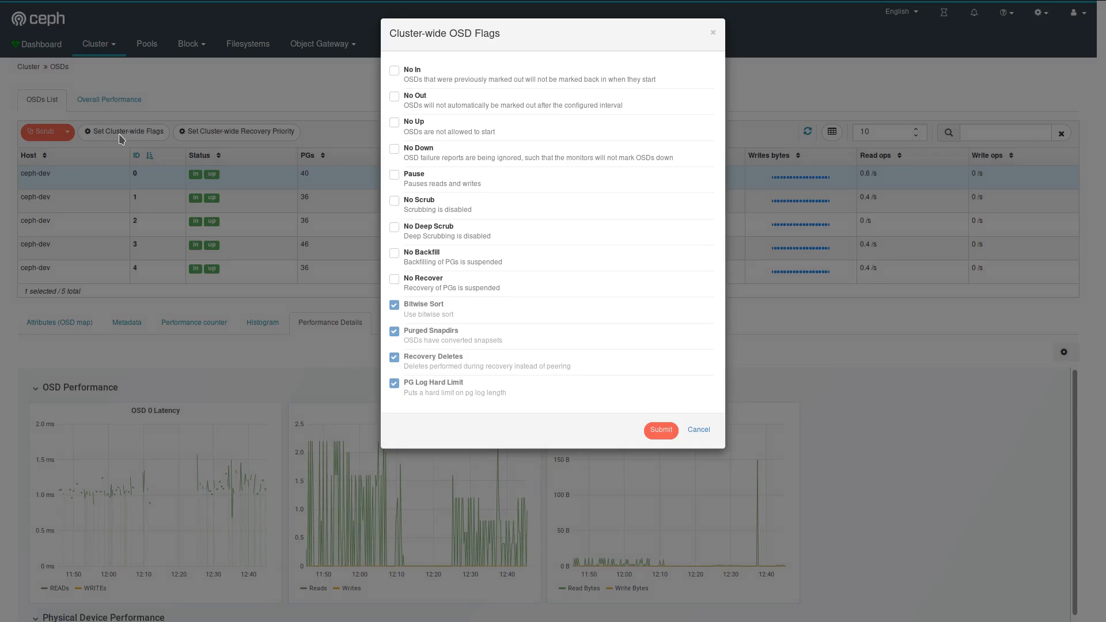
mouse_move(377, 131)
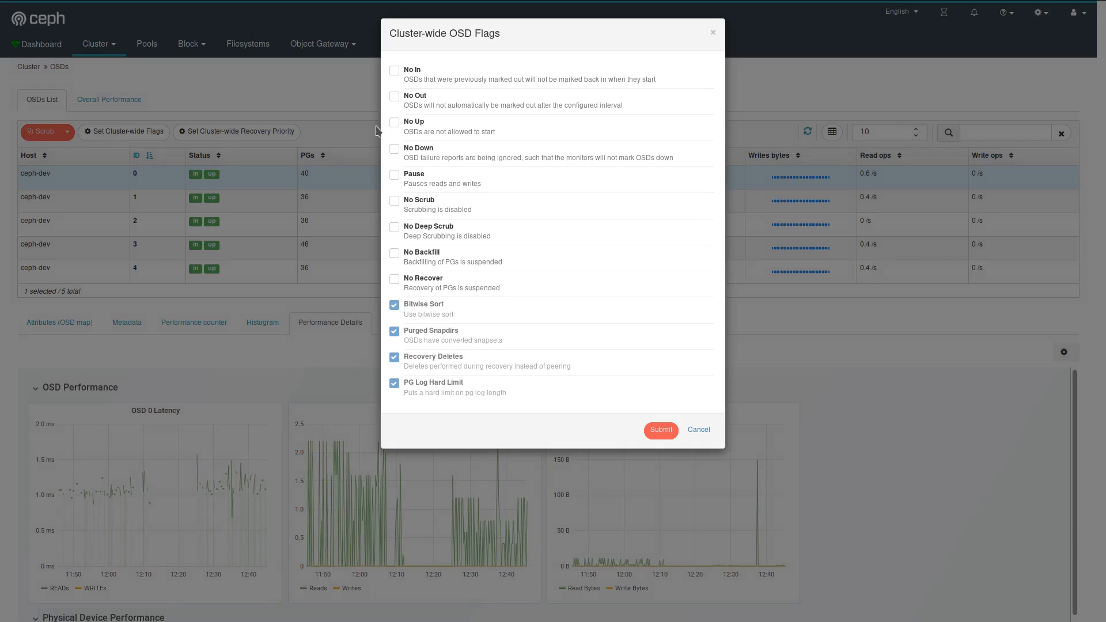
mouse_move(398, 131)
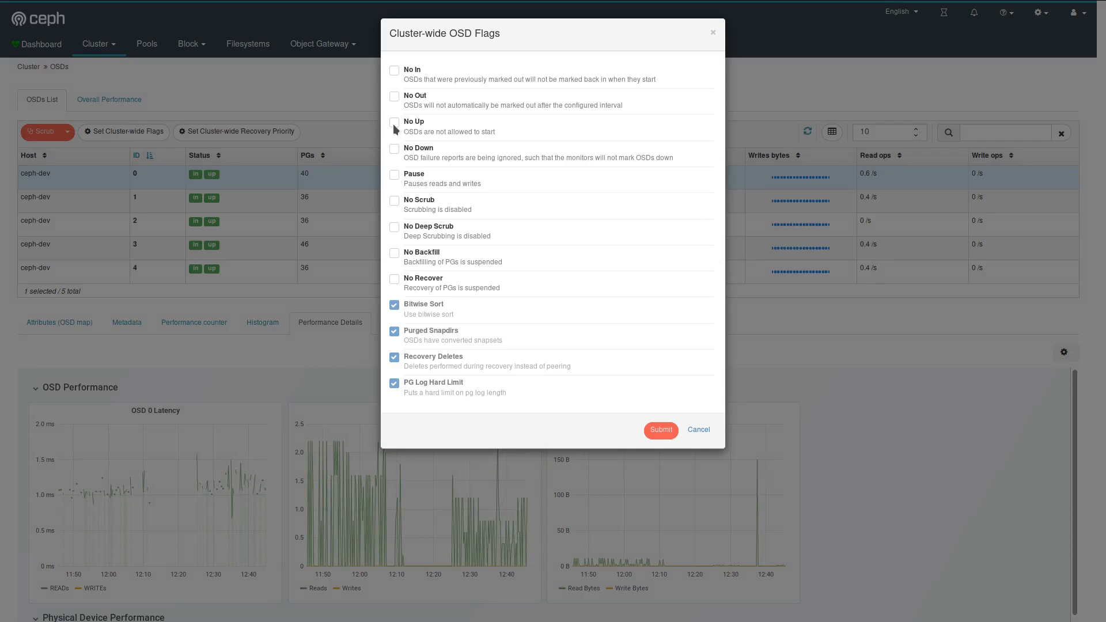
mouse_move(417, 246)
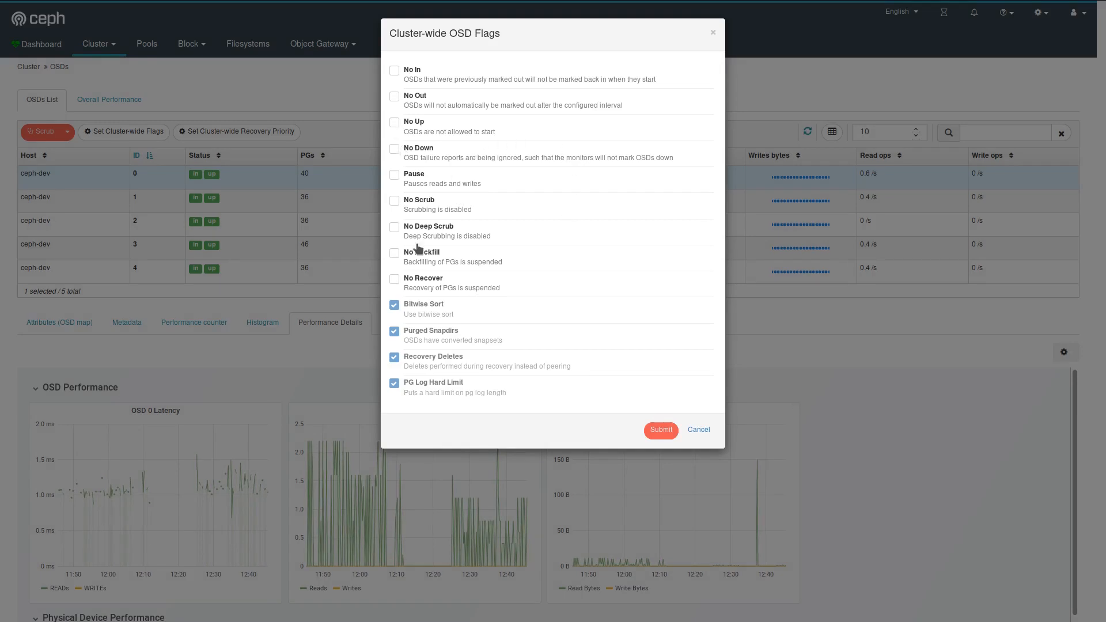
mouse_move(417, 326)
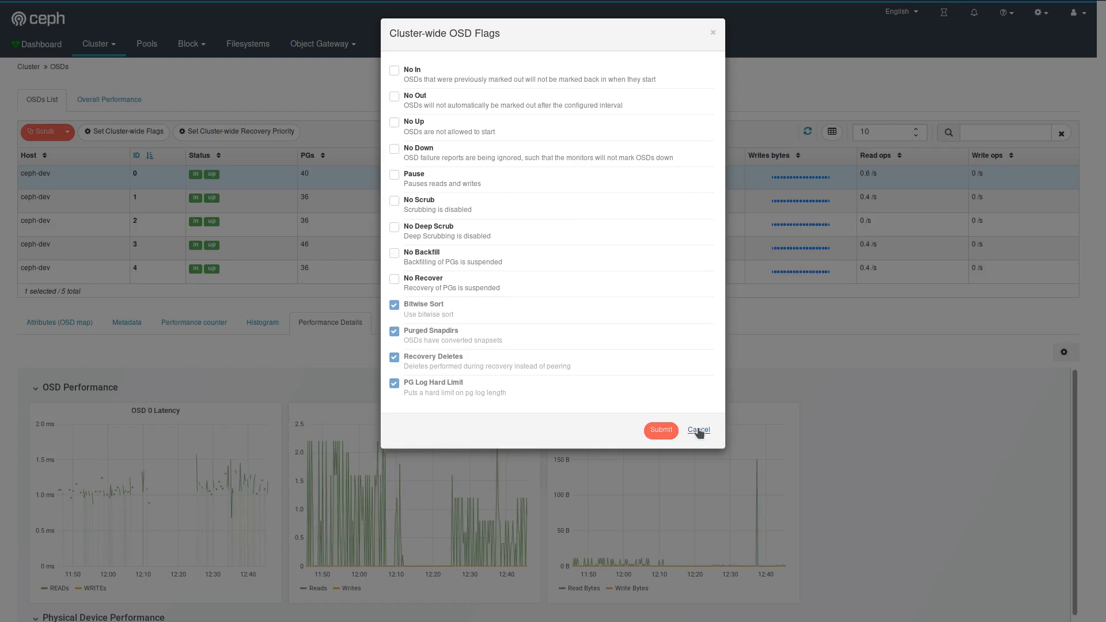
click(698, 430)
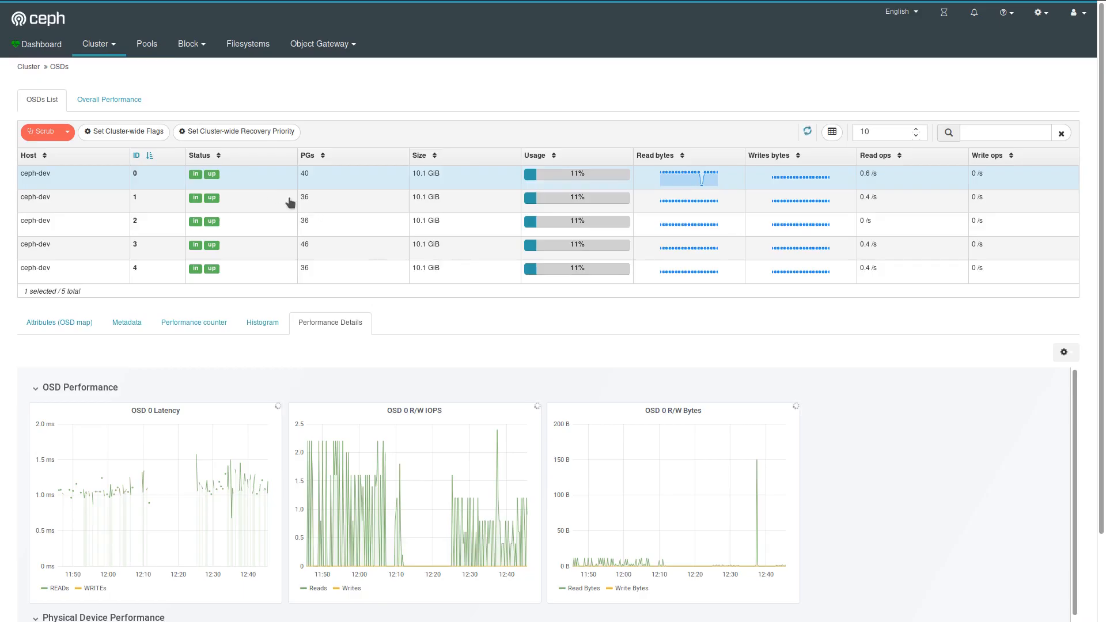
mouse_move(236, 132)
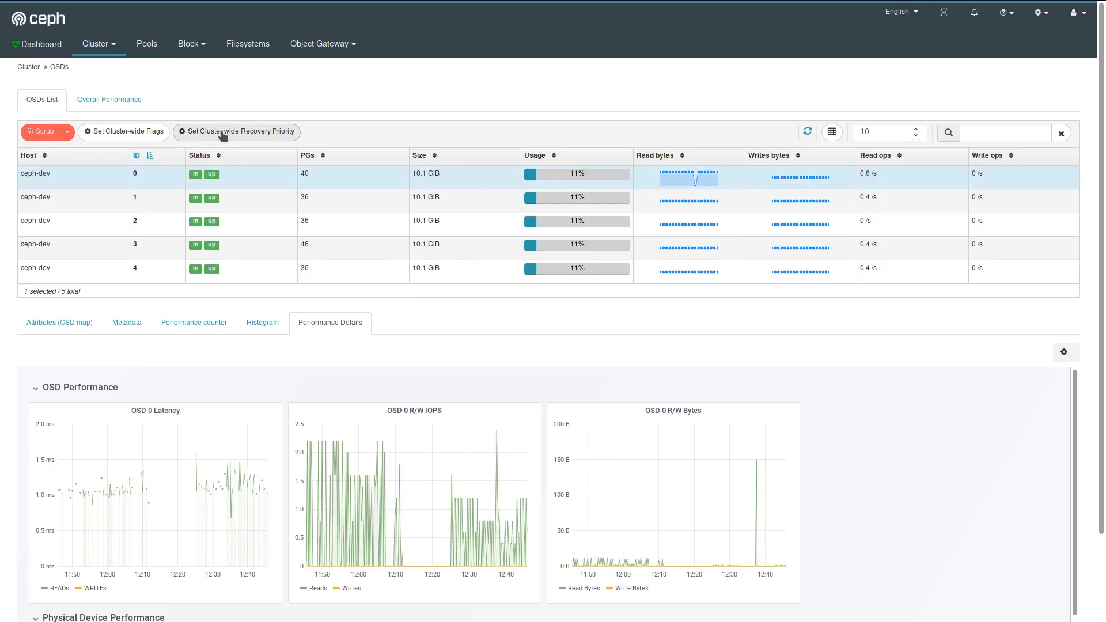
click(236, 131)
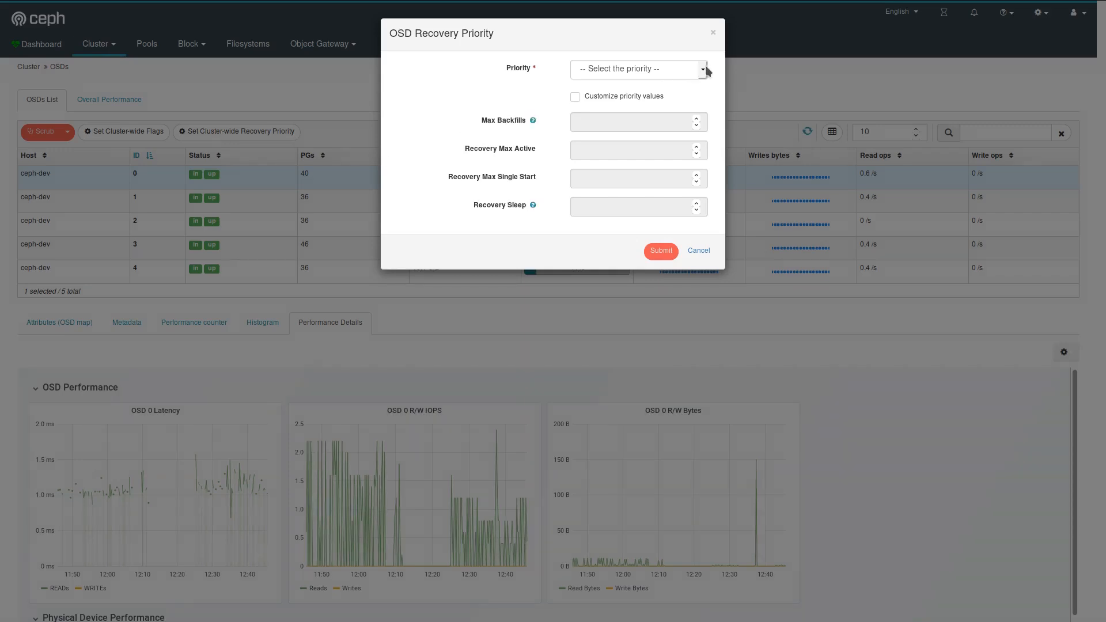
click(638, 68)
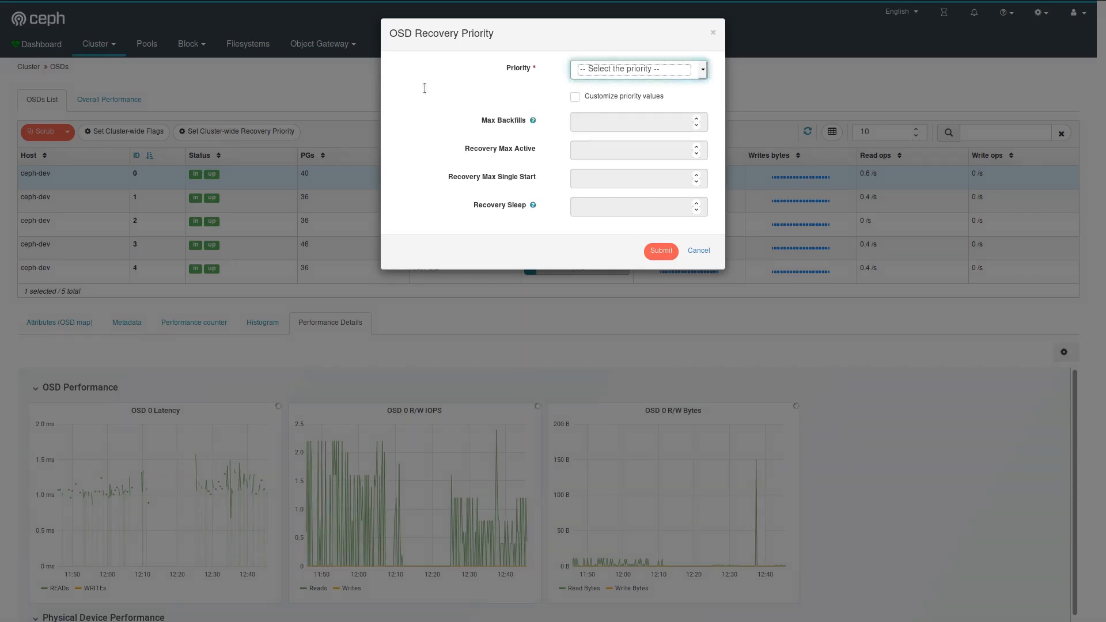
click(634, 68)
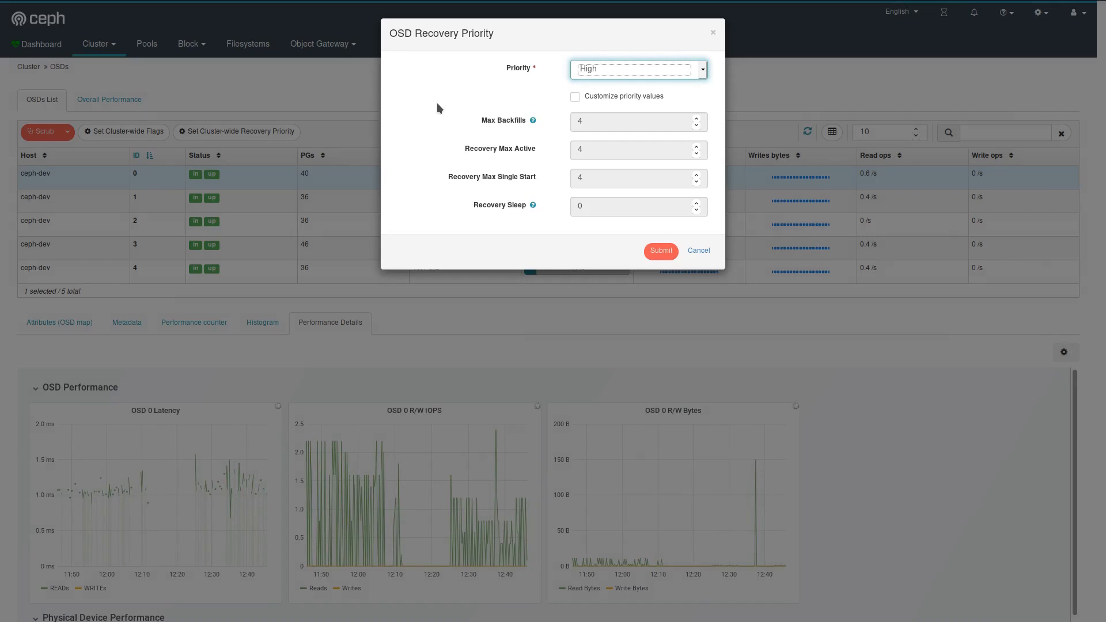
mouse_move(488, 203)
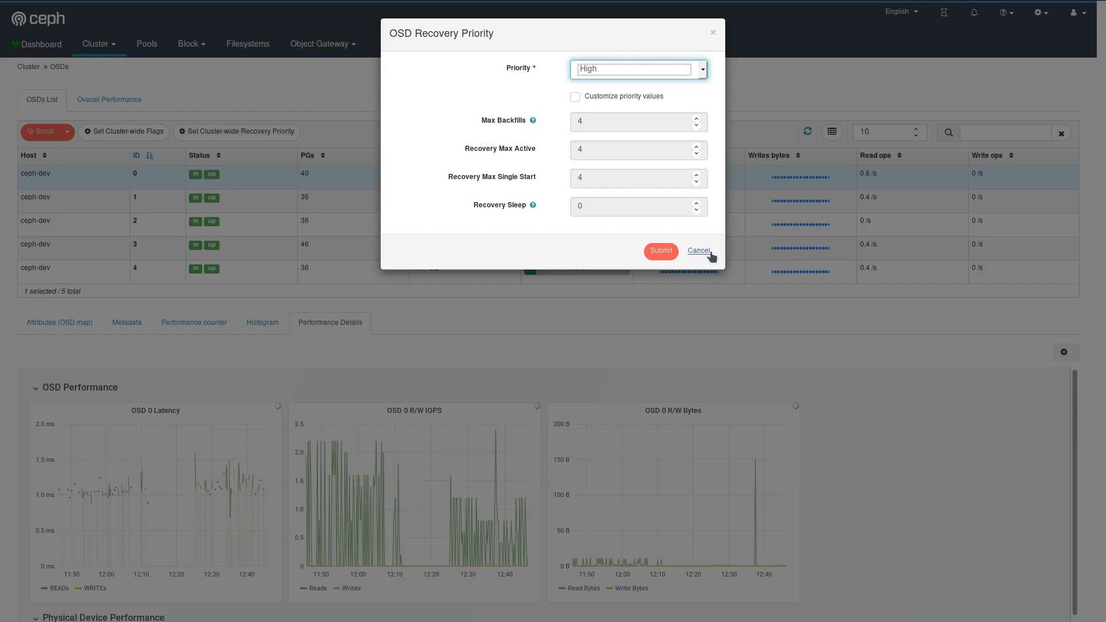
click(699, 250)
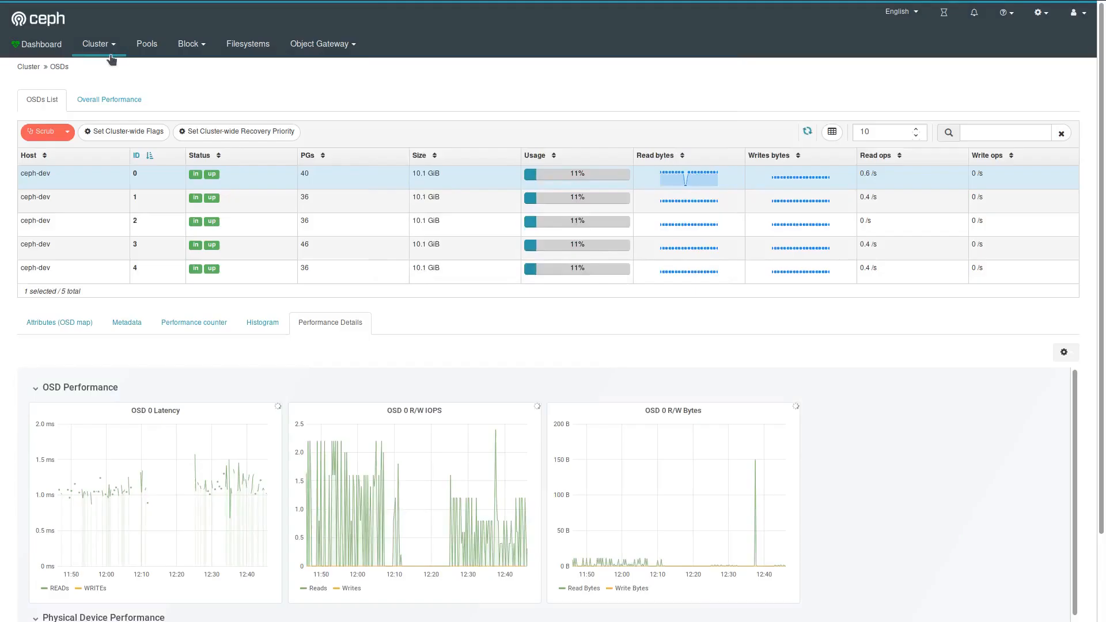
mouse_move(108, 100)
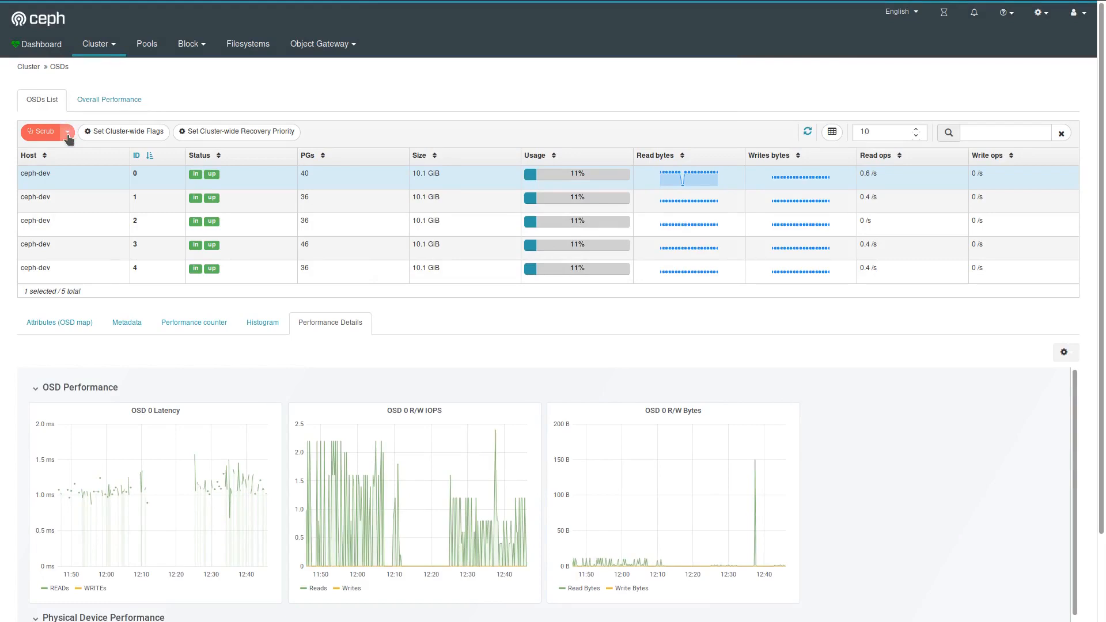
- Review the Scrub action menu for OSD 0, then list the cluster pages
click(68, 131)
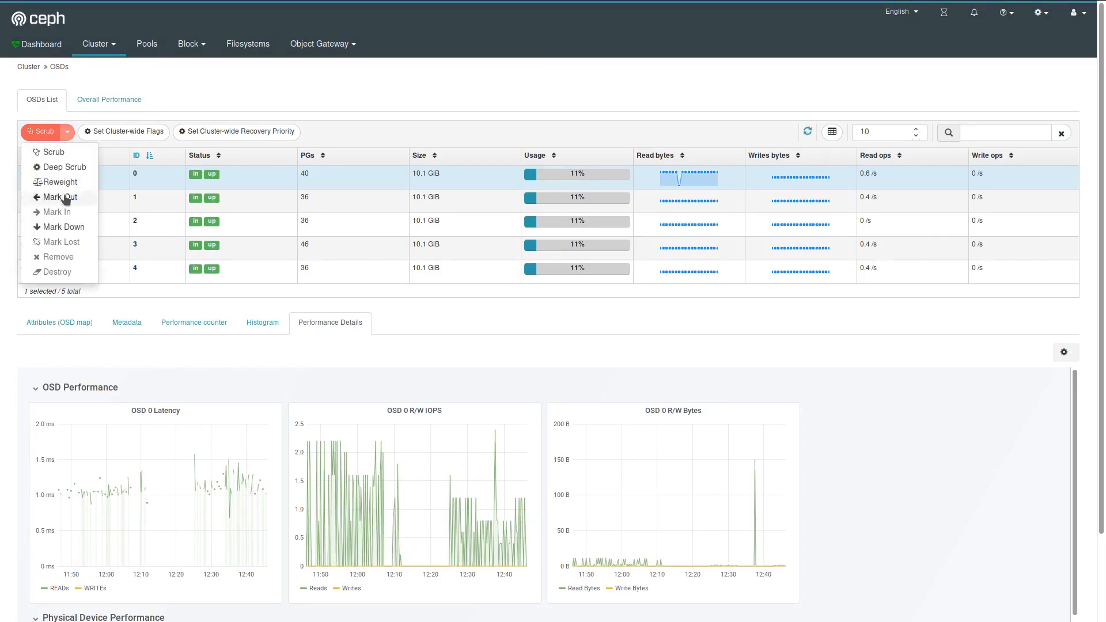
mouse_move(65, 227)
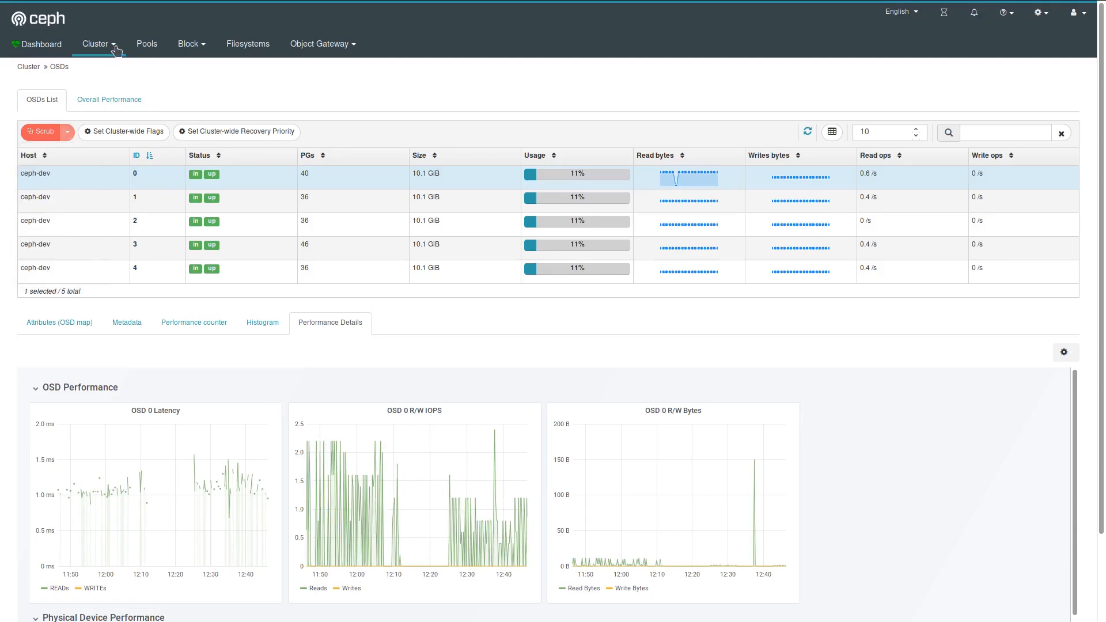
click(96, 42)
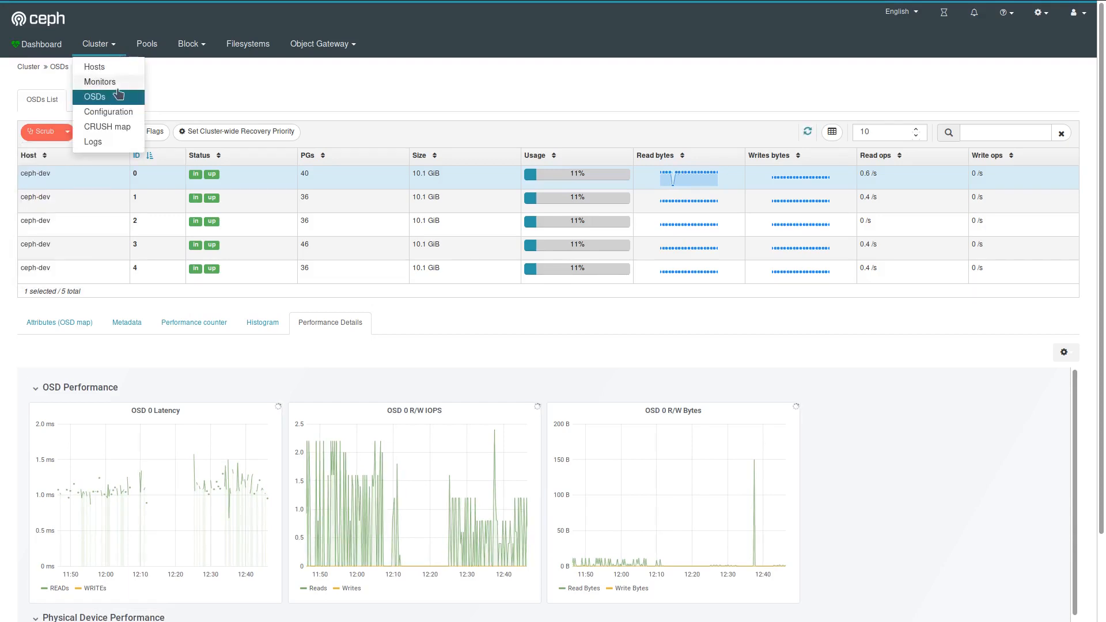
- Filter the Configuration options by name 'rgw' and review the option levels
click(108, 111)
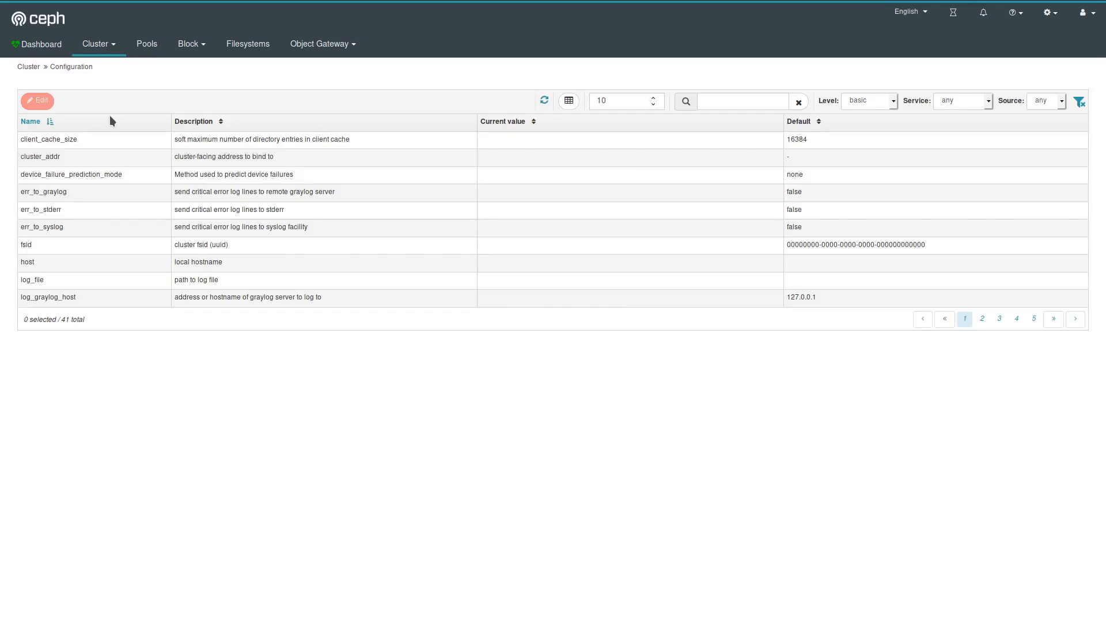
mouse_move(115, 121)
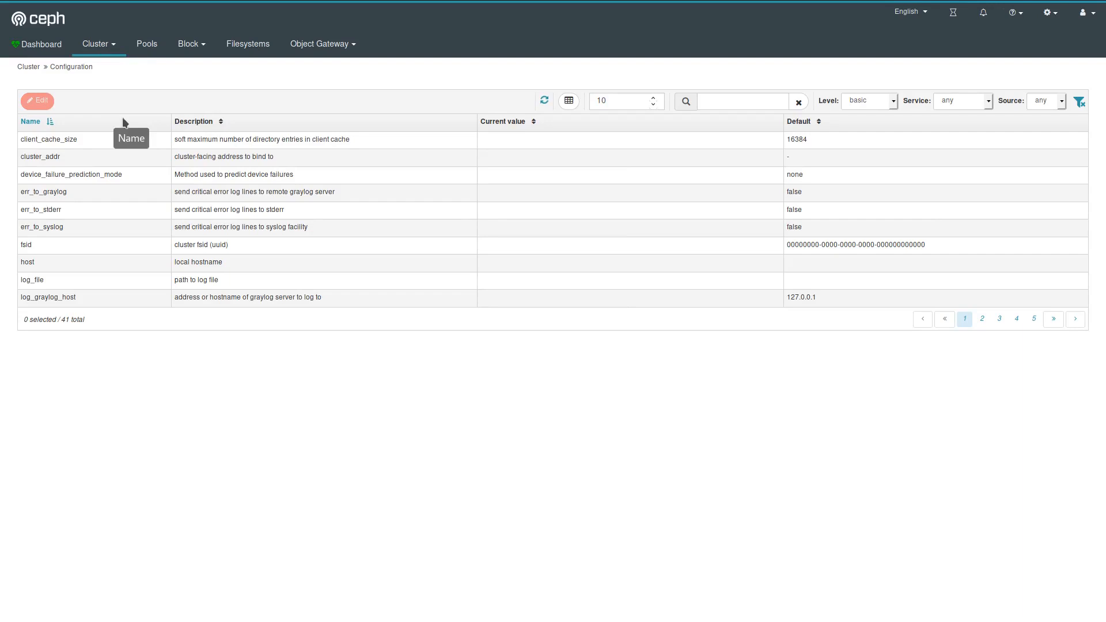
mouse_move(218, 384)
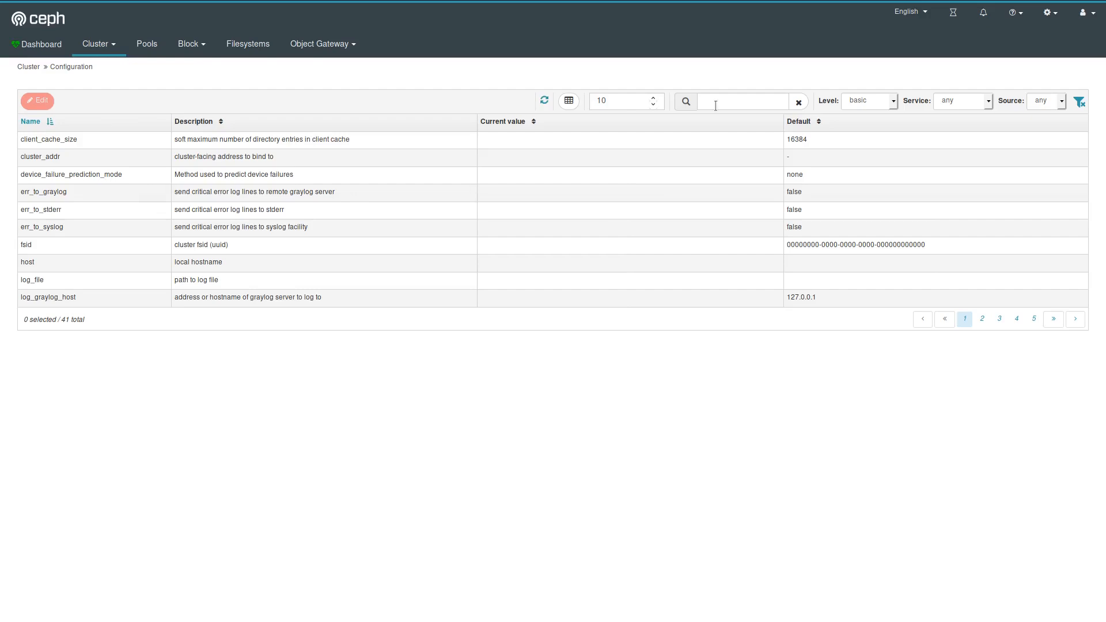
click(742, 101)
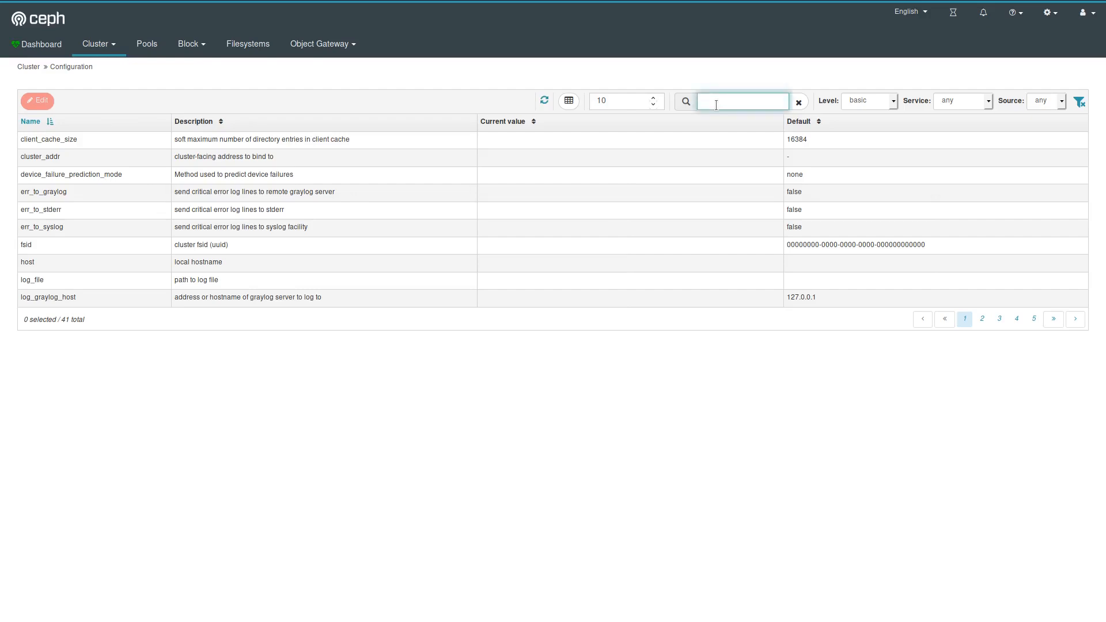
text(rgw)
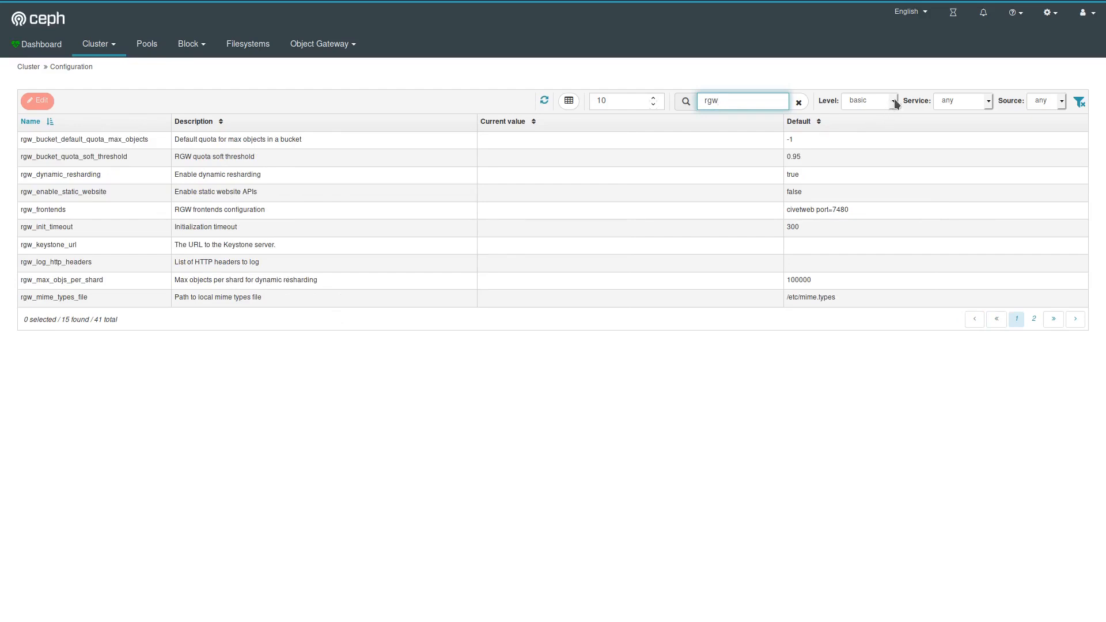
click(869, 101)
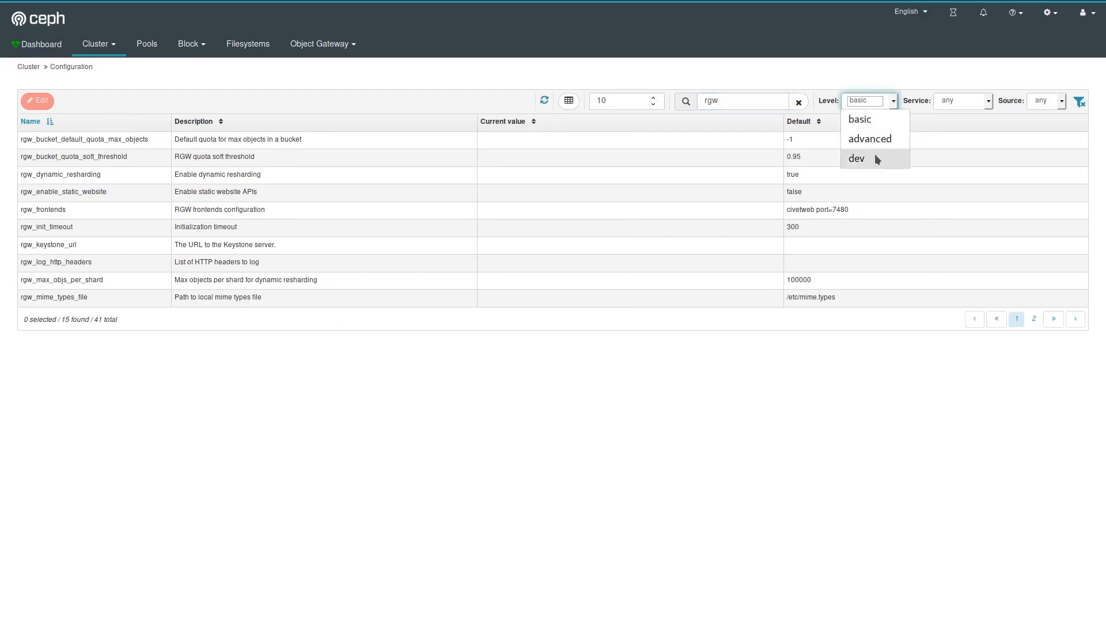
mouse_move(873, 163)
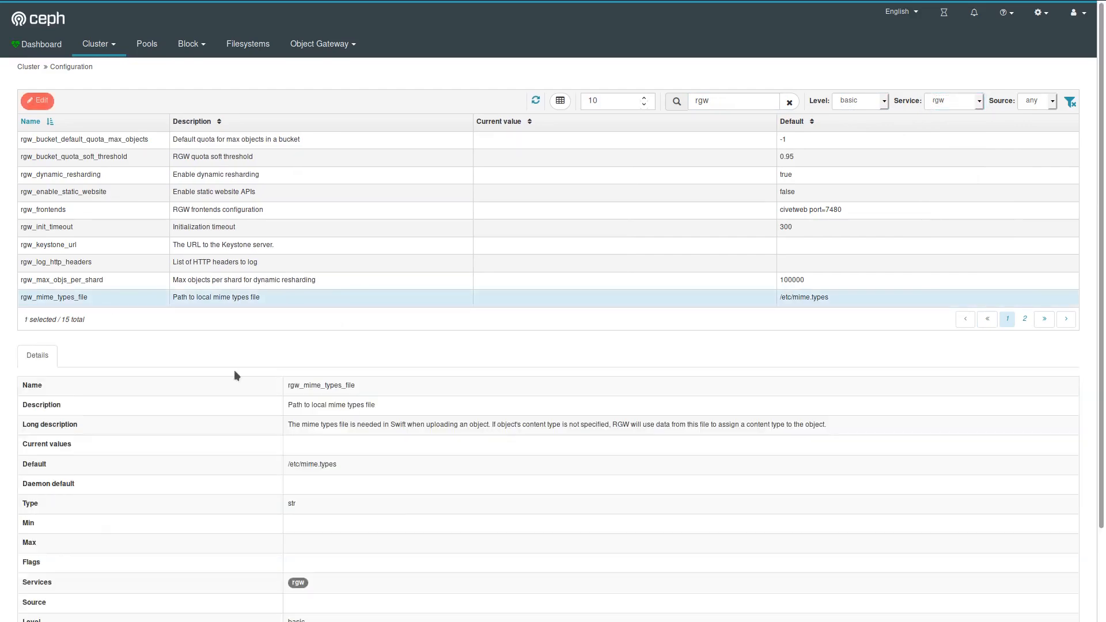
mouse_move(62, 176)
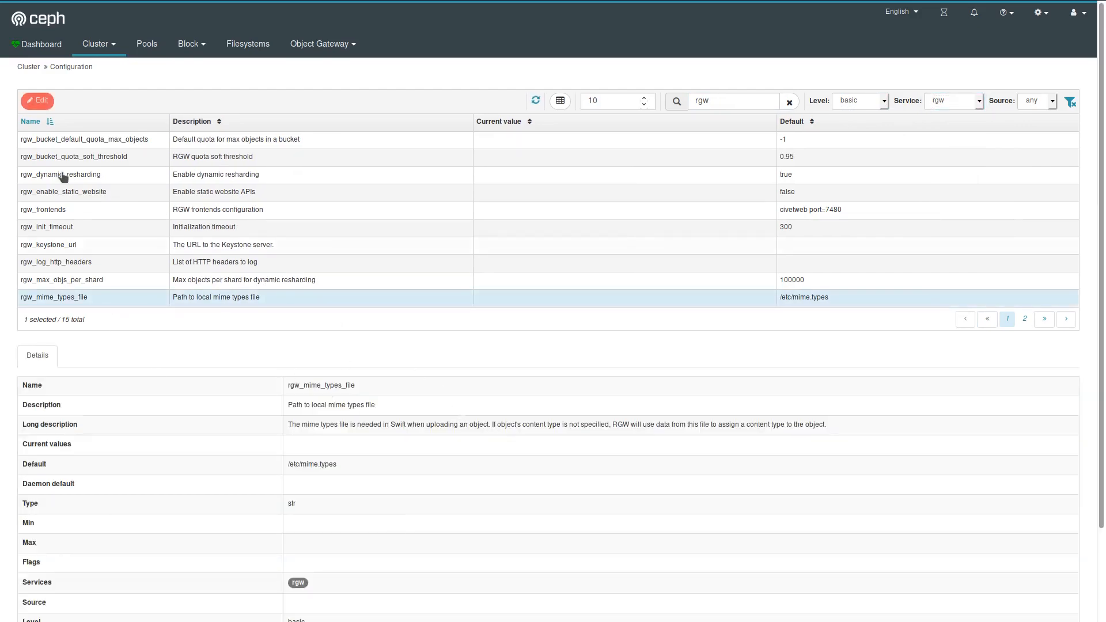
- View rgw_mime_types_file's edit form and leave it unsaved, back to all 41 options
click(37, 101)
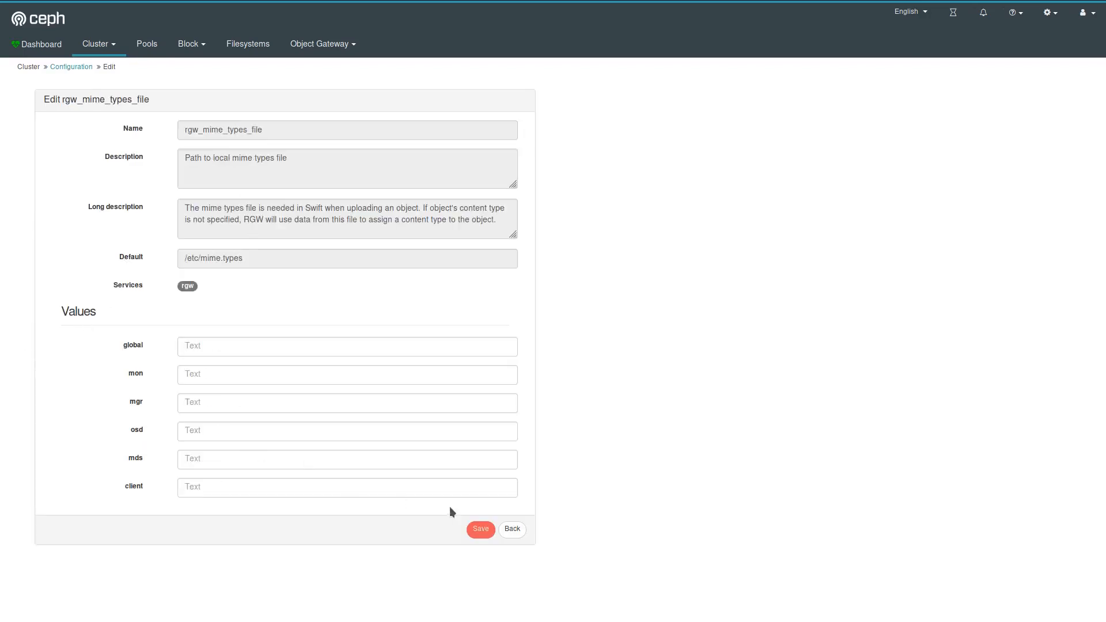
click(512, 529)
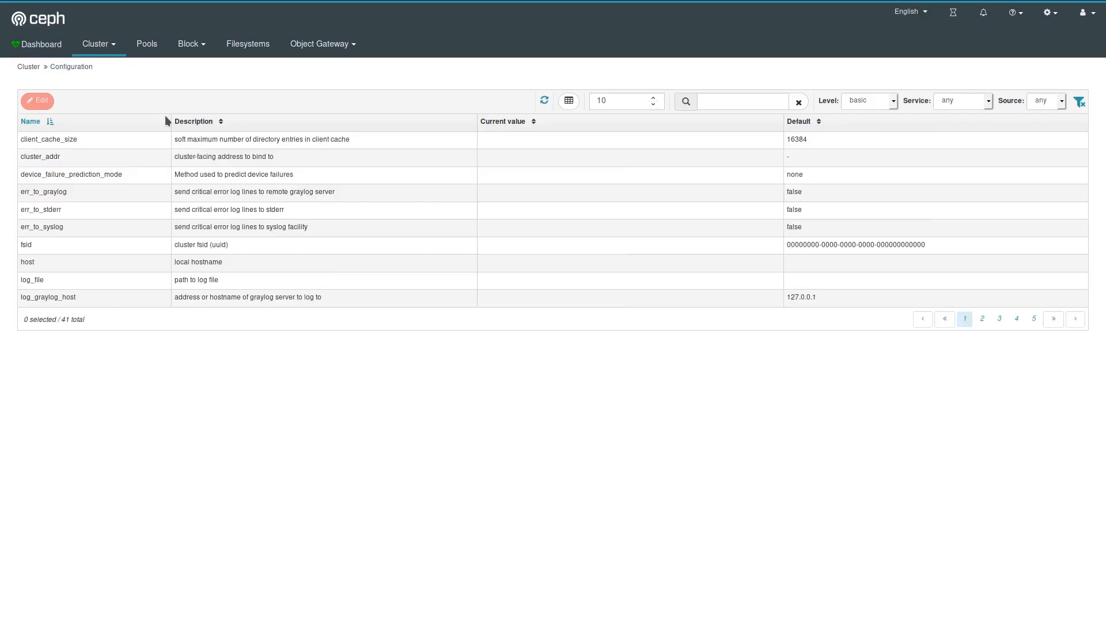
click(97, 44)
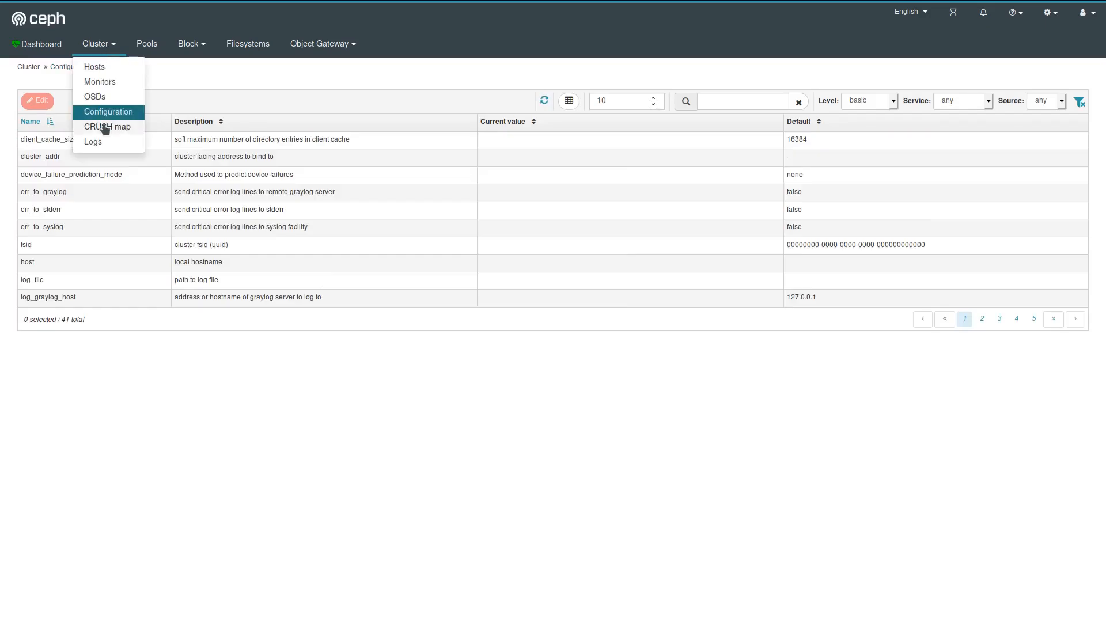
- View the CRUSH map with default root, host ceph-dev and the properties of osd.0
click(106, 126)
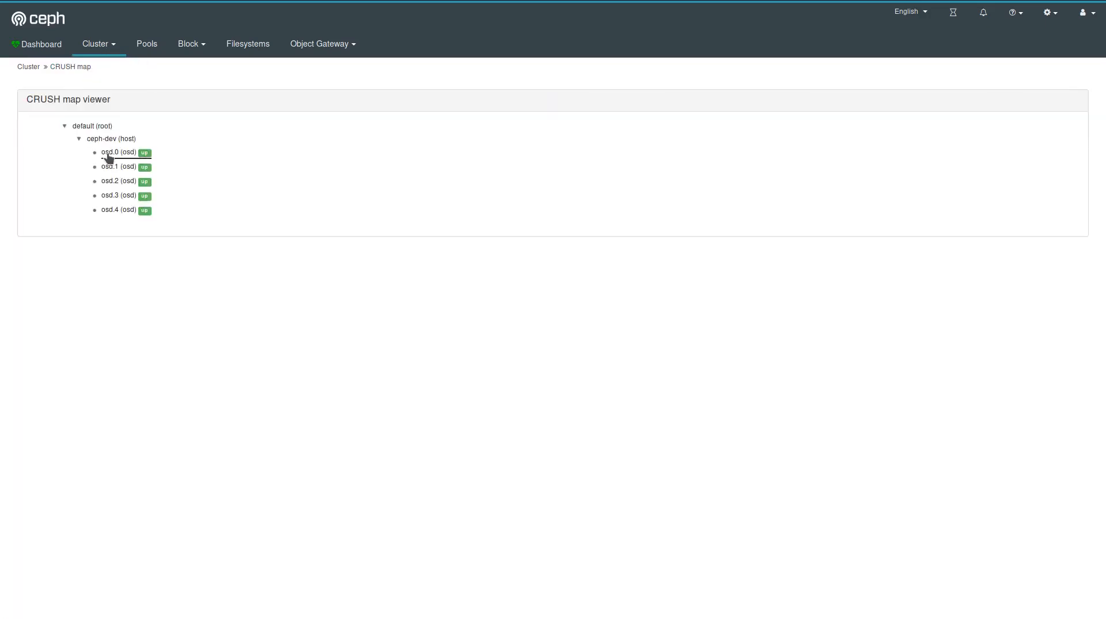
click(118, 152)
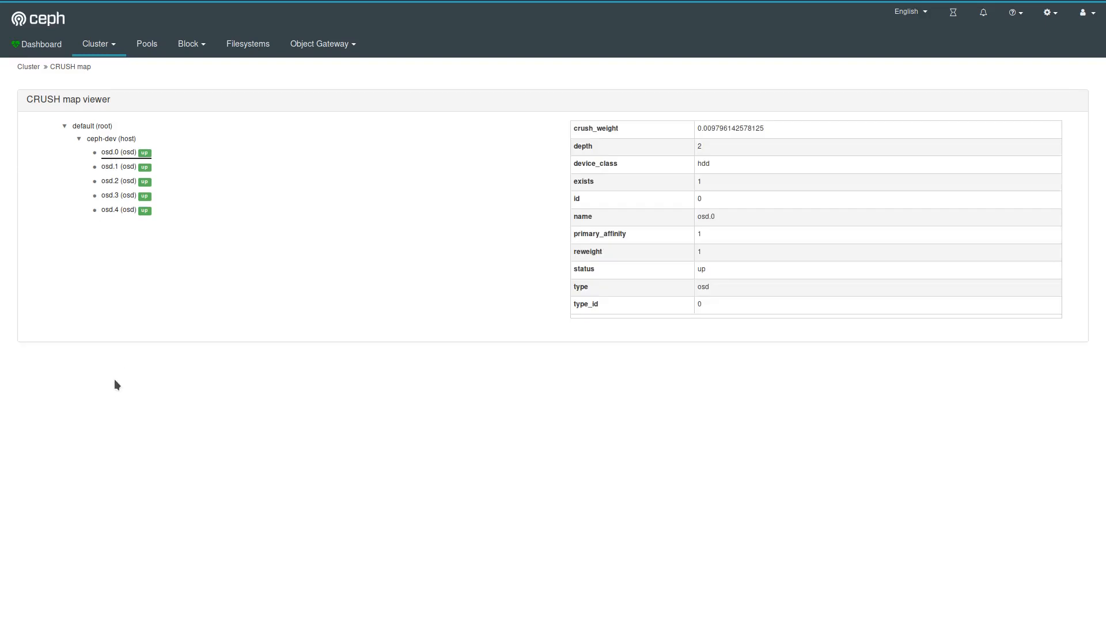
mouse_move(135, 391)
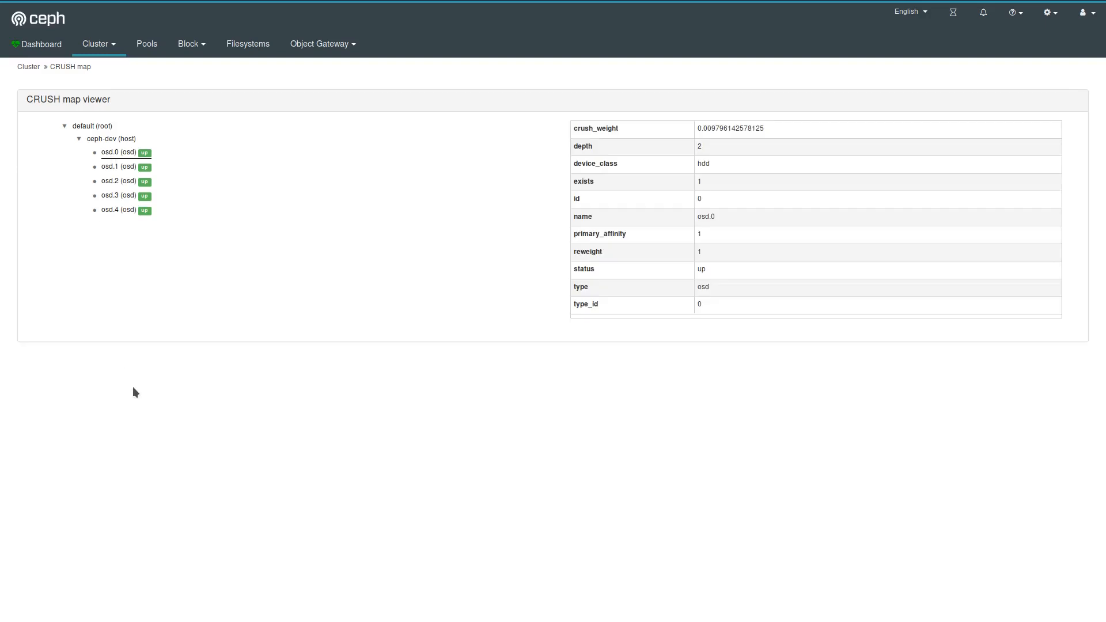
mouse_move(222, 381)
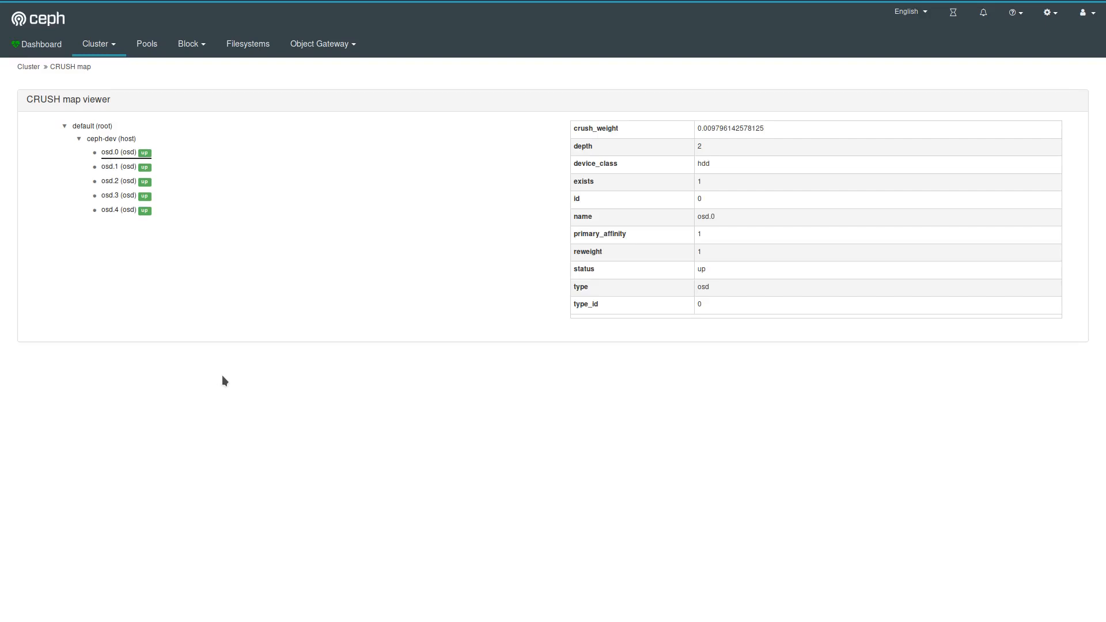
mouse_move(213, 396)
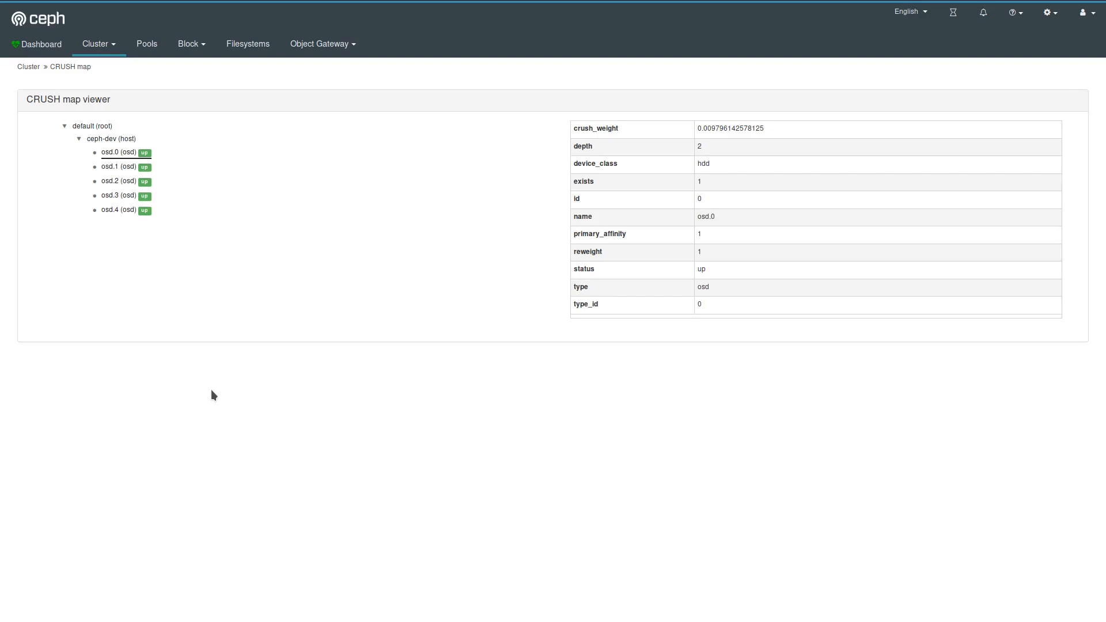
mouse_move(132, 76)
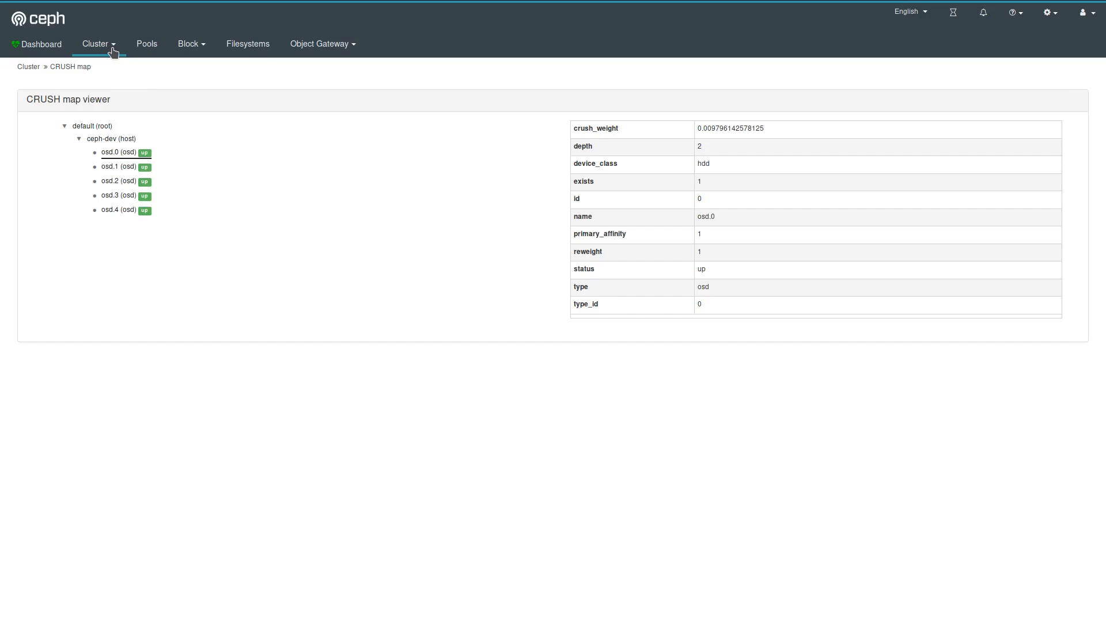
click(96, 44)
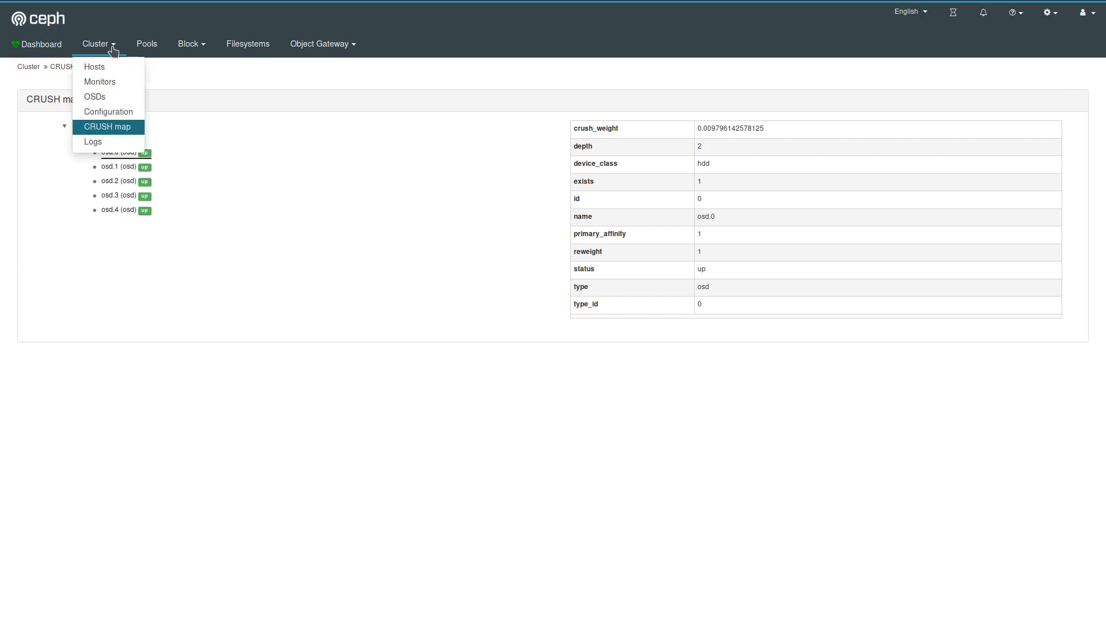
- View the cluster logs and audit logs, then show the Pools list
click(92, 142)
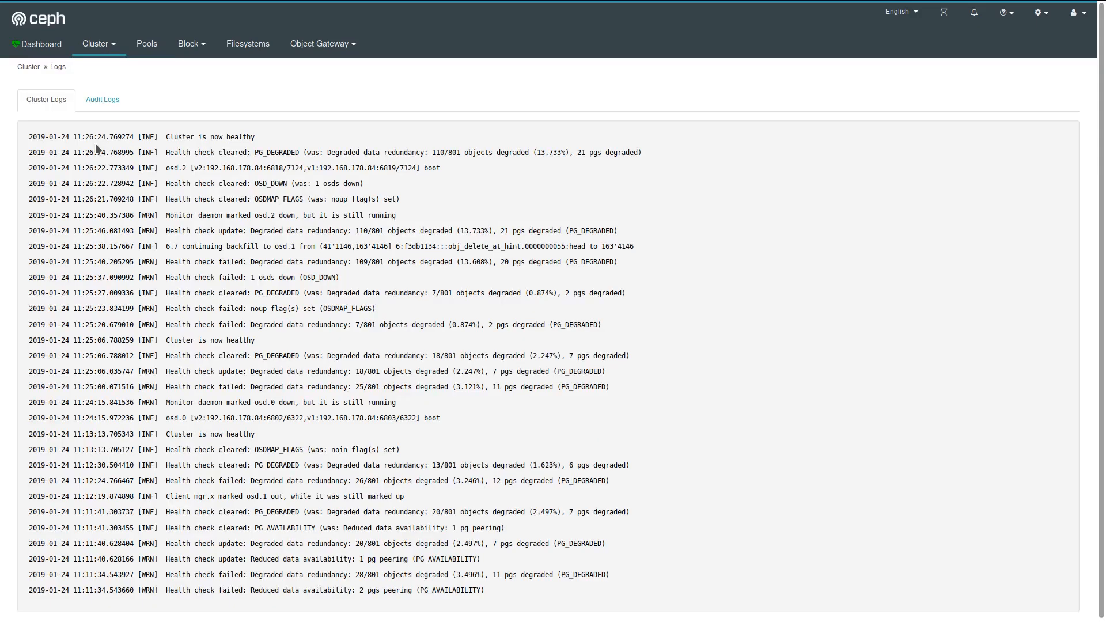
mouse_move(370, 306)
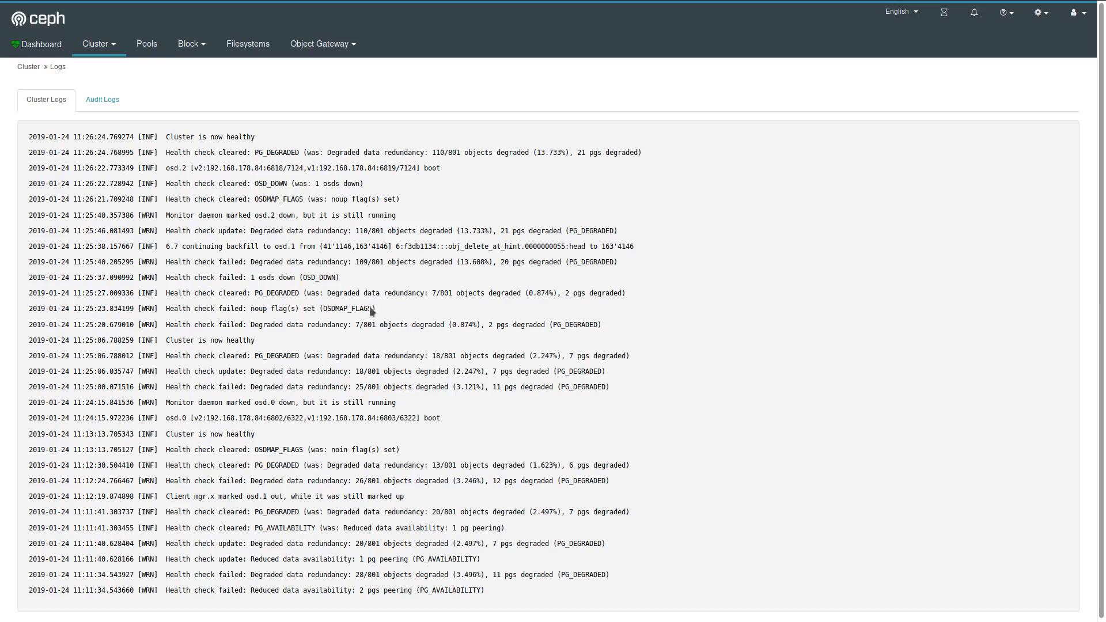
click(102, 99)
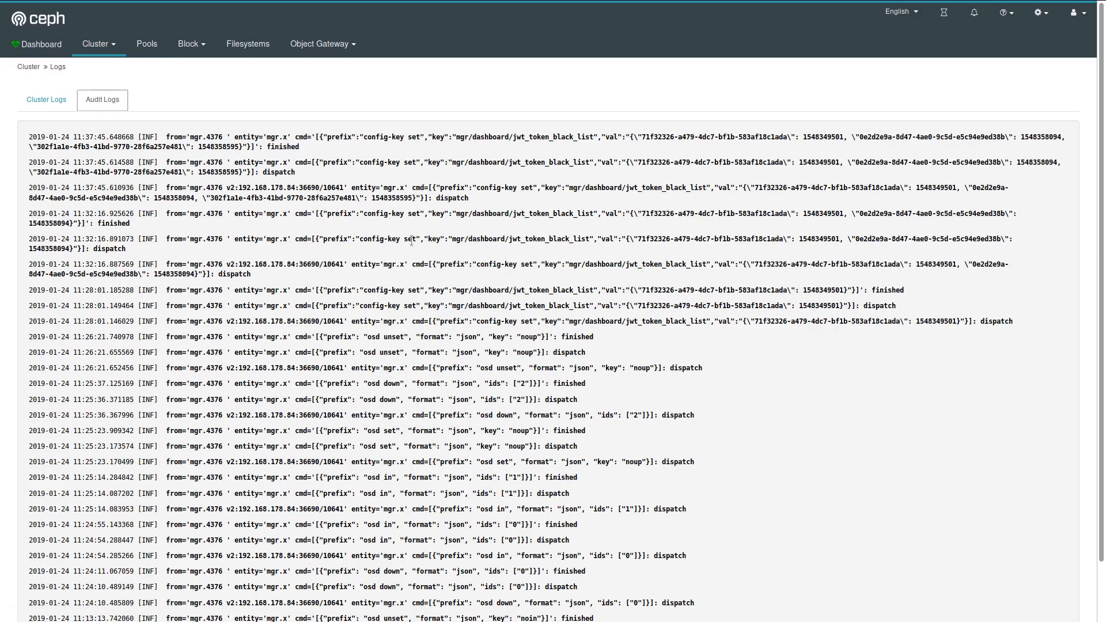
mouse_move(159, 82)
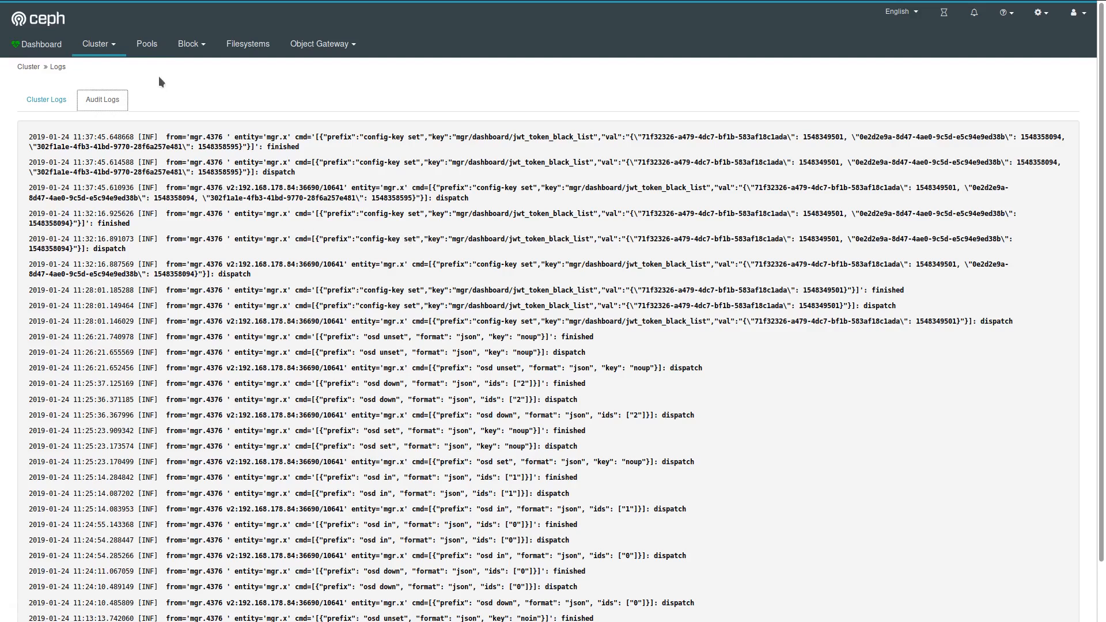
click(146, 44)
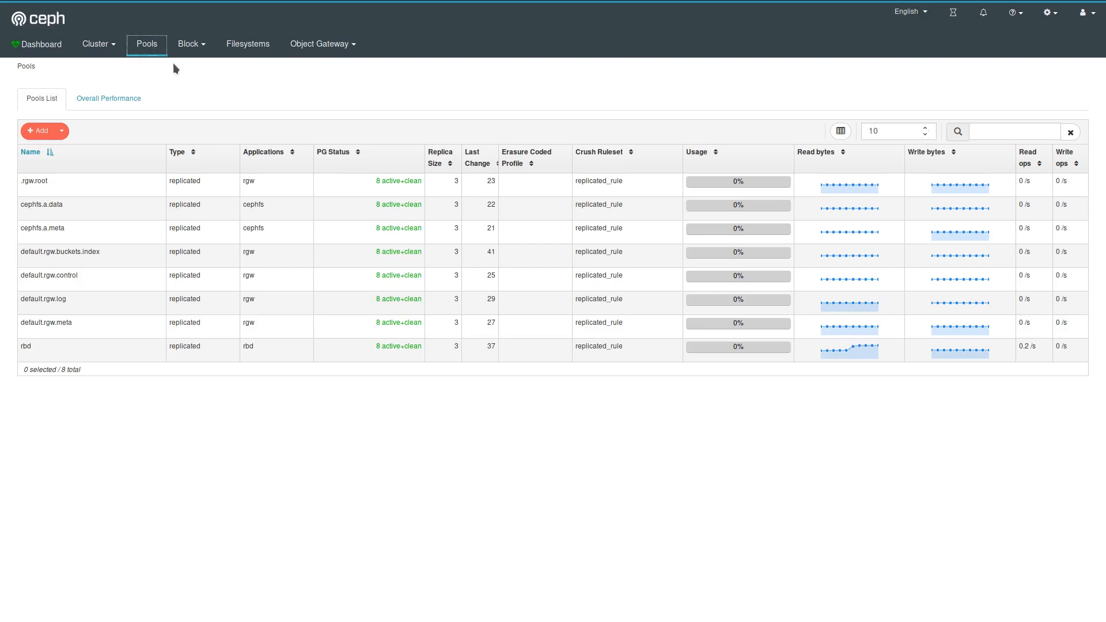
- Filter the pool list by the name 'cephf' to the two cephfs pools
click(1014, 131)
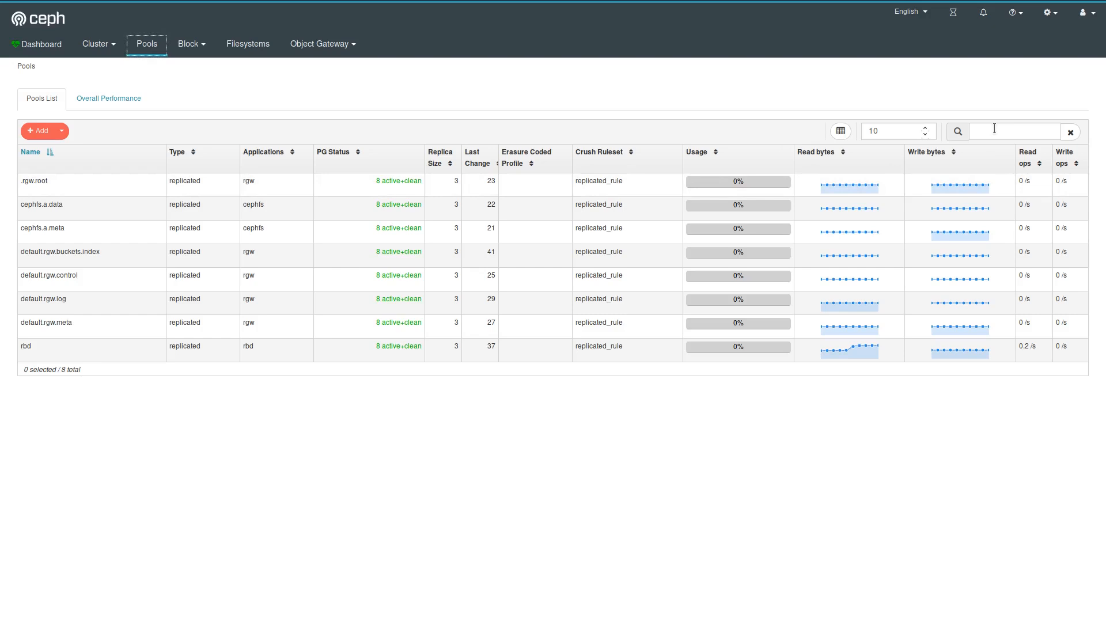
click(1014, 132)
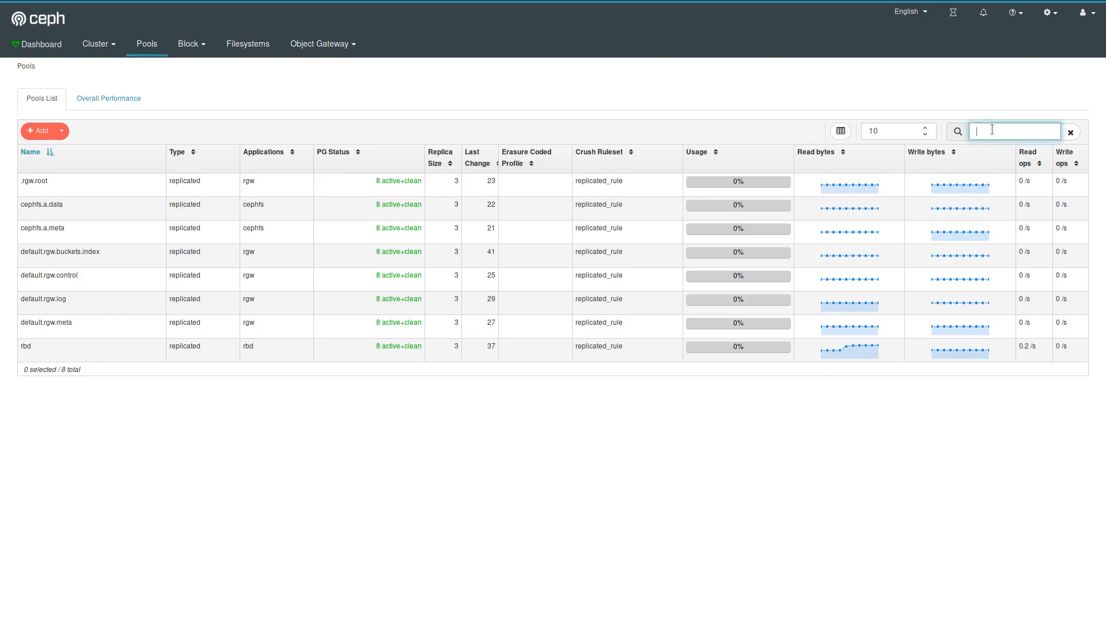
text(cephfs)
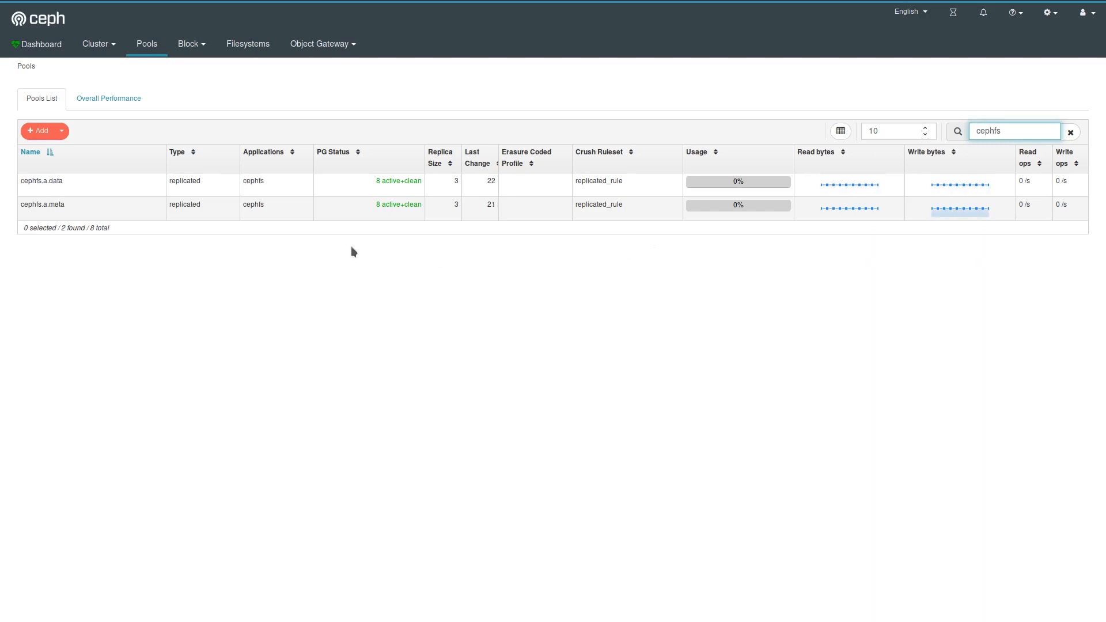
mouse_move(249, 285)
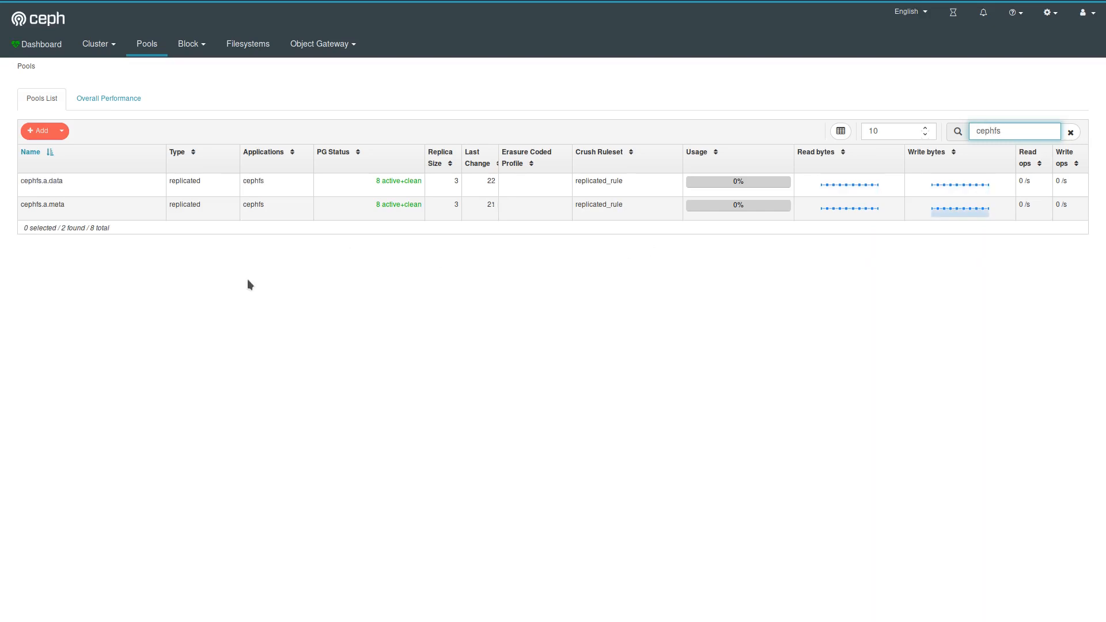
mouse_move(79, 209)
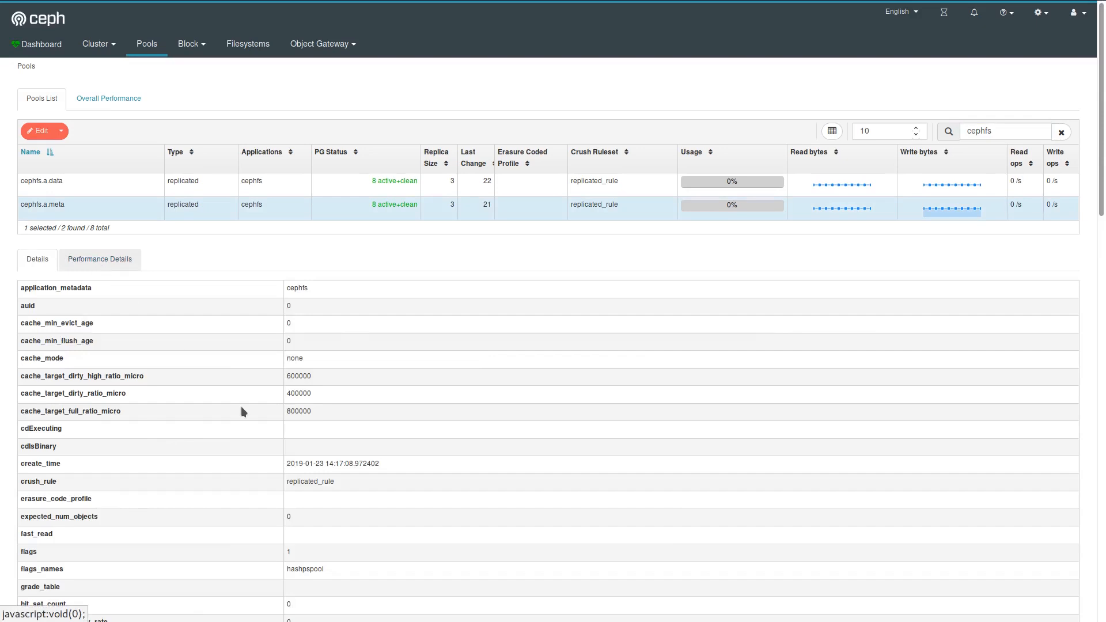
- View cephfs.a.meta performance charts and overall pool performance, then clear the cephfs filter
click(99, 259)
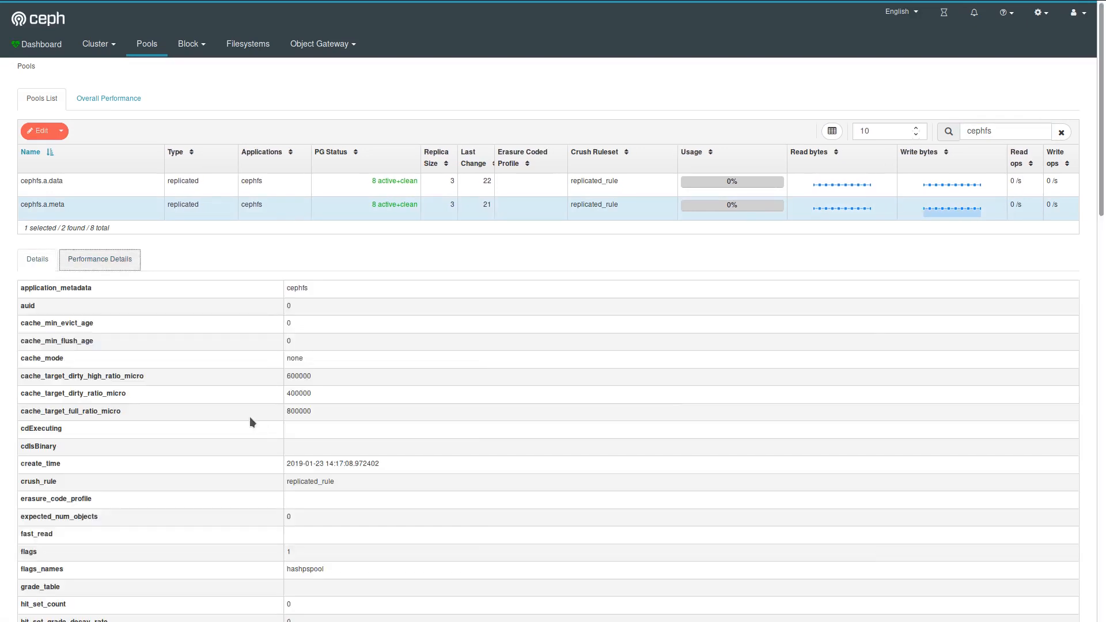
click(99, 259)
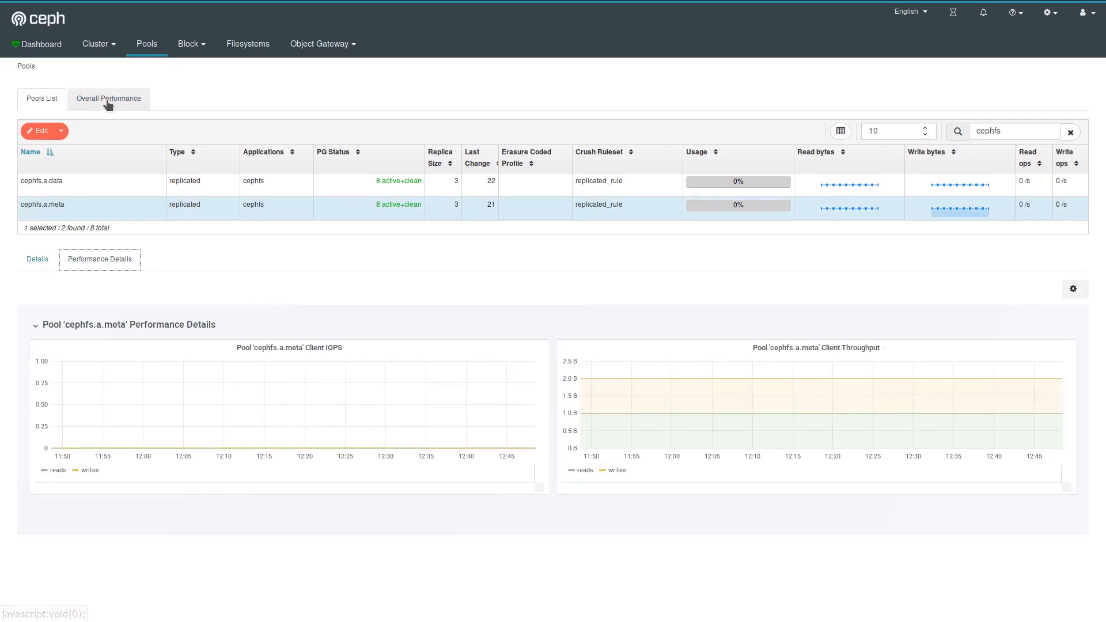
click(108, 98)
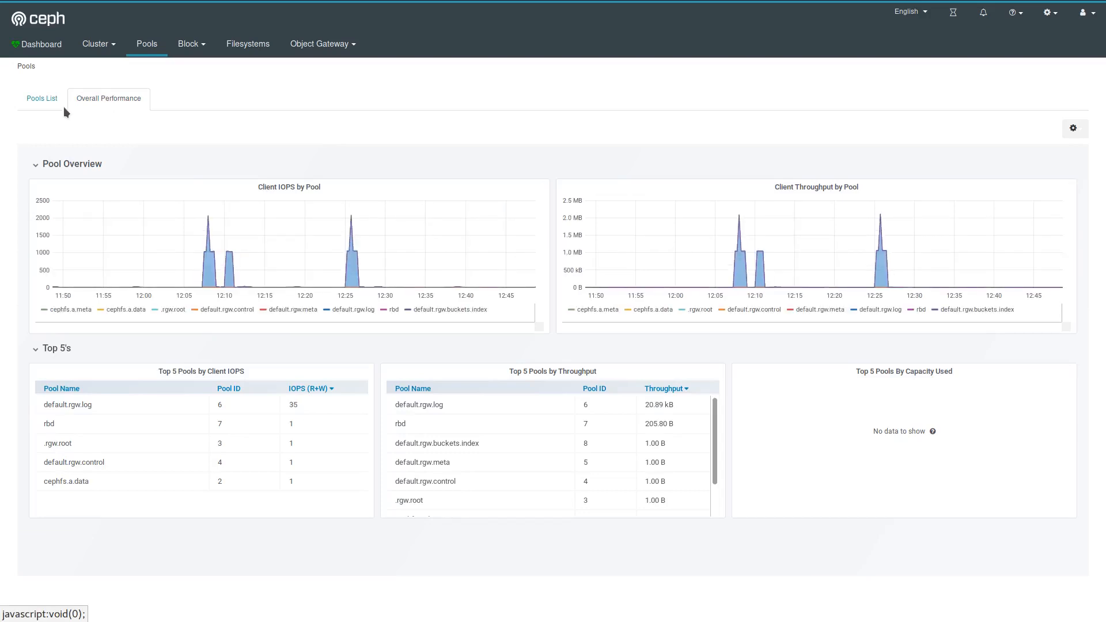
click(41, 98)
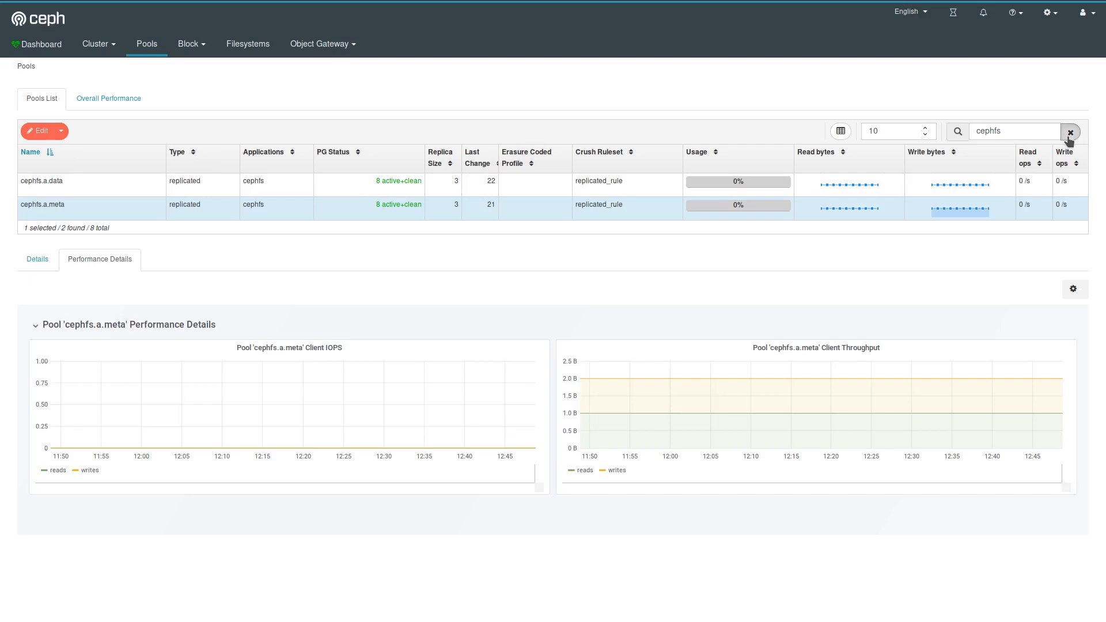
click(1069, 131)
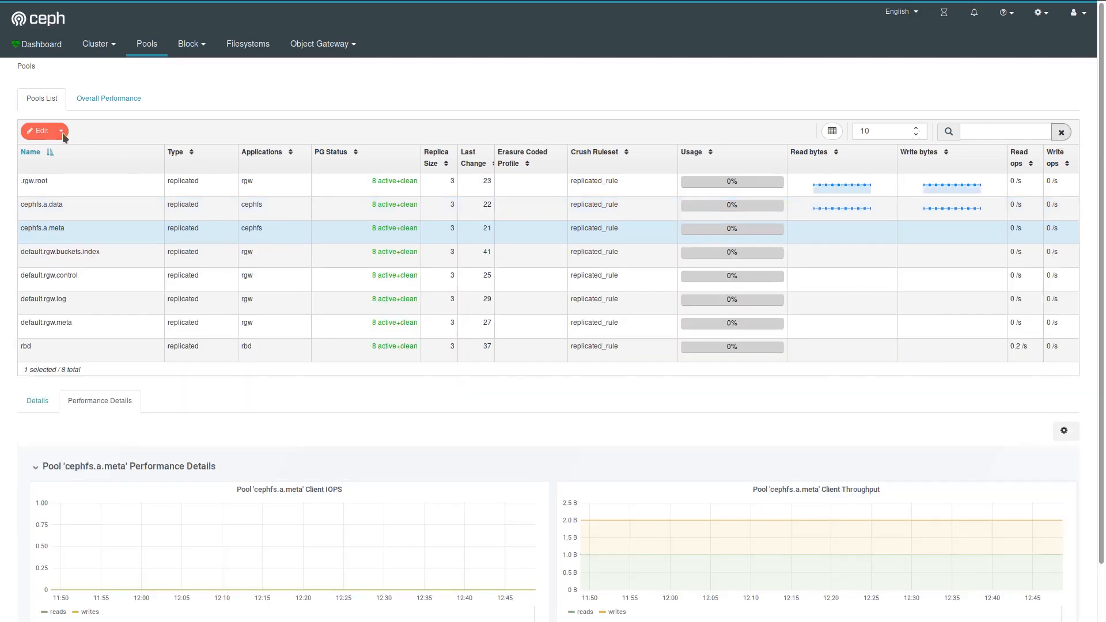
- Start the Add pool form and leave it without creating a pool
click(60, 132)
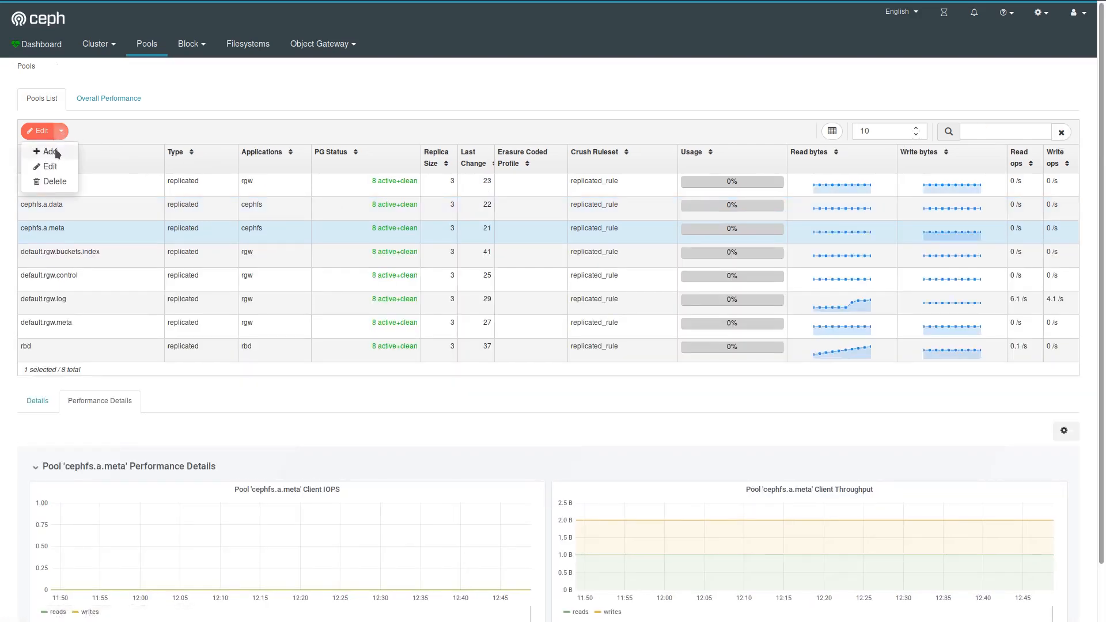
click(49, 152)
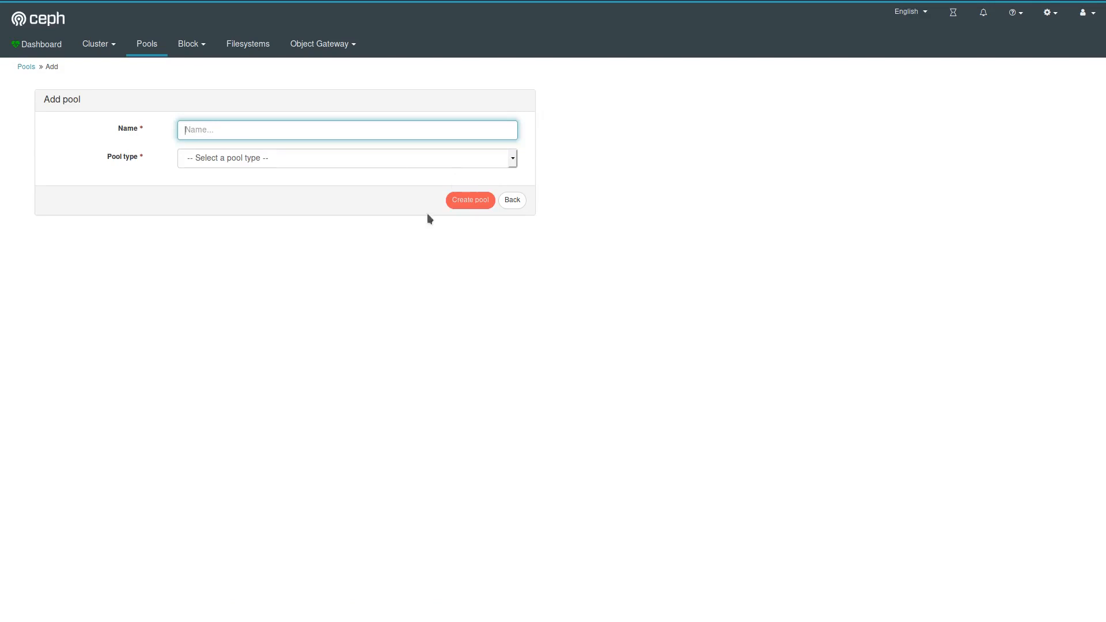
mouse_move(511, 205)
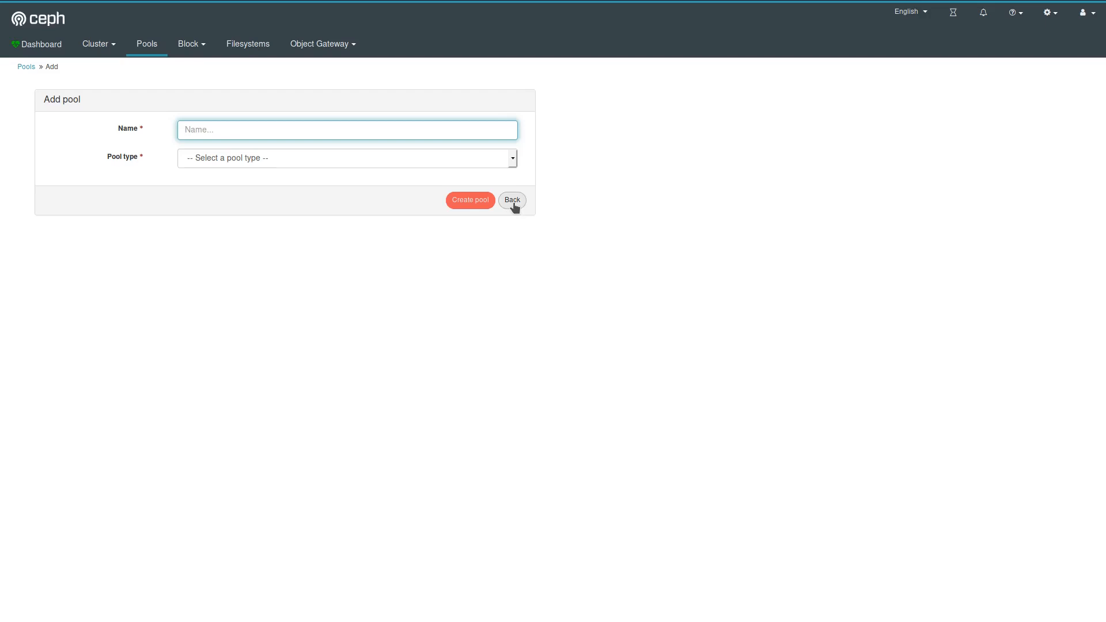
click(512, 199)
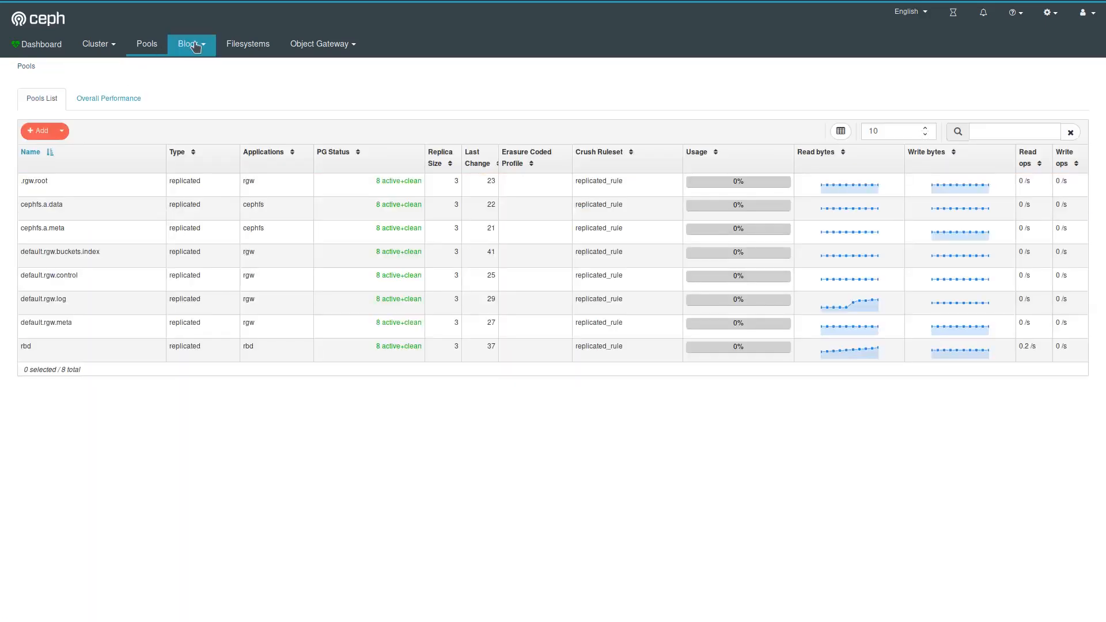
- Show the block images list and its Overall Performance charts
click(189, 44)
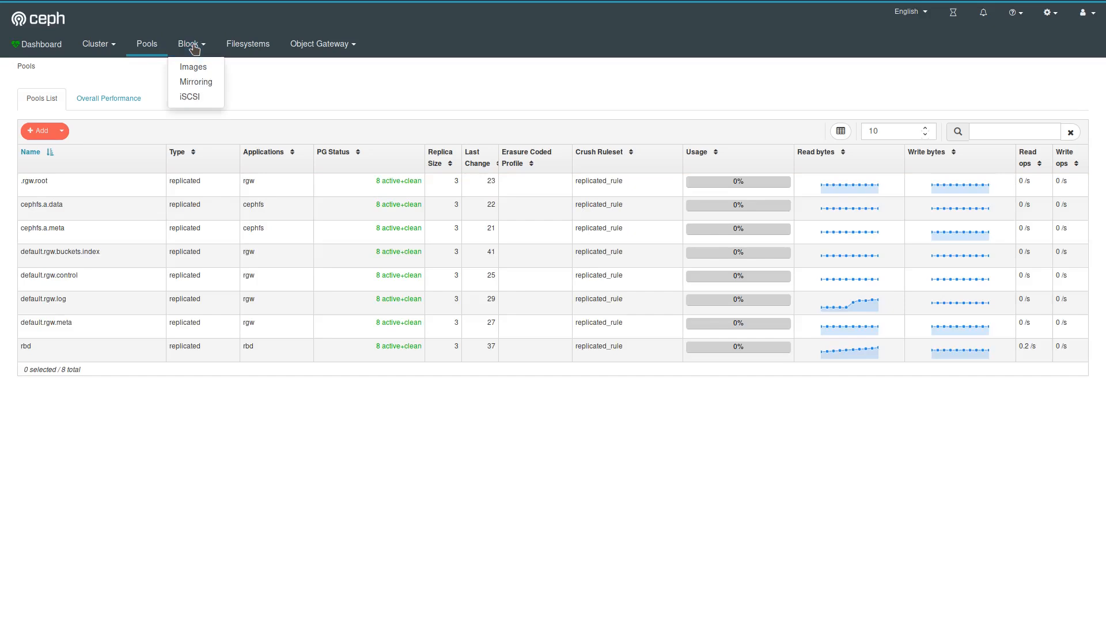
click(193, 67)
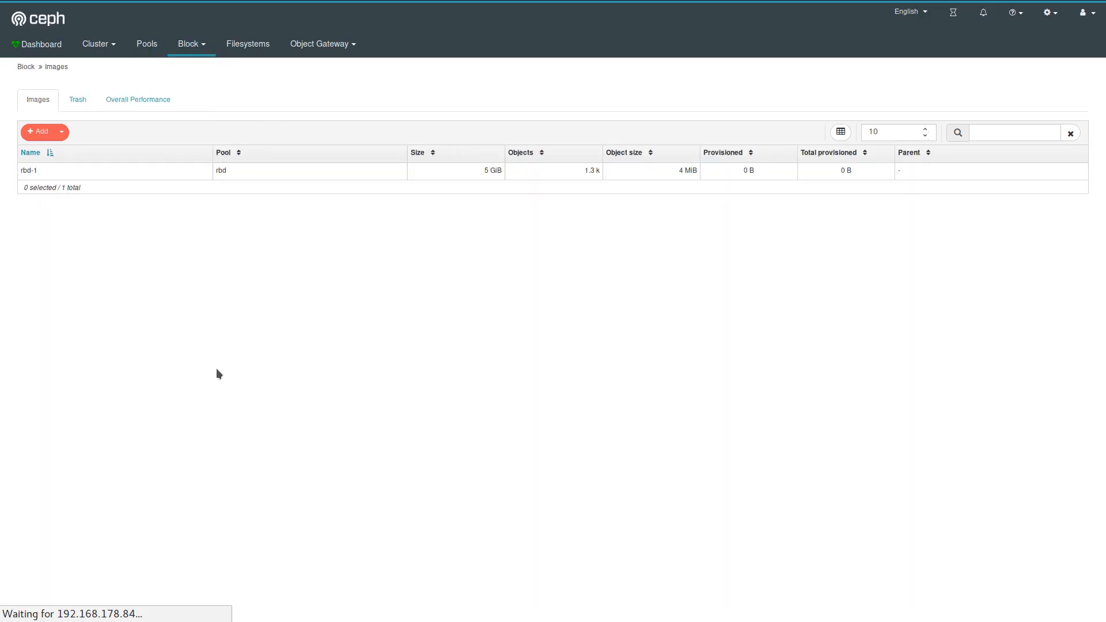
mouse_move(93, 187)
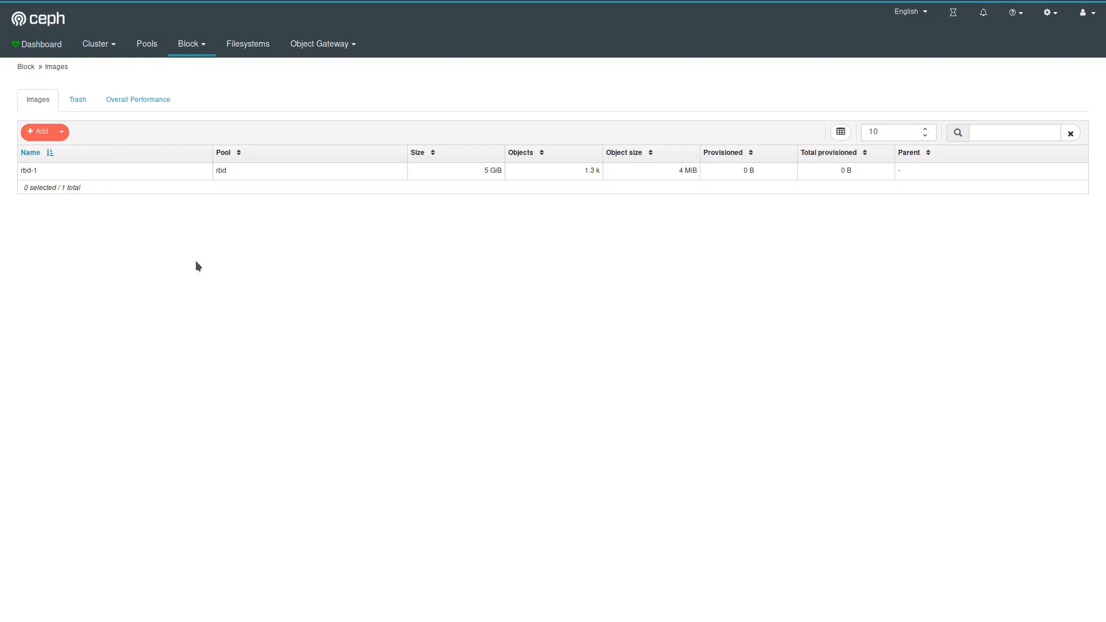
click(137, 99)
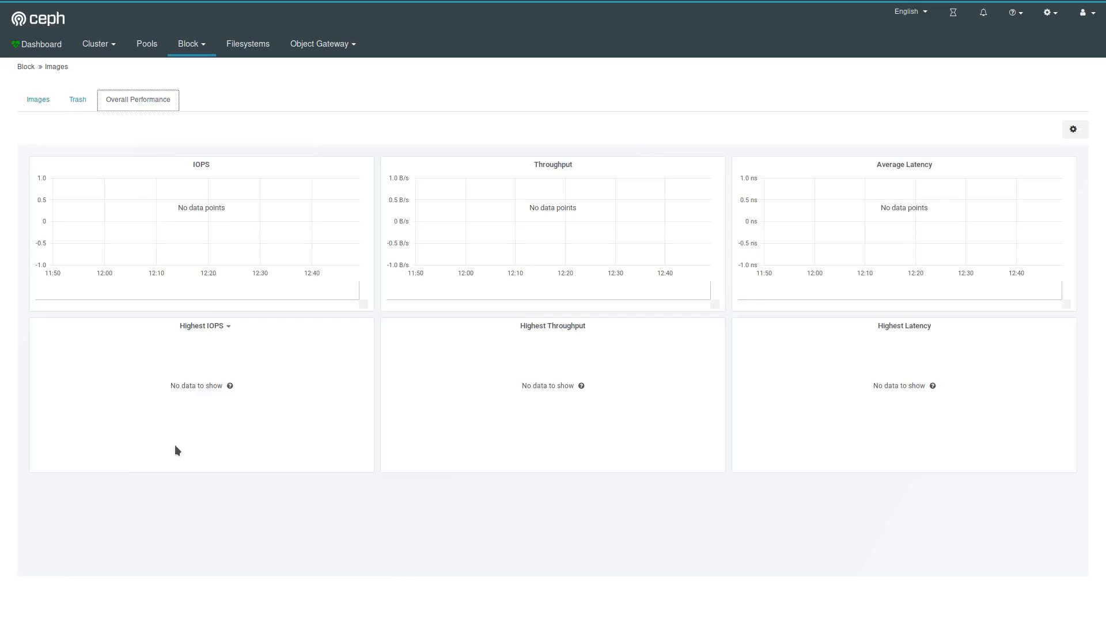
mouse_move(319, 363)
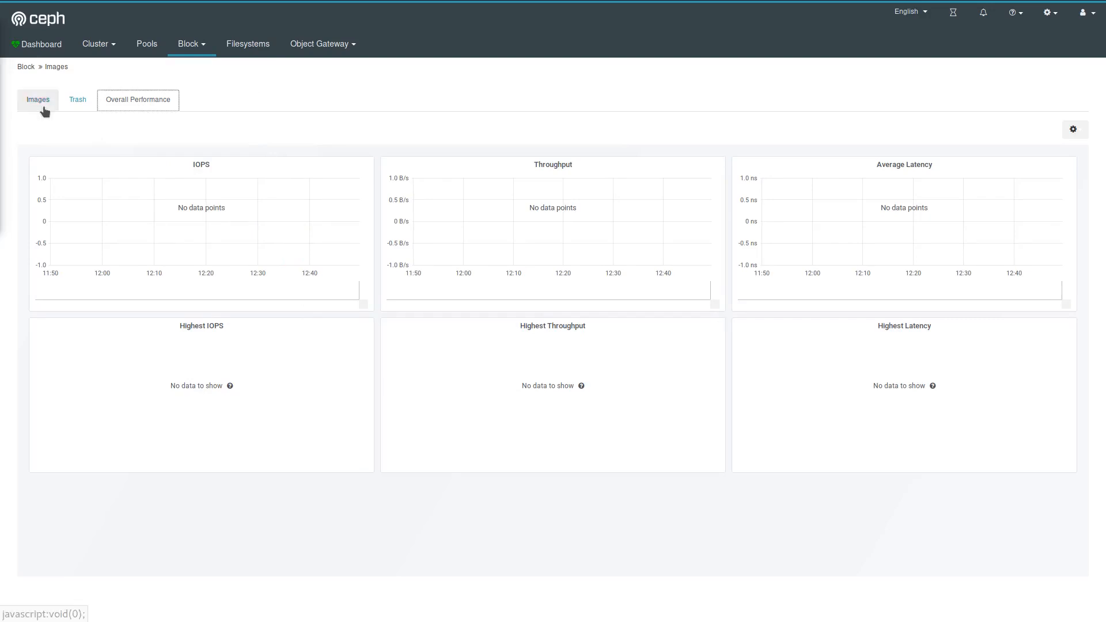
- Return to the images list and show rbd-1's details and empty Snapshots list
click(37, 99)
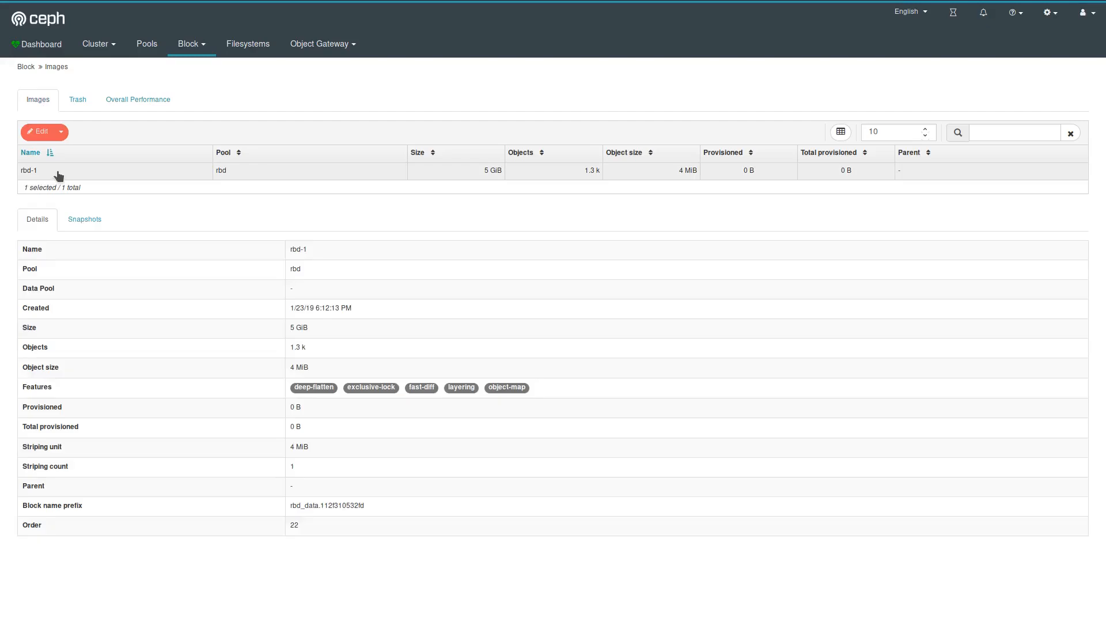
click(114, 171)
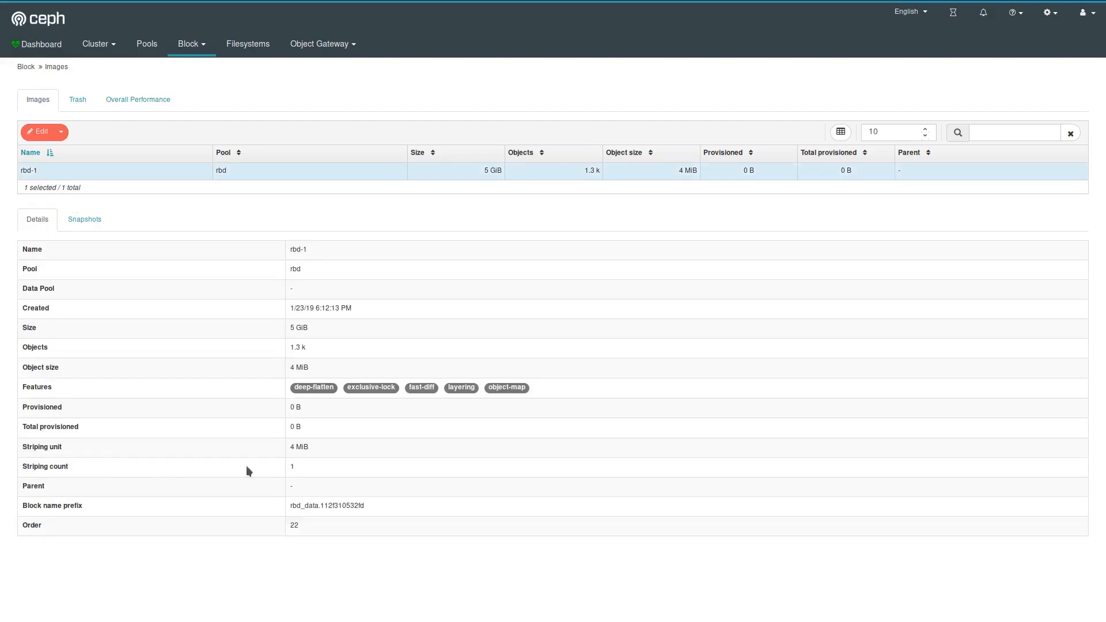
click(83, 219)
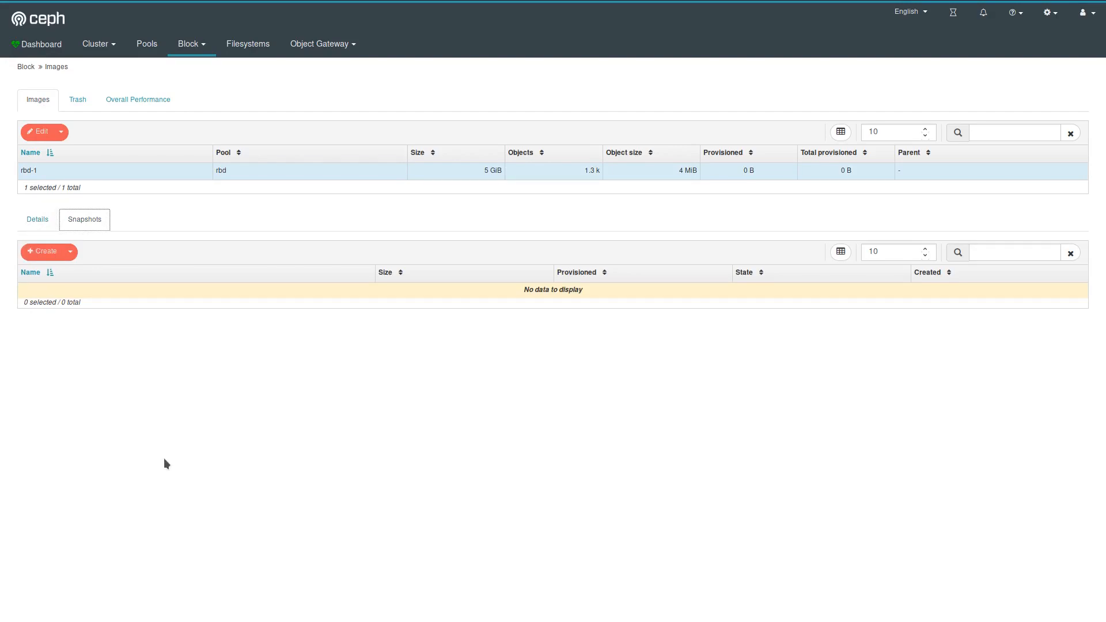
mouse_move(191, 23)
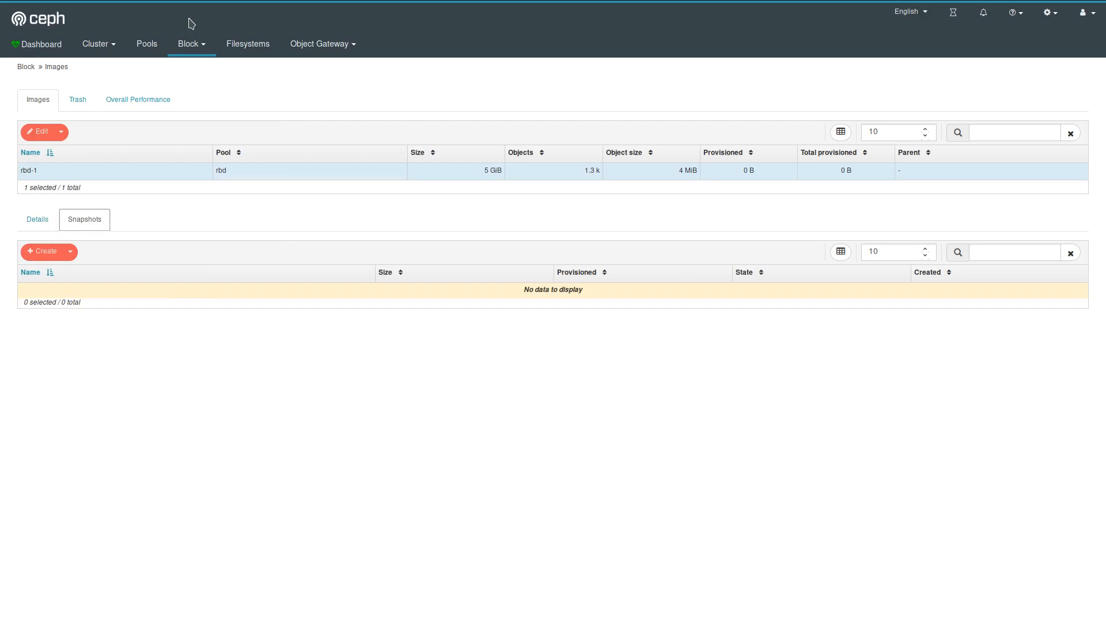
- Show the Block Mirroring overview with no daemons and rbd mirroring disabled
click(190, 43)
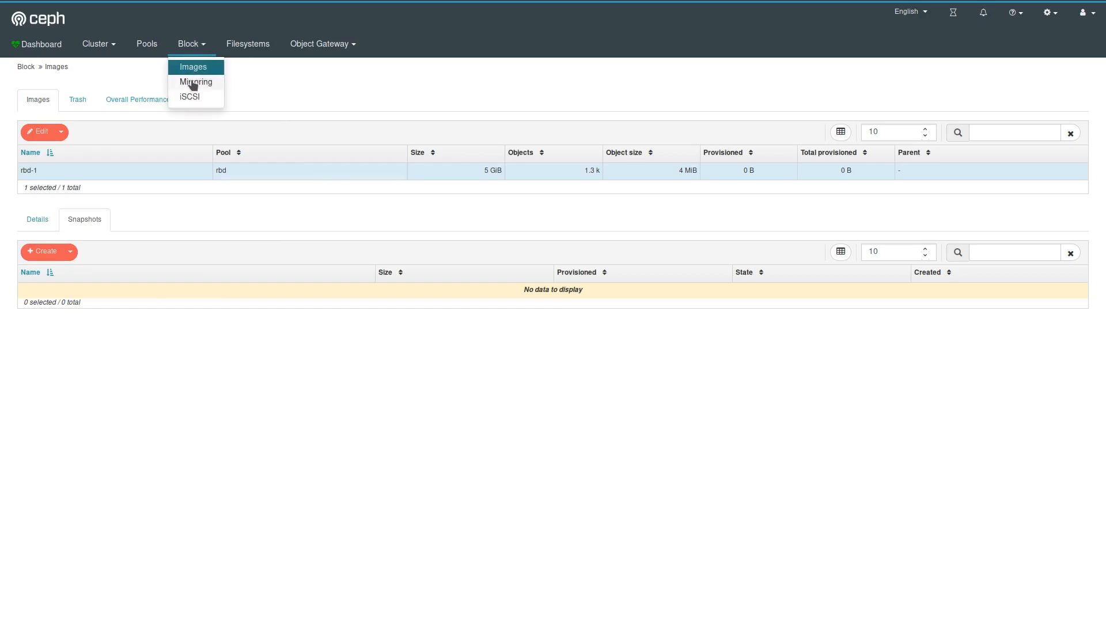
click(195, 81)
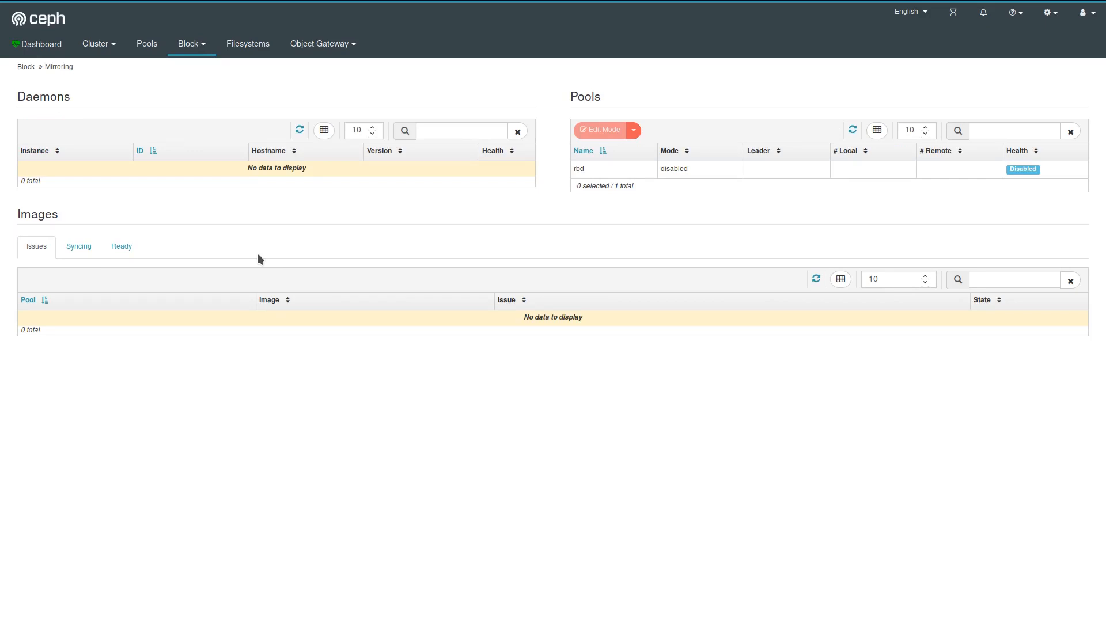
mouse_move(780, 219)
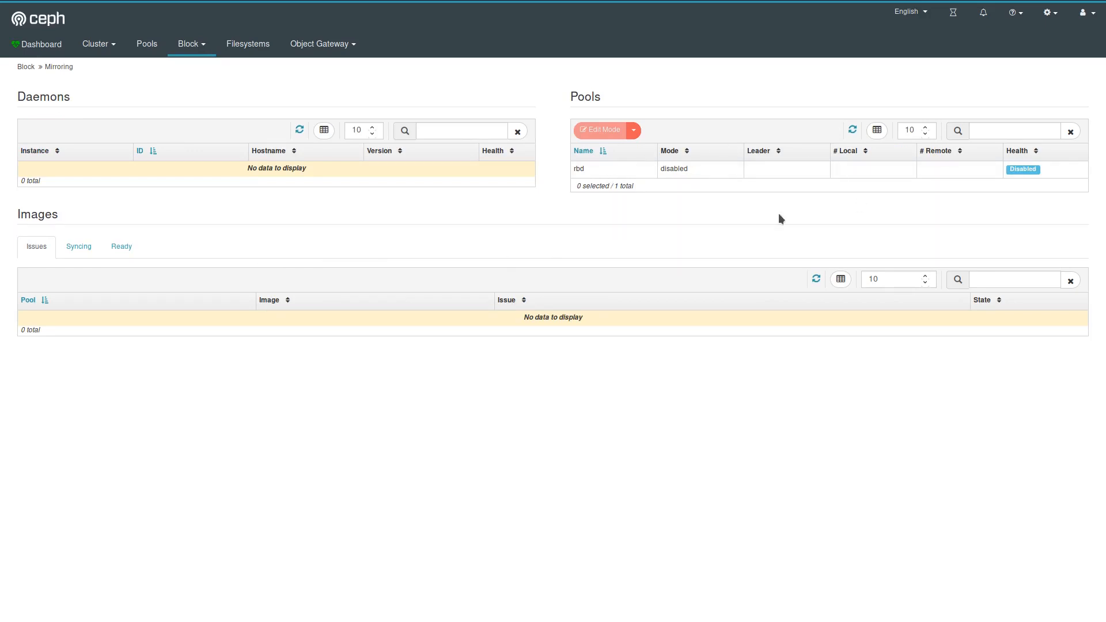
mouse_move(227, 357)
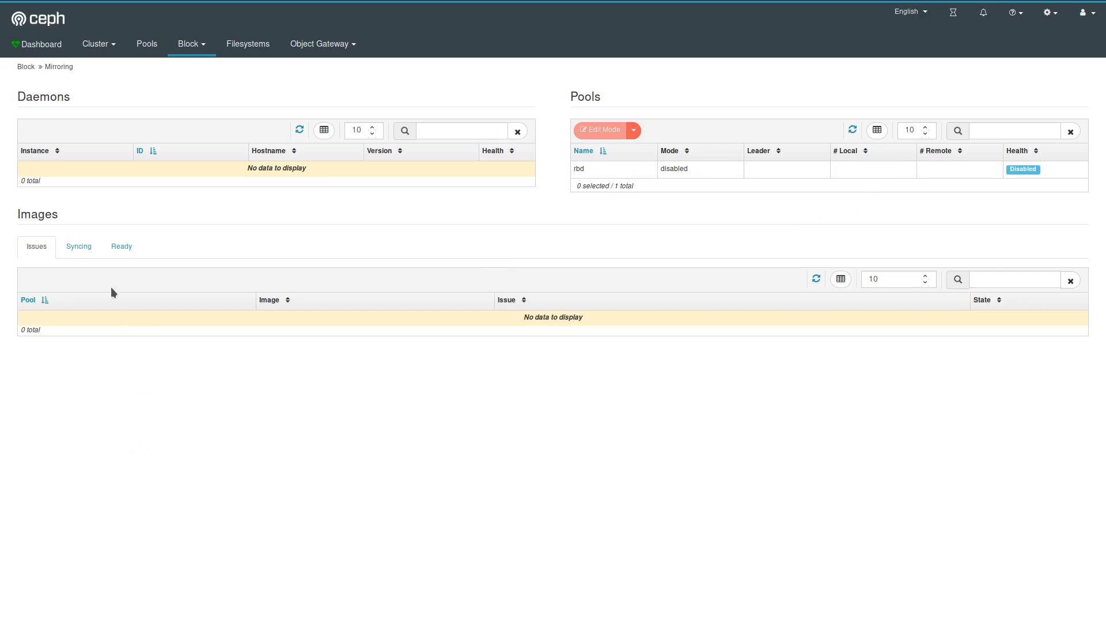
mouse_move(412, 347)
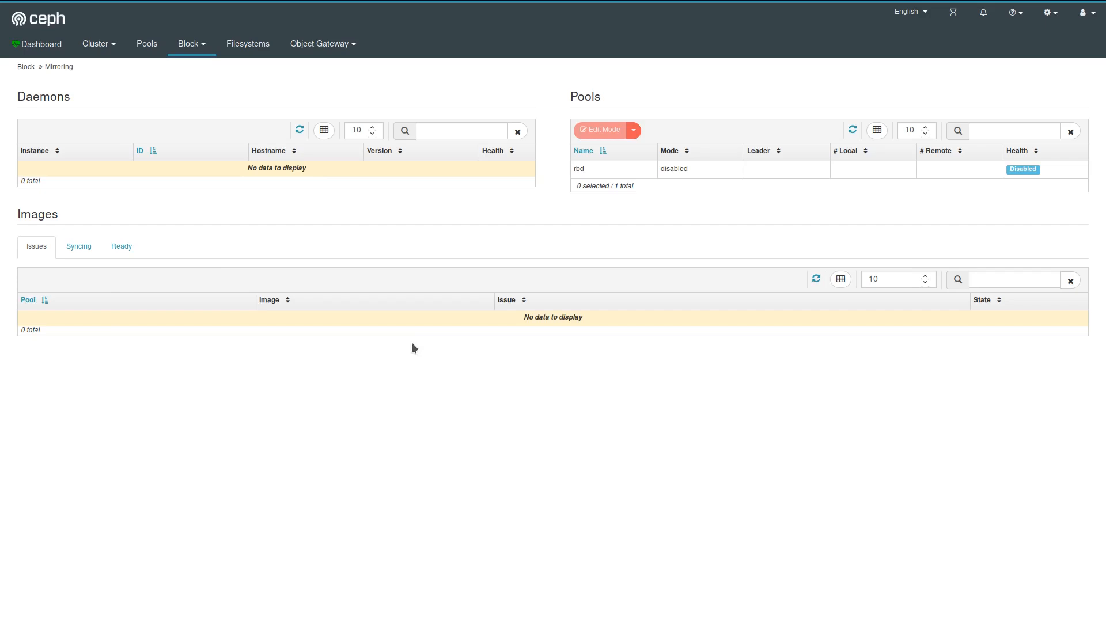
click(190, 44)
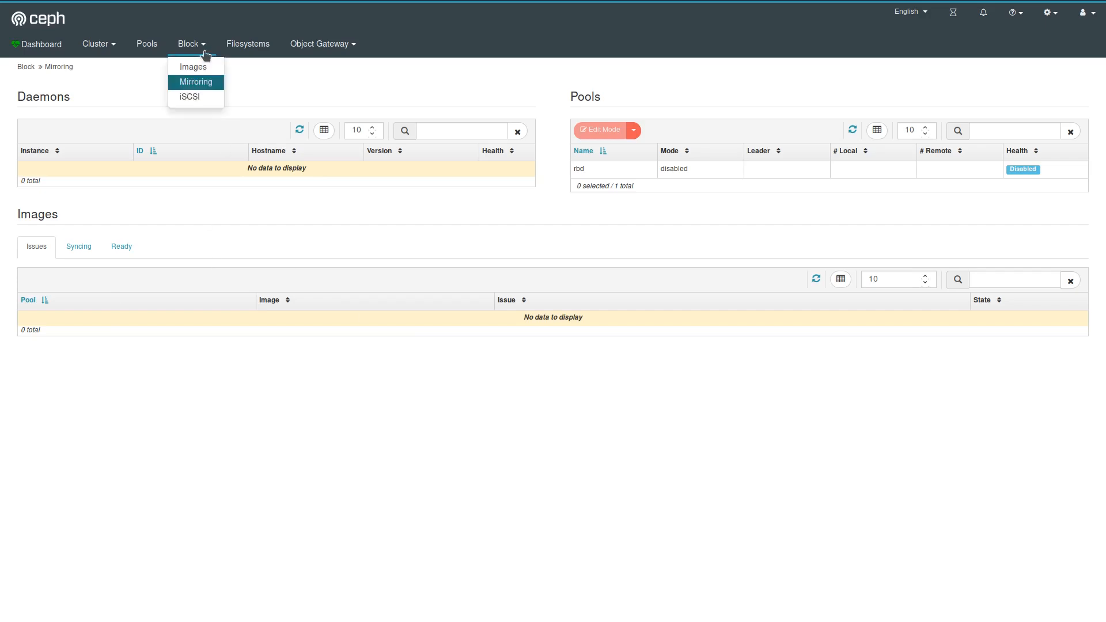
- Show the iSCSI overview, then go to the Filesystems page
click(189, 97)
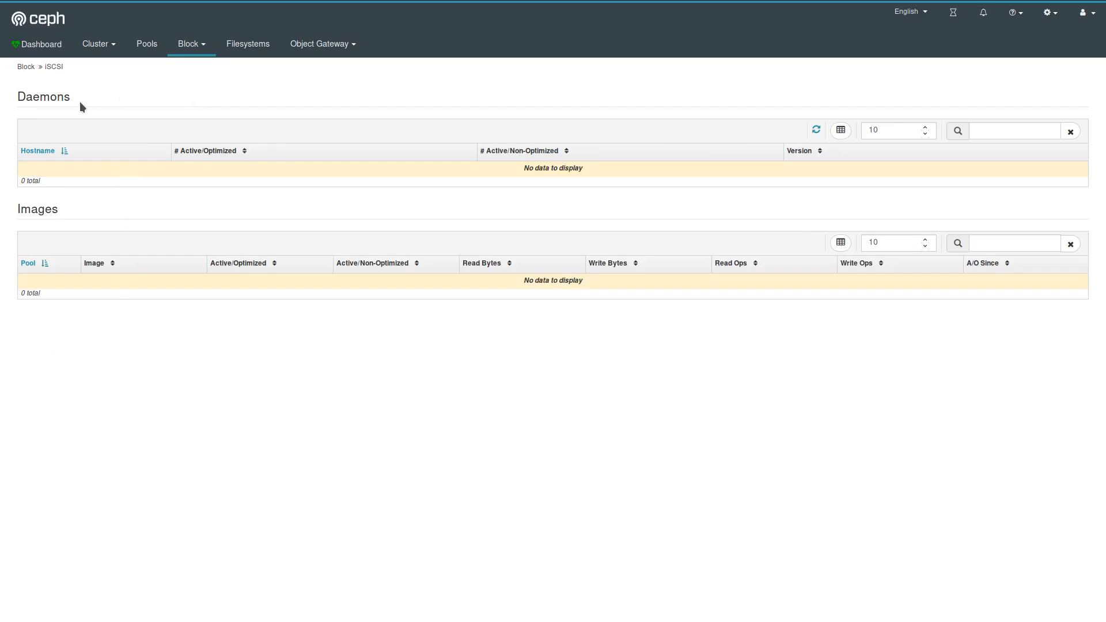
mouse_move(266, 190)
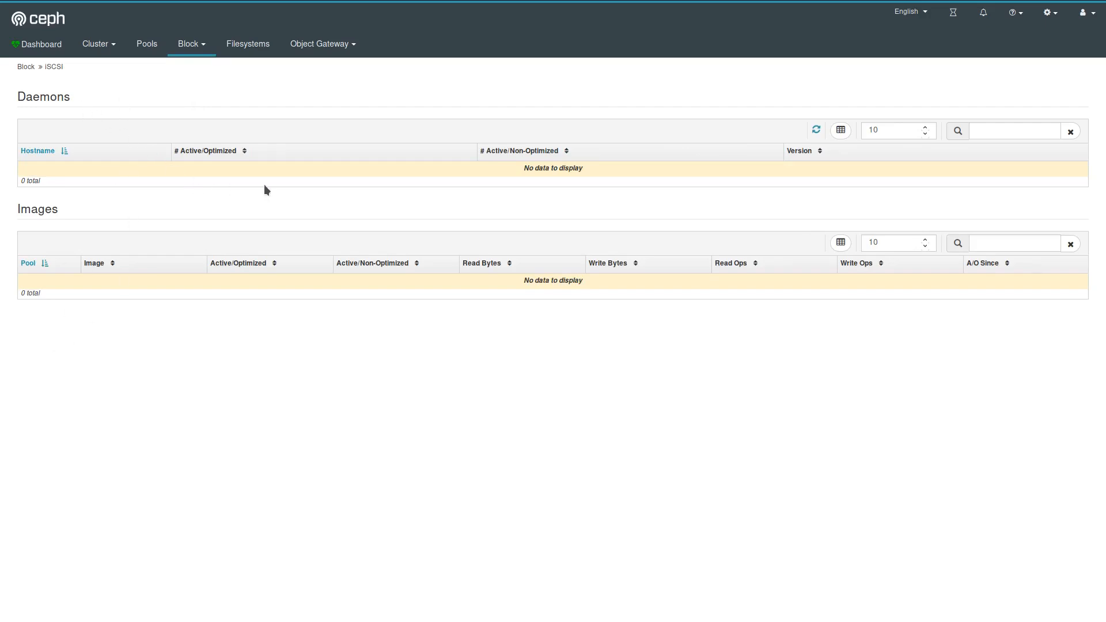
mouse_move(210, 291)
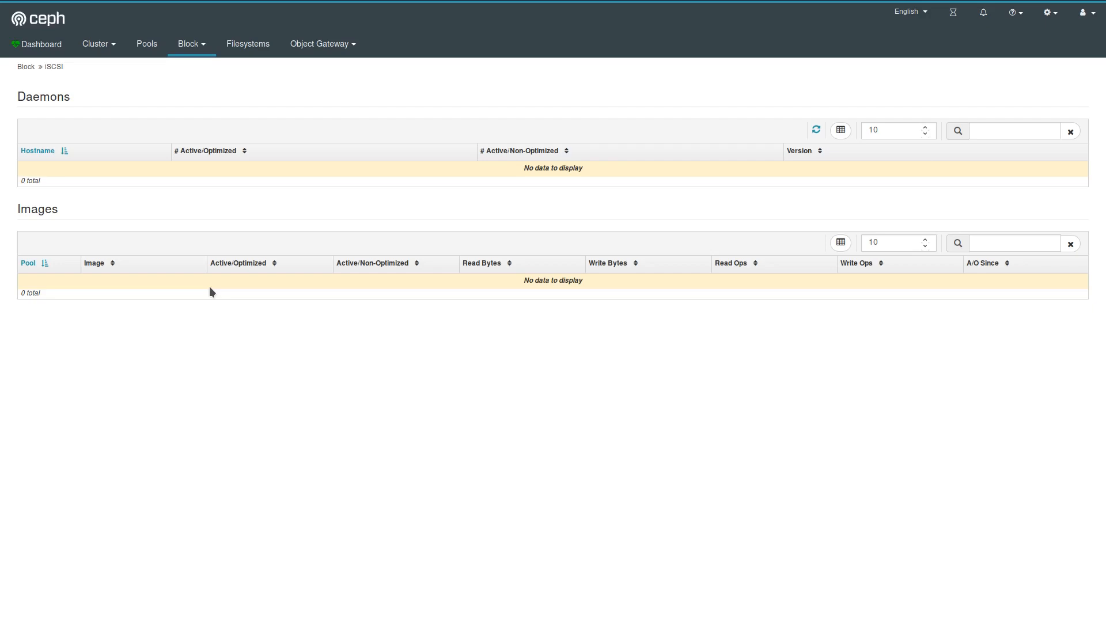
mouse_move(214, 123)
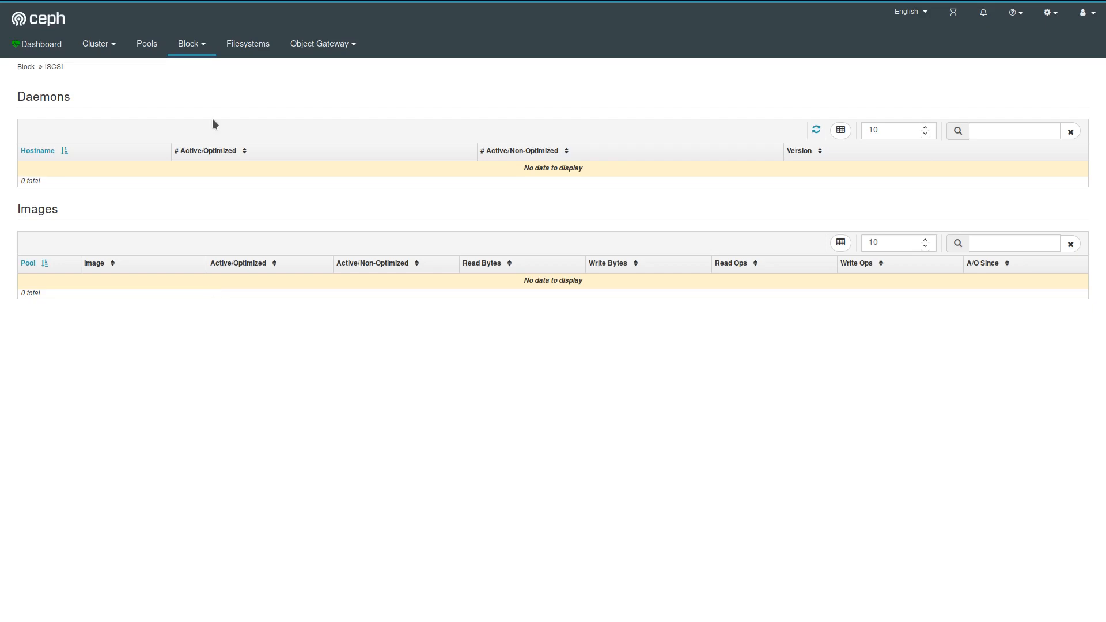
mouse_move(203, 51)
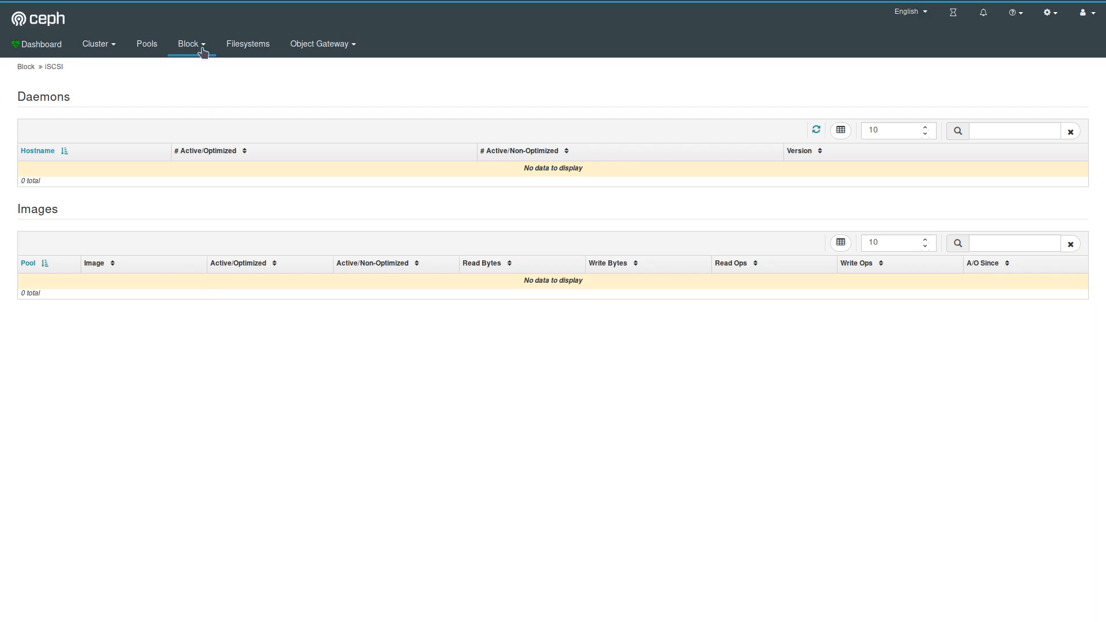
click(247, 44)
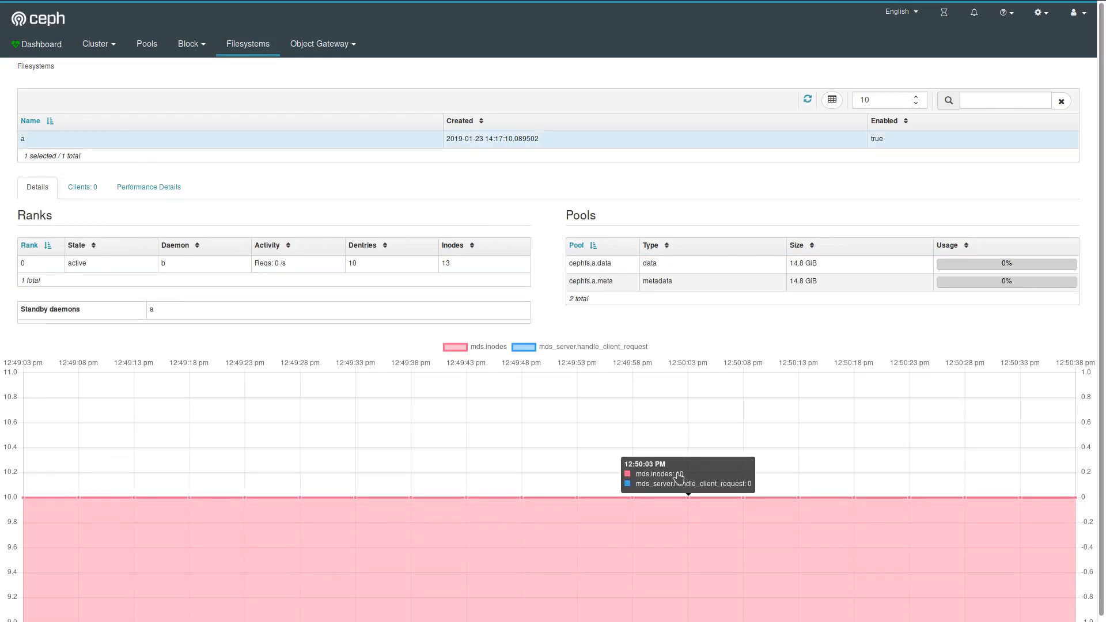
- Show the MDS performance charts for filesystem a
click(149, 187)
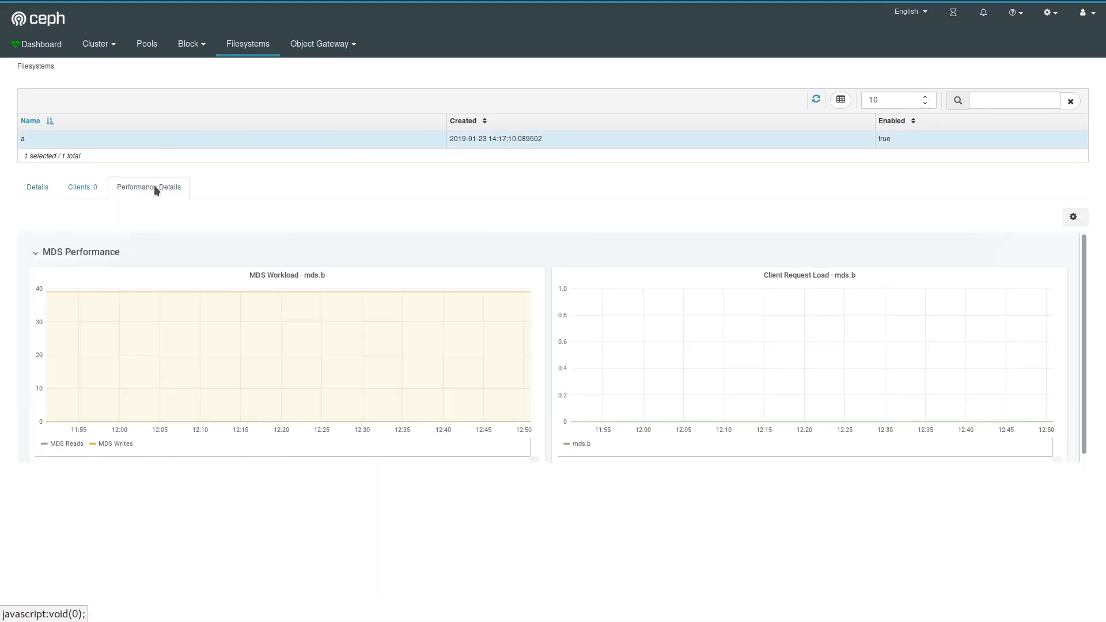
mouse_move(280, 350)
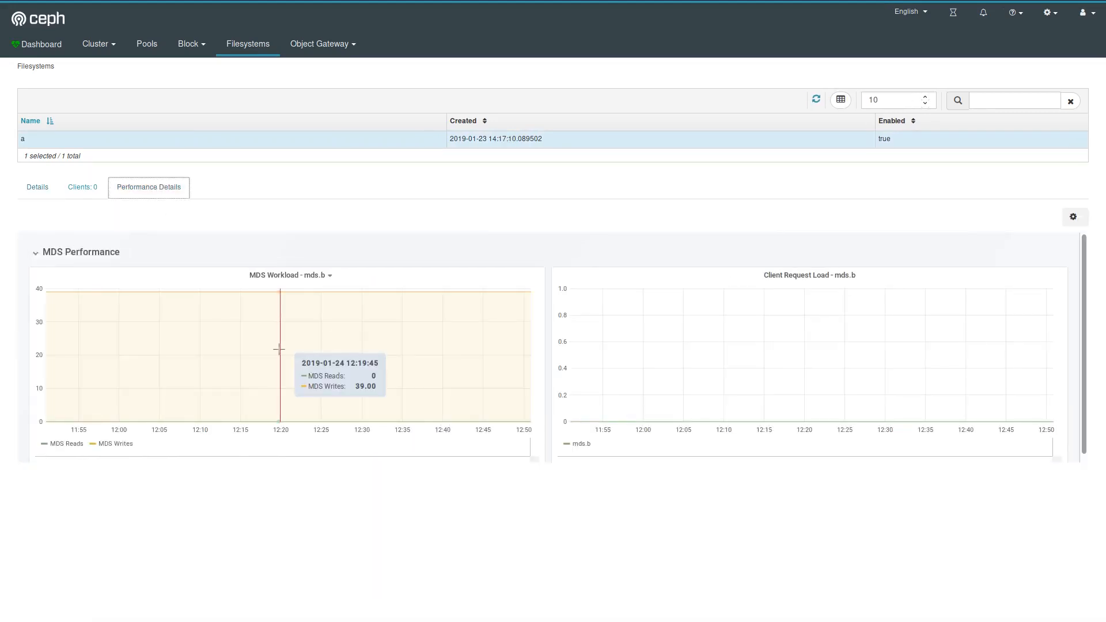
mouse_move(205, 206)
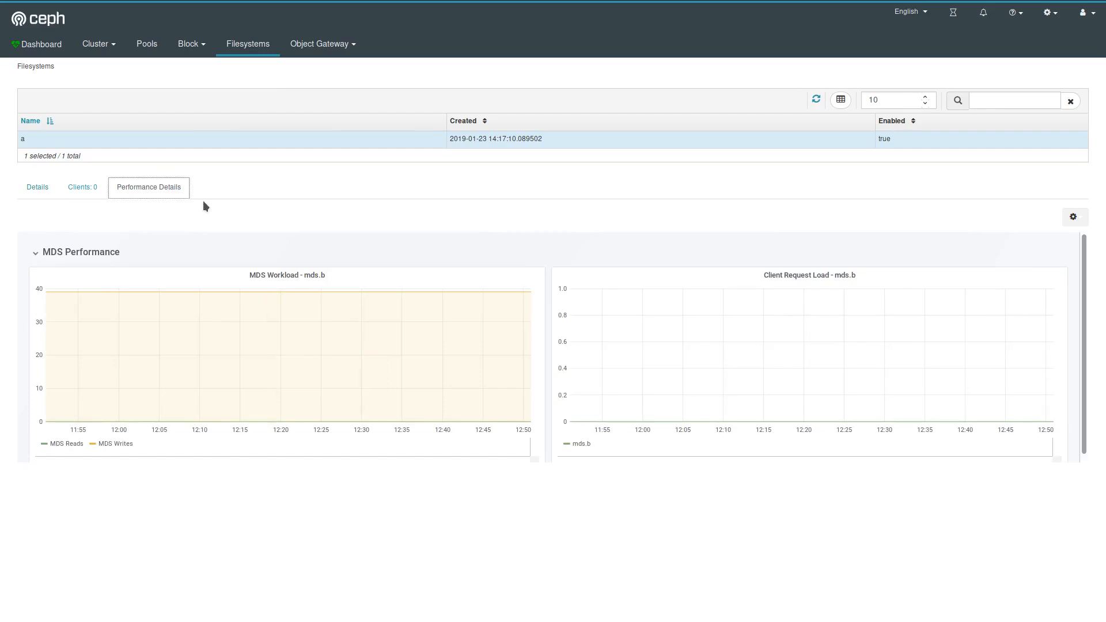
mouse_move(323, 44)
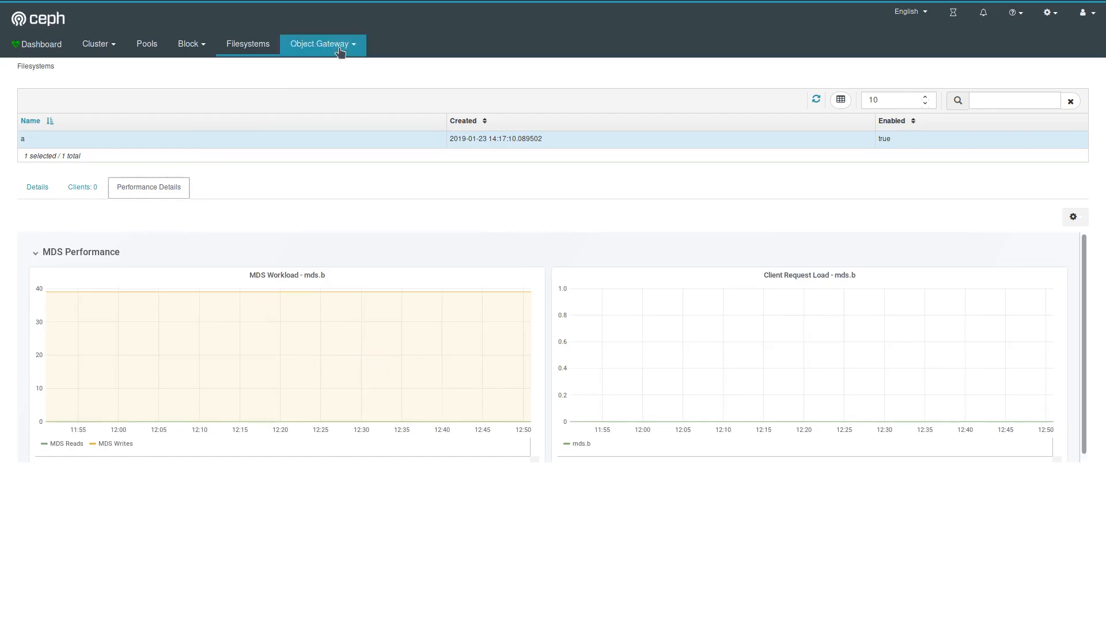
- Show the Object Gateway daemons list and the rgw daemon's performance details
click(319, 44)
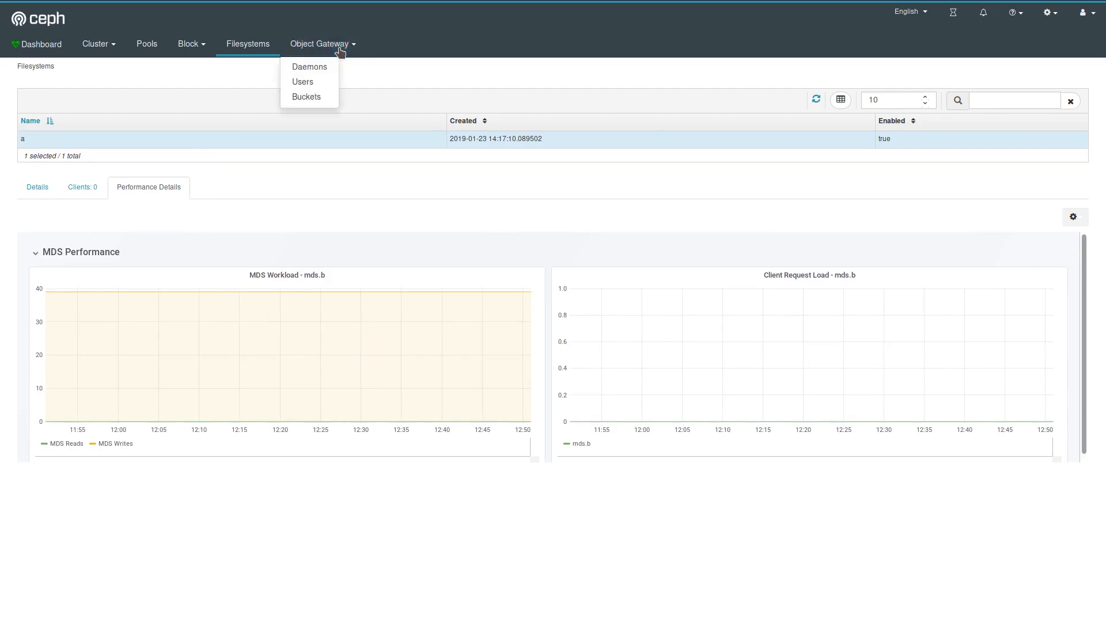
mouse_move(309, 67)
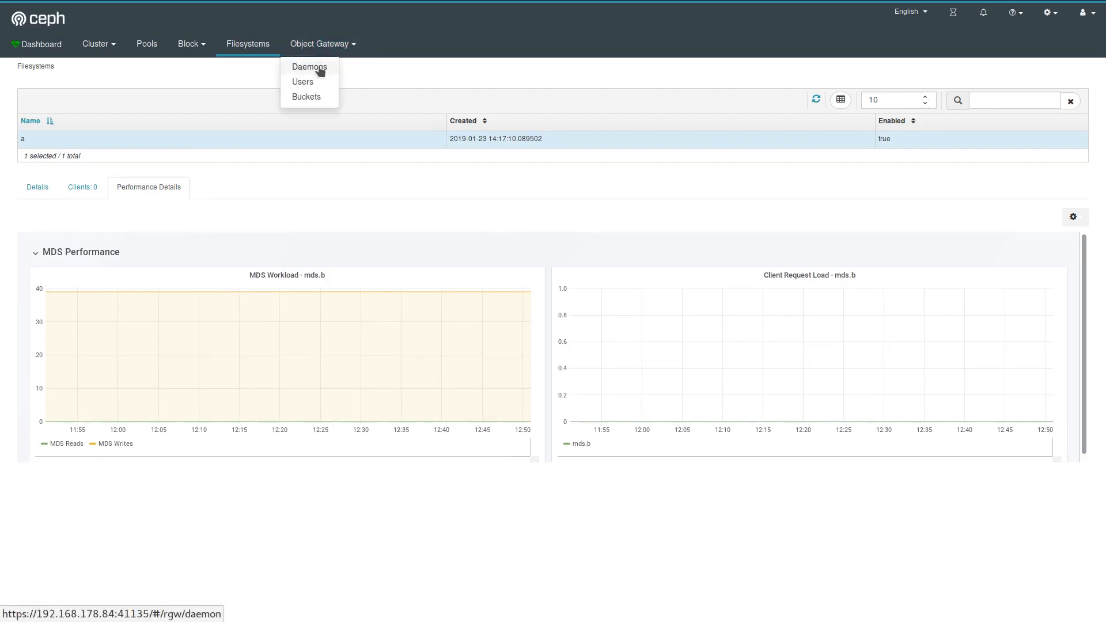
click(308, 67)
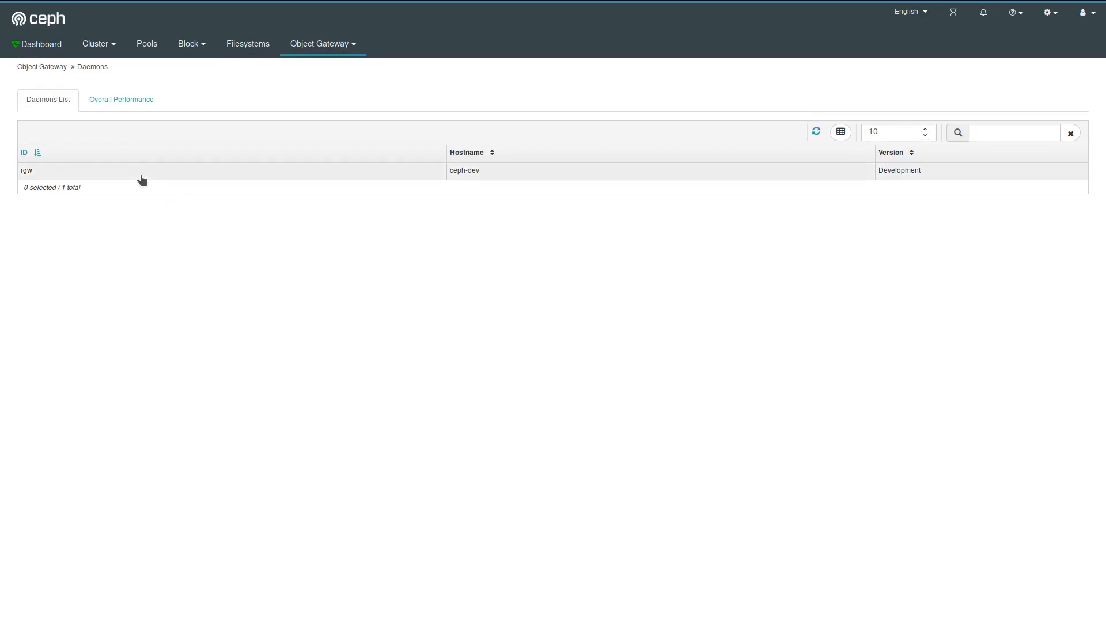
click(26, 171)
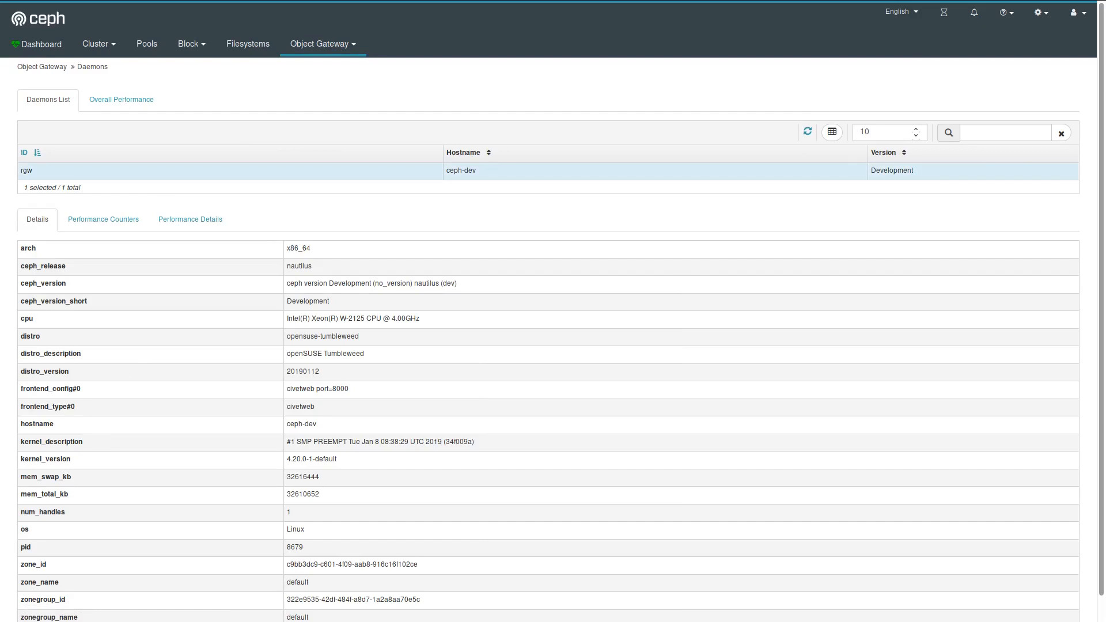
click(190, 219)
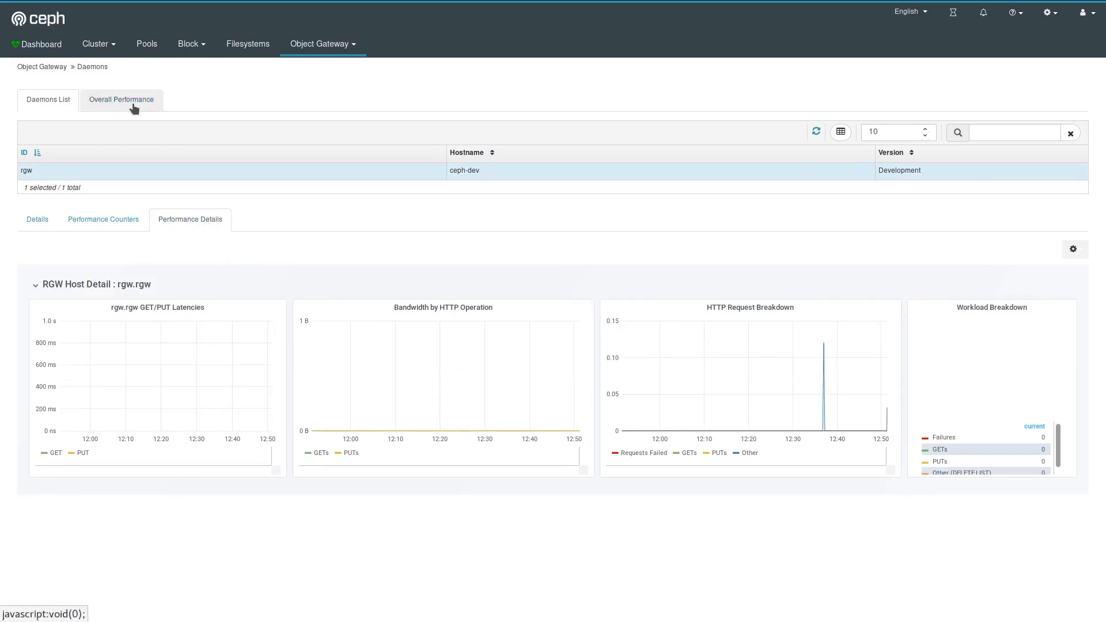
- Show the overall performance charts for all object gateways
click(120, 99)
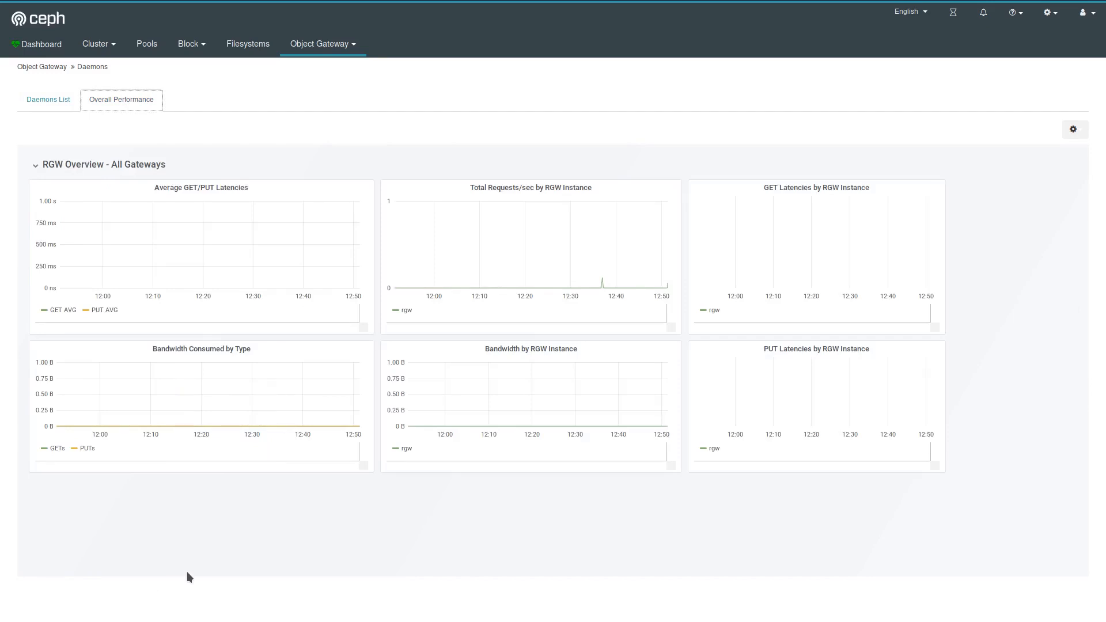
click(320, 44)
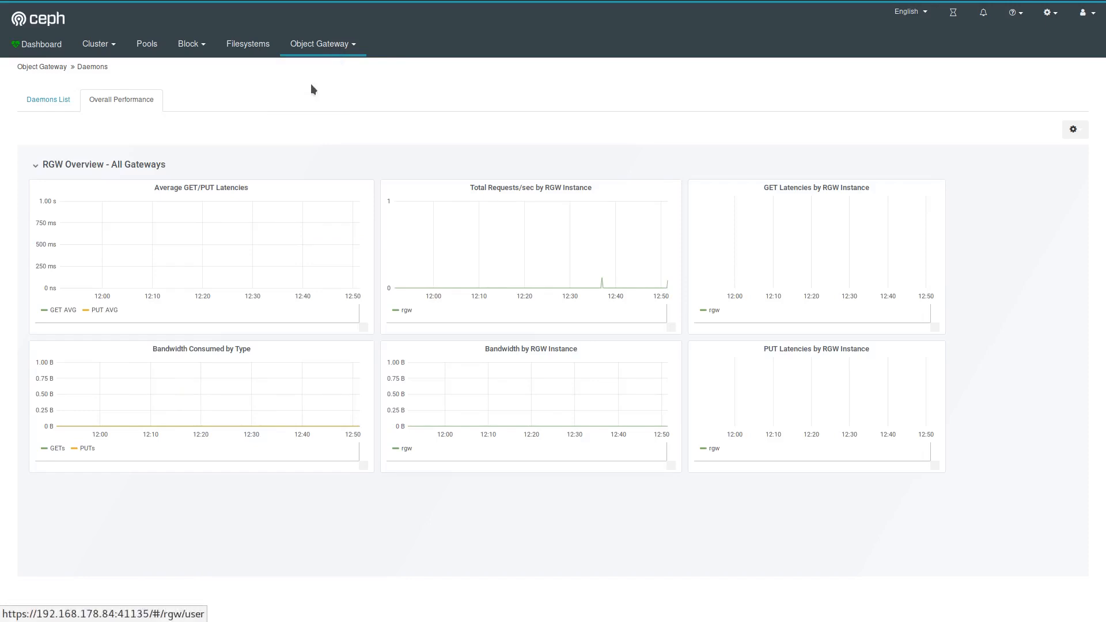
- Show the Object Gateway users list and check its Edit actions dropdown
click(322, 44)
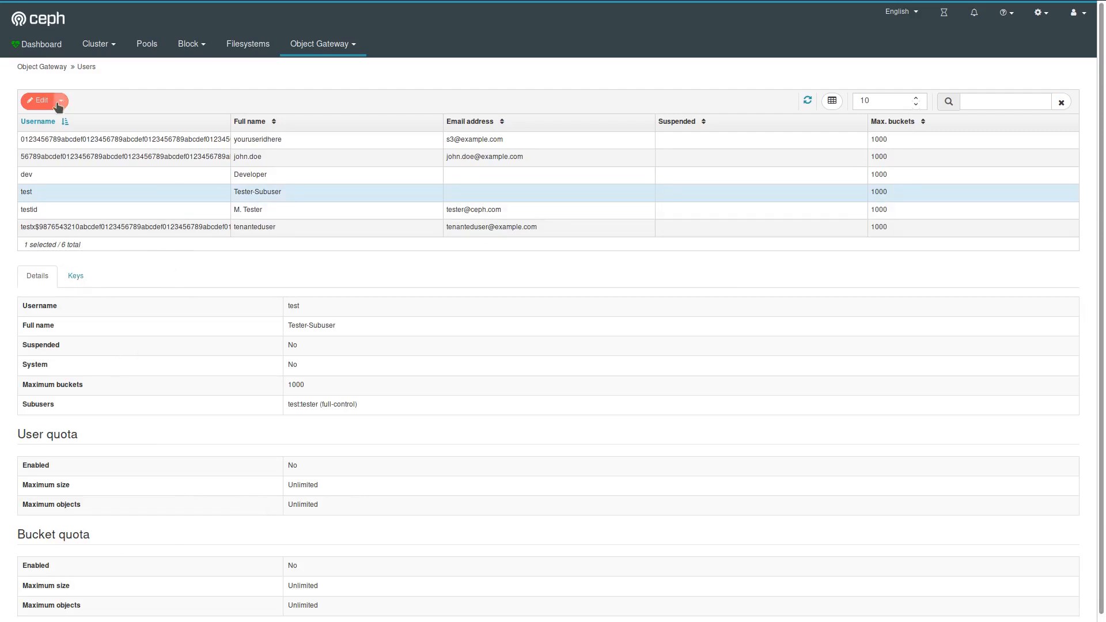
click(60, 101)
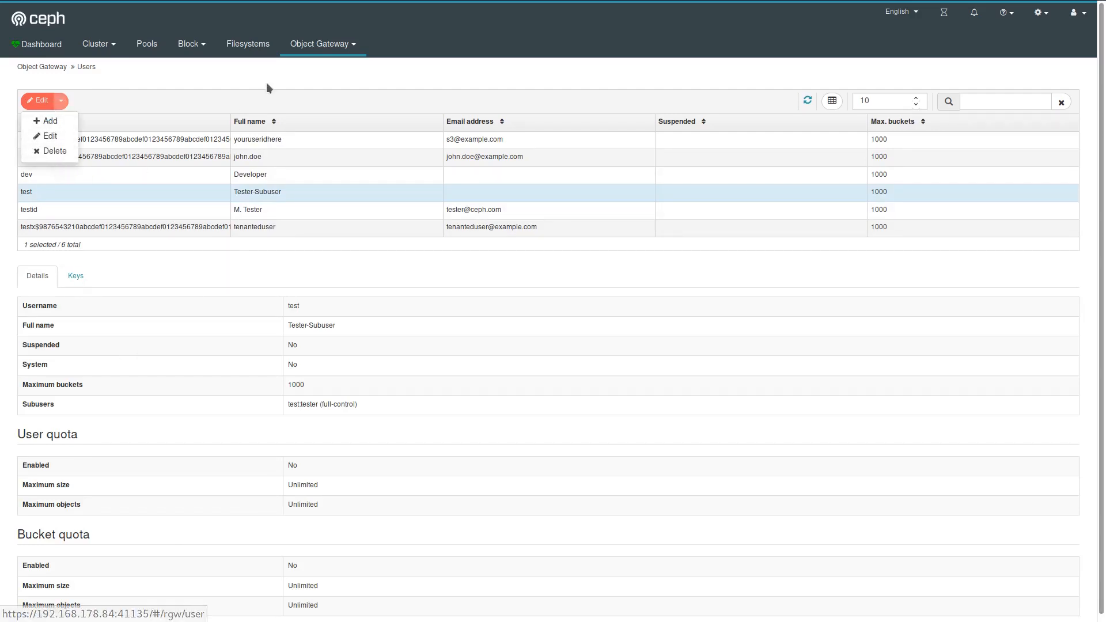
click(319, 44)
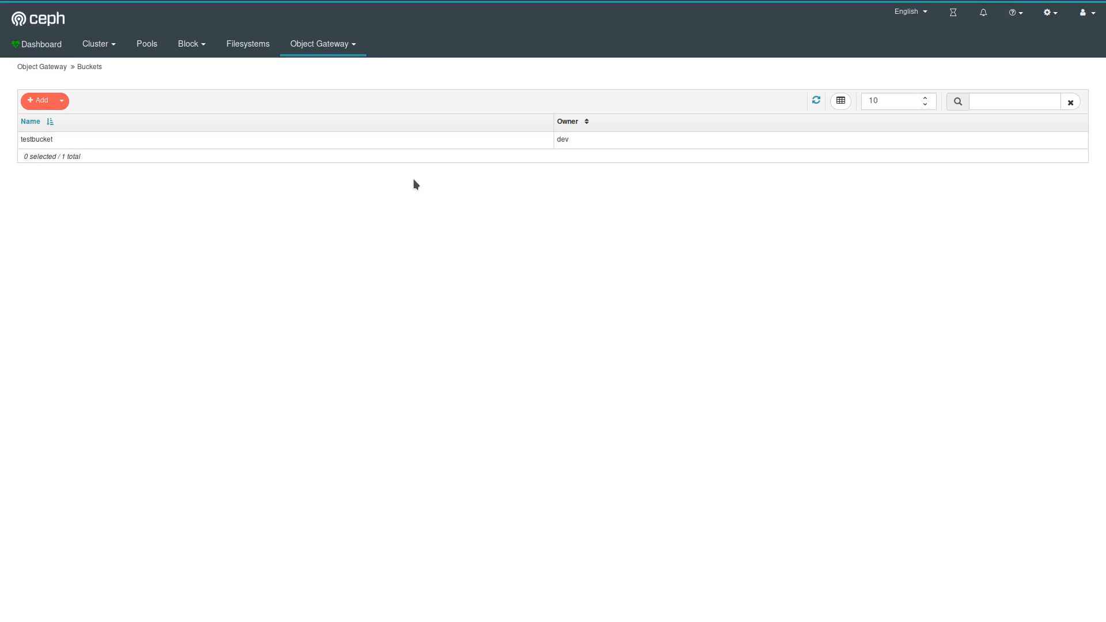
mouse_move(178, 210)
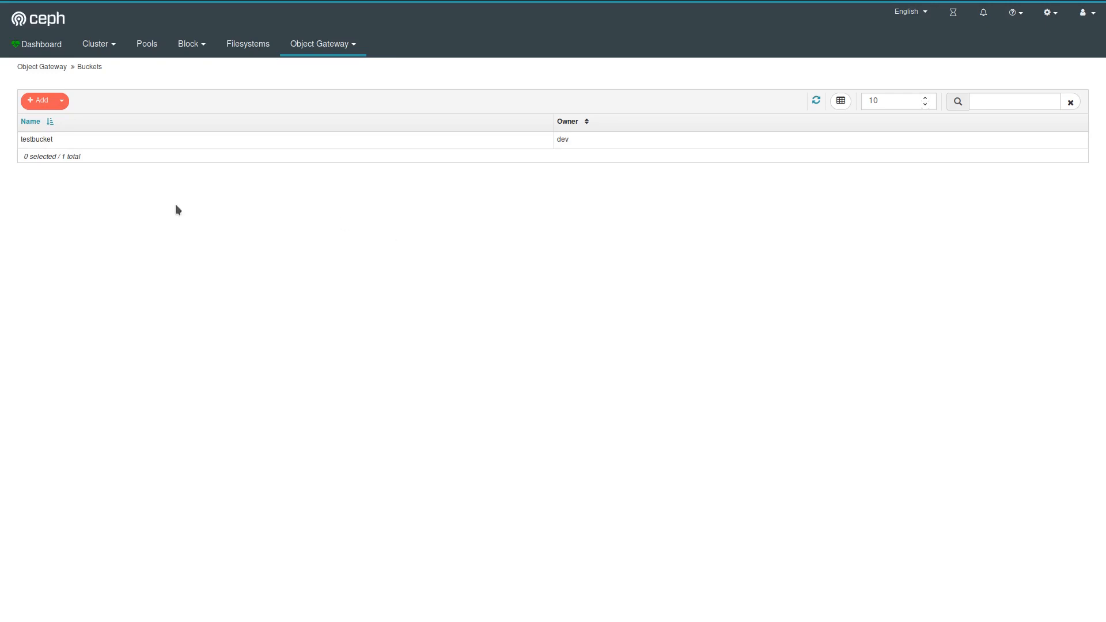
mouse_move(182, 207)
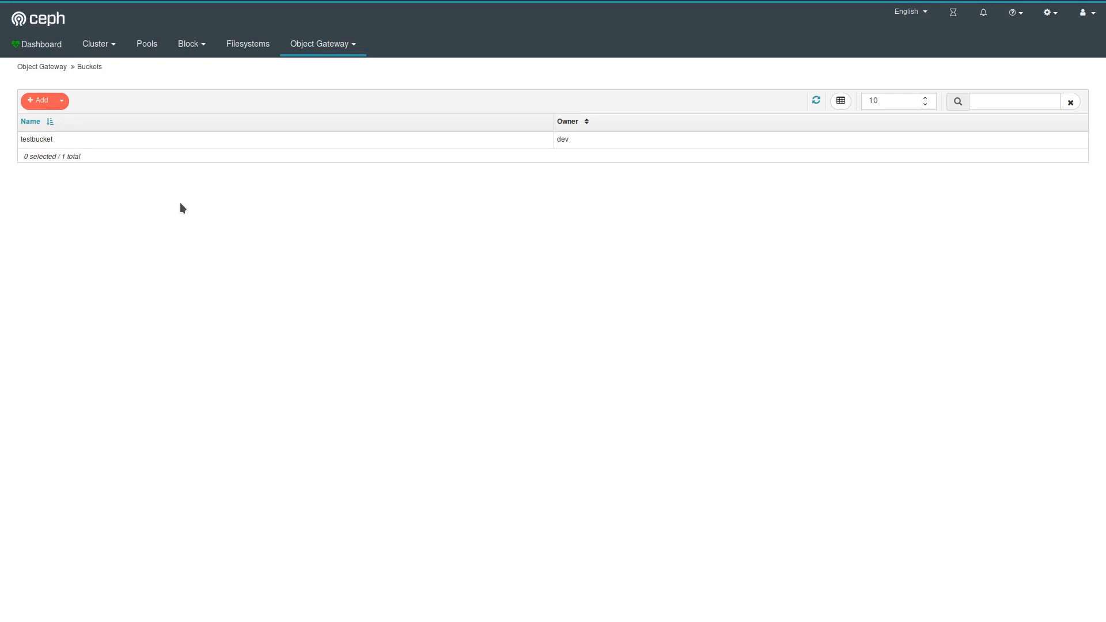
mouse_move(351, 341)
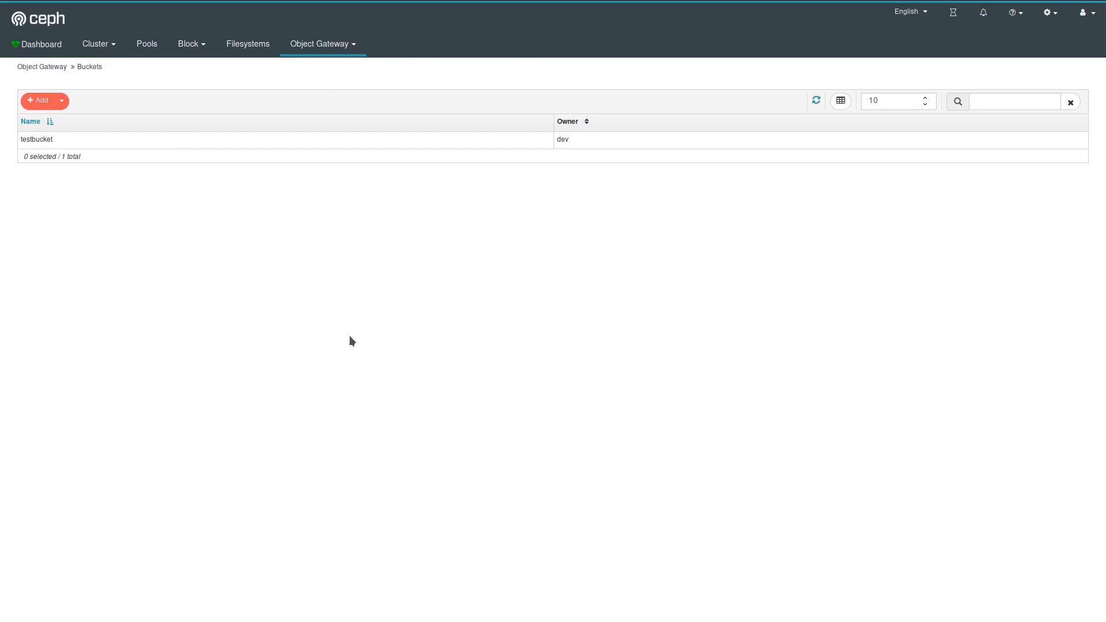
- Return to the HEALTH_OK overview, then glance through languages, finished background tasks and recent notifications
click(40, 43)
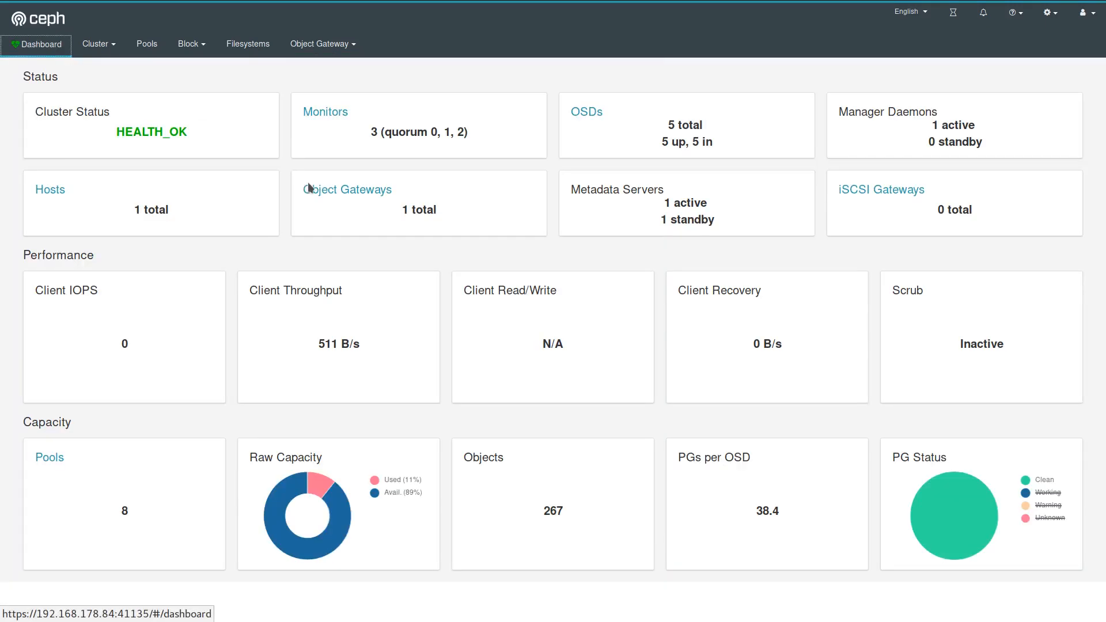
mouse_move(919, 49)
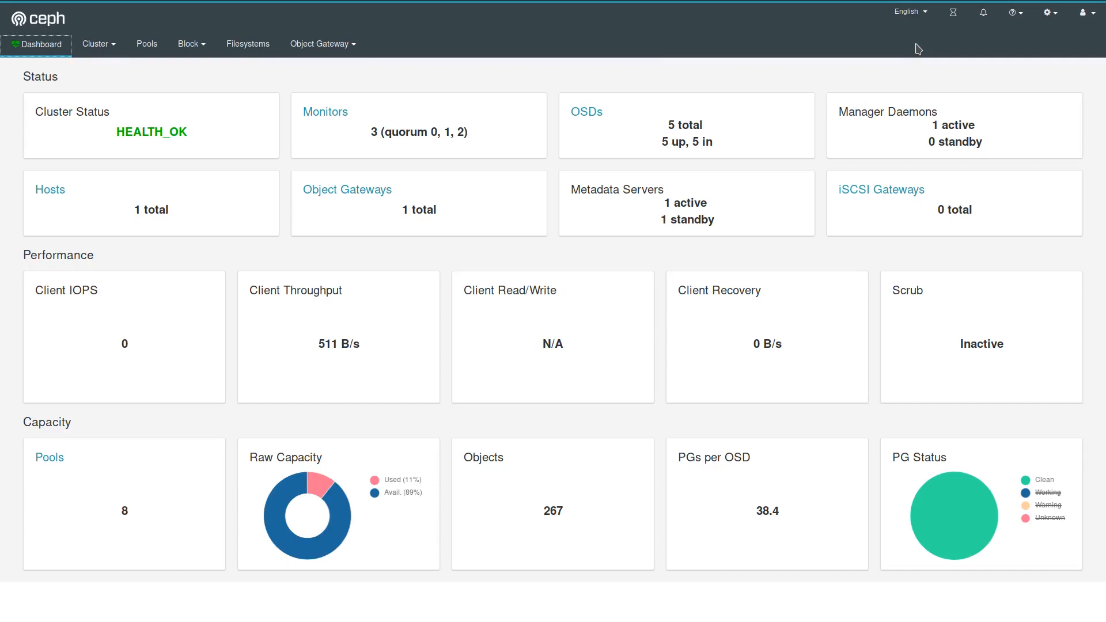
click(909, 12)
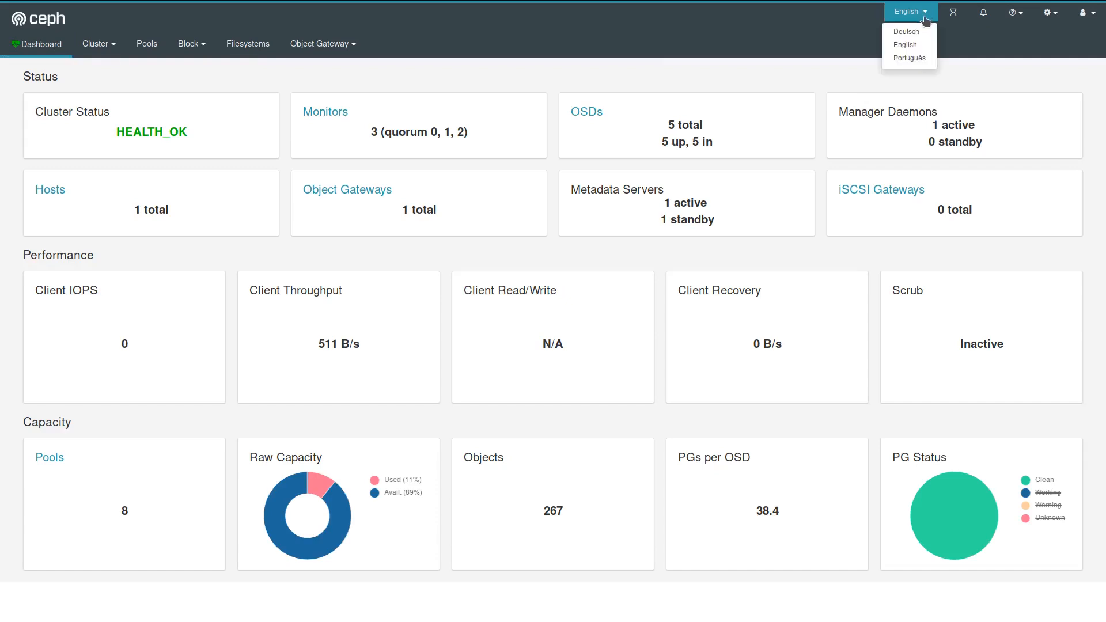
click(952, 12)
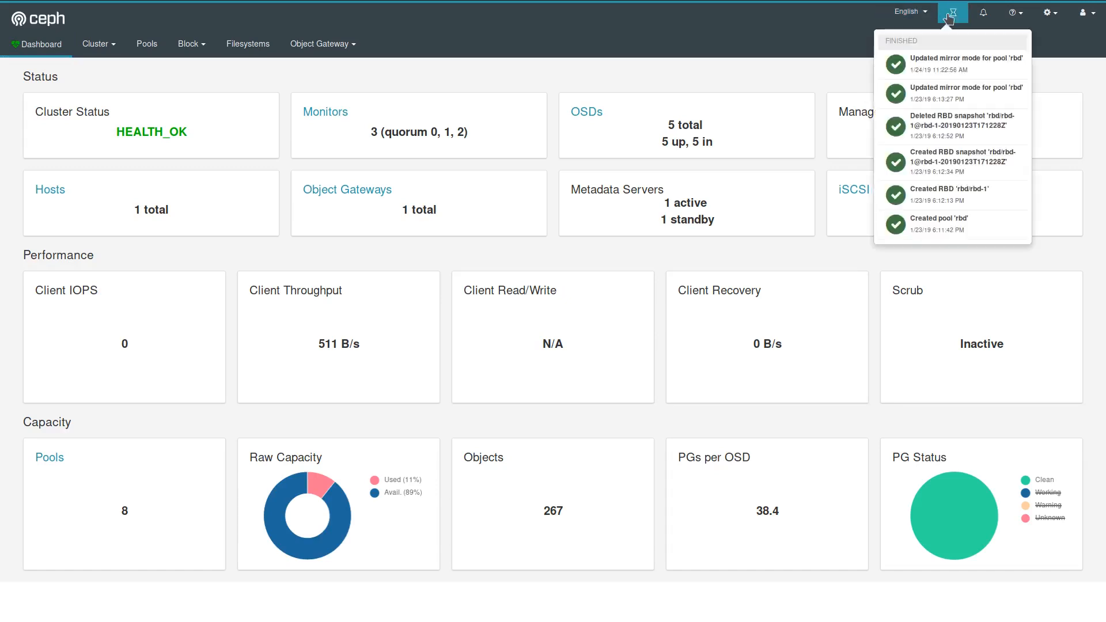
mouse_move(951, 13)
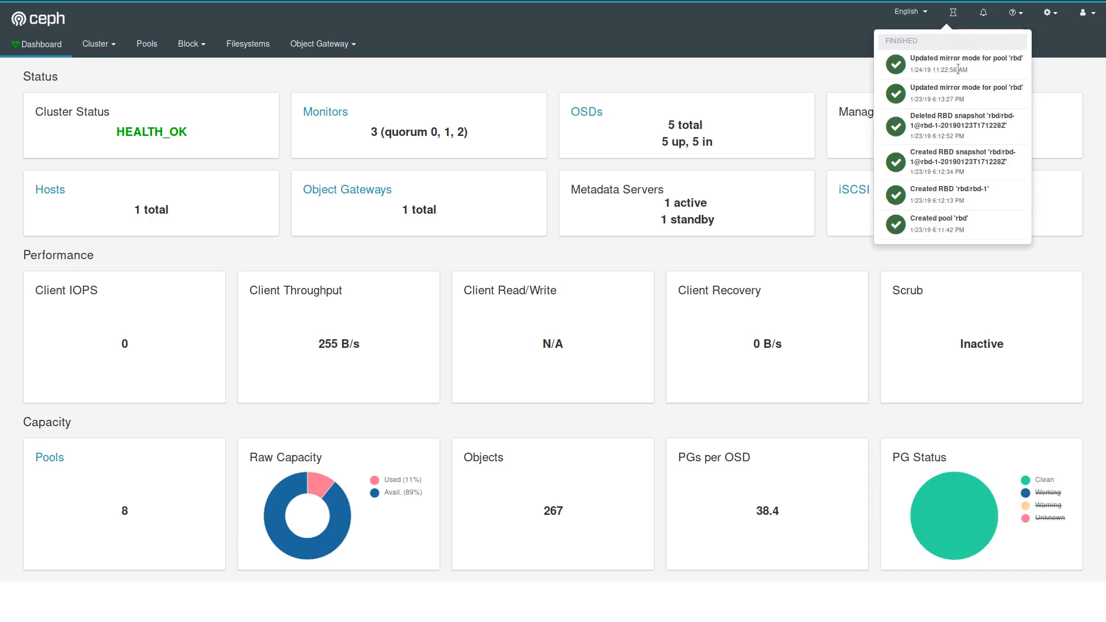
click(983, 13)
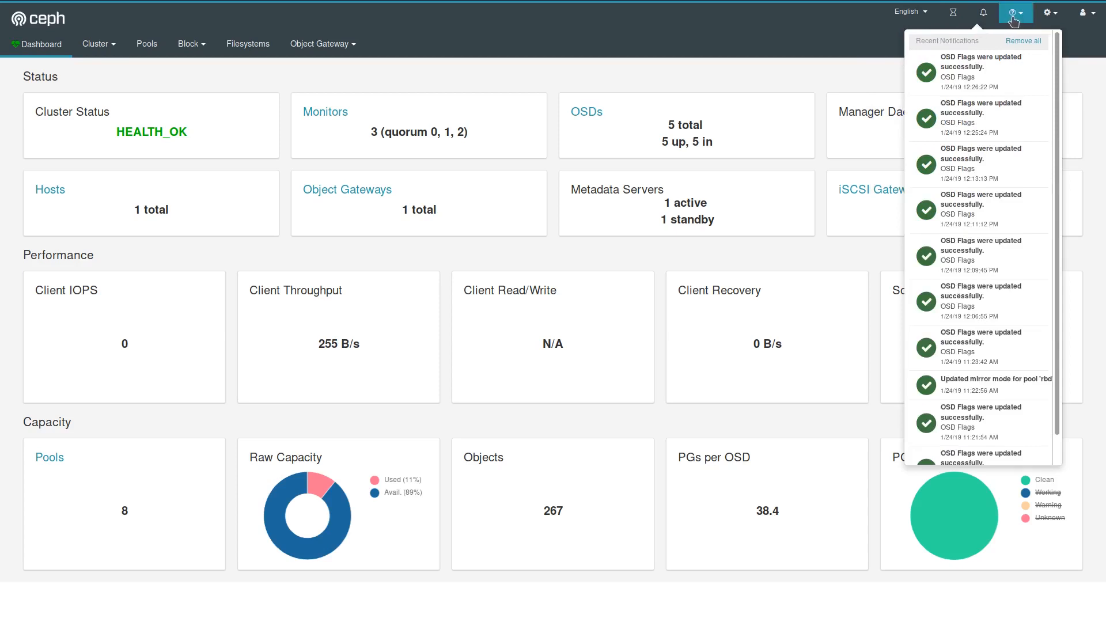
click(1014, 13)
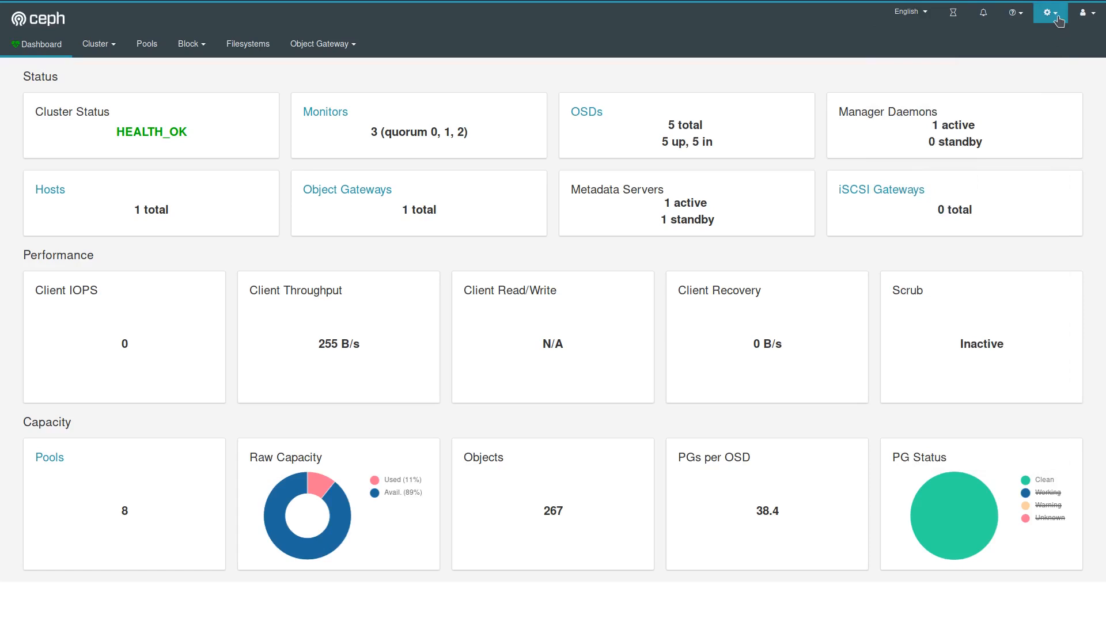
- Review the single admin user and the dashboard roles including rgw-manager's permissions
click(1049, 12)
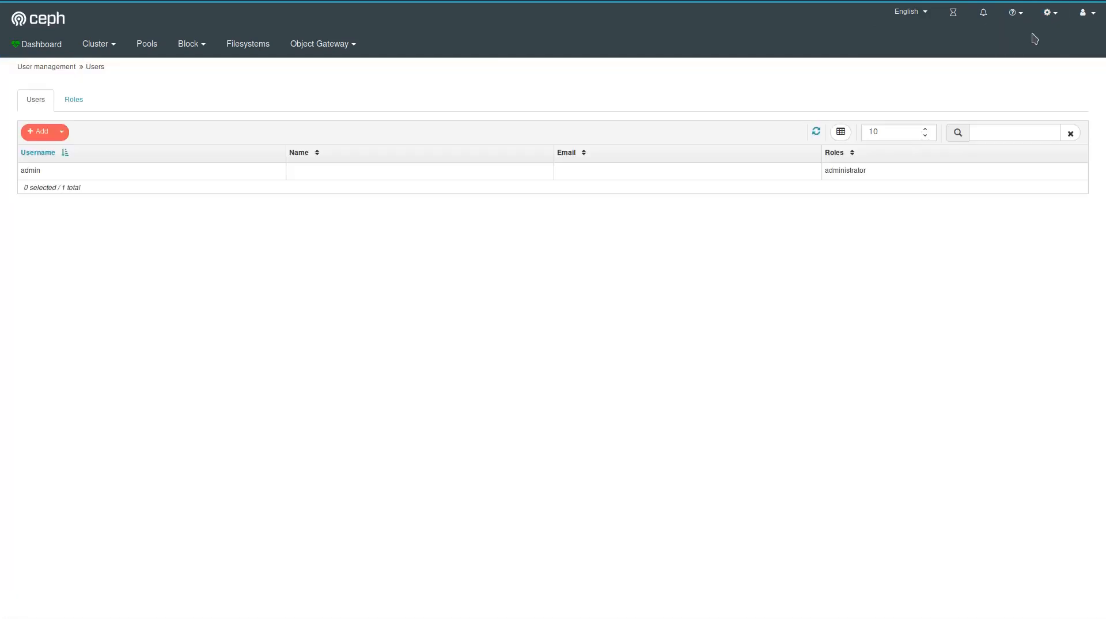
mouse_move(118, 179)
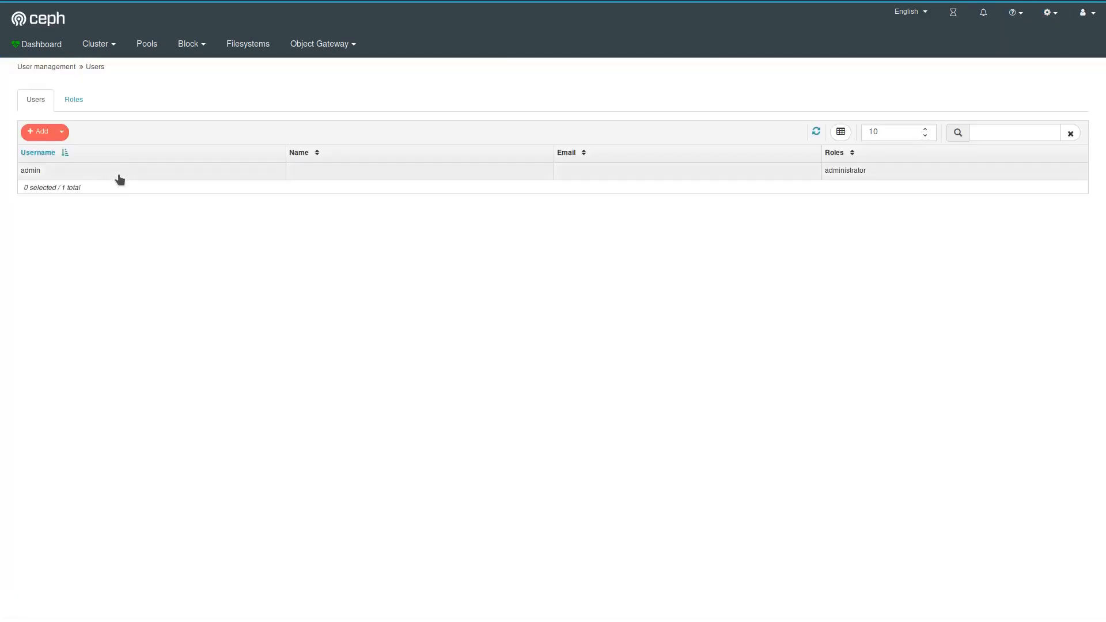
click(151, 170)
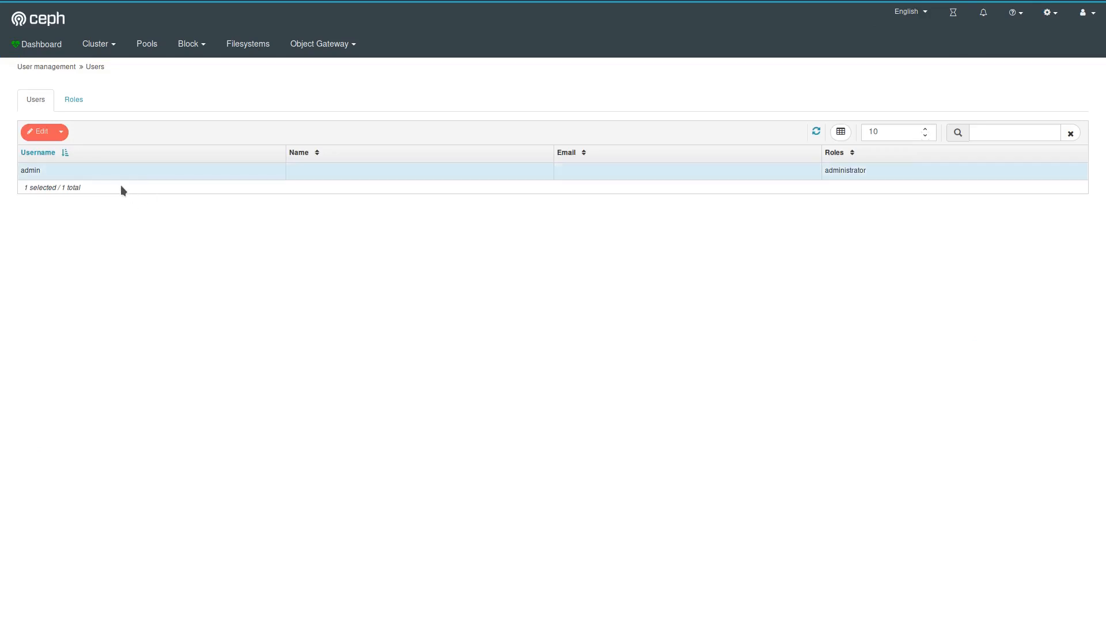
click(74, 99)
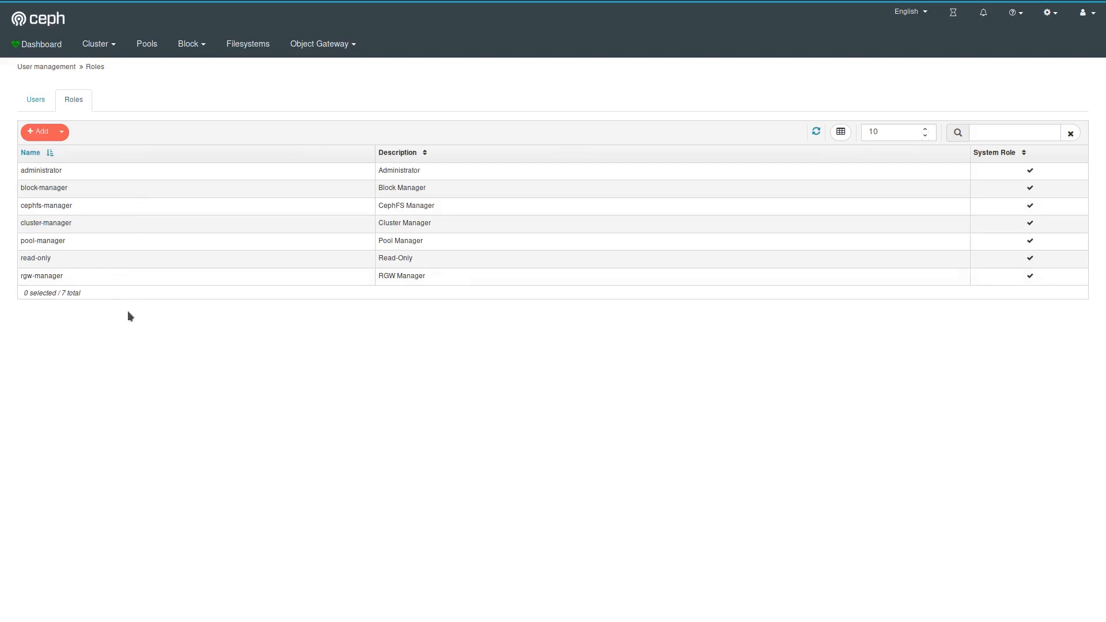
mouse_move(103, 418)
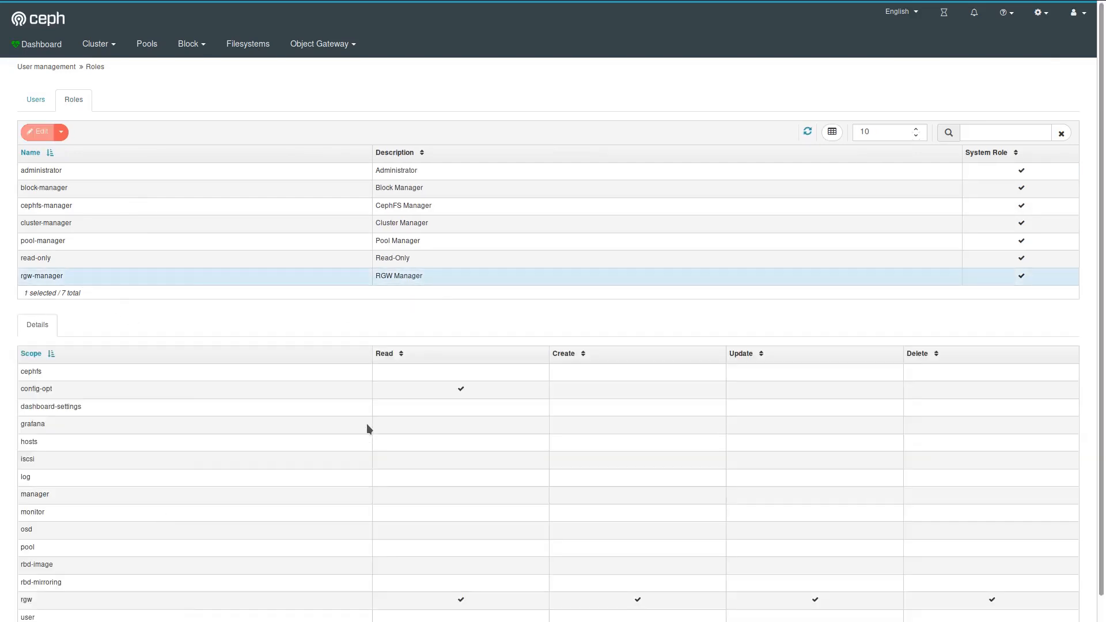
mouse_move(108, 518)
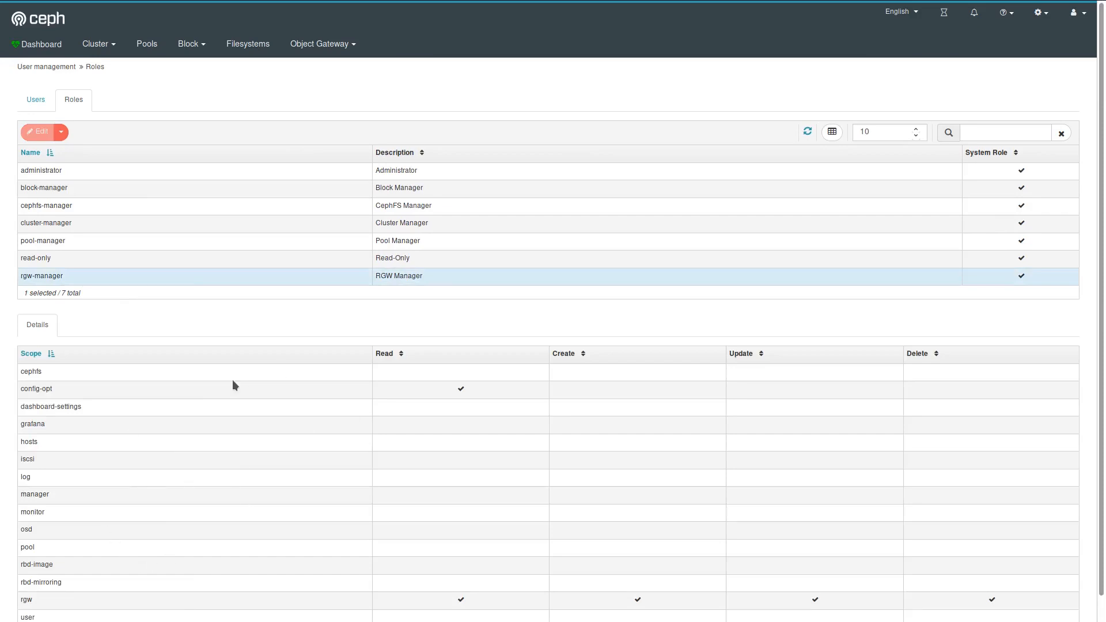
mouse_move(412, 325)
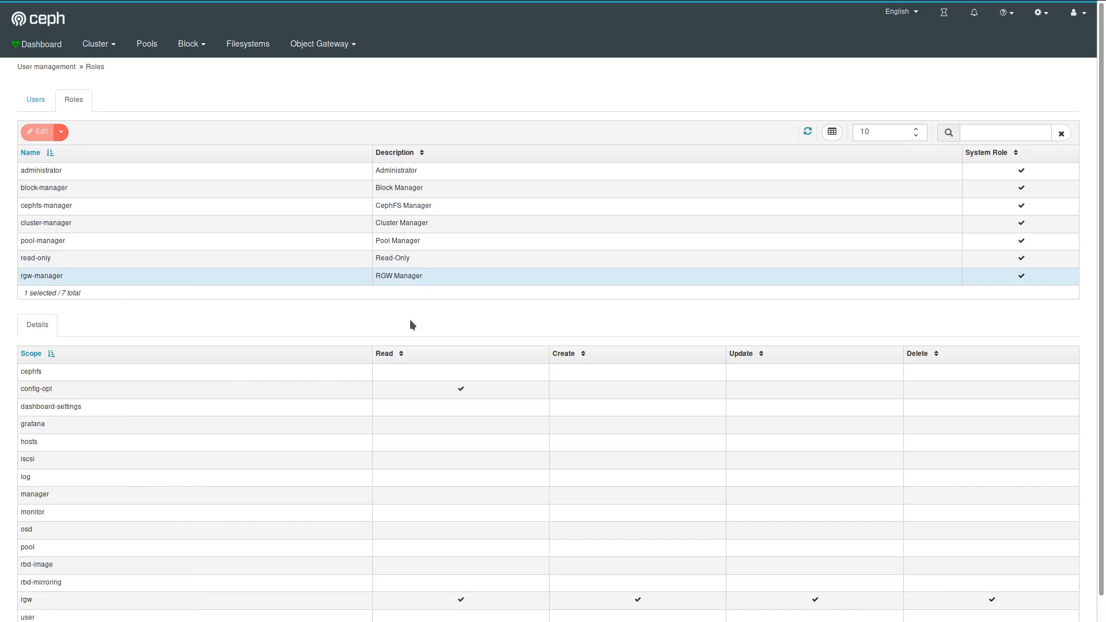
mouse_move(561, 323)
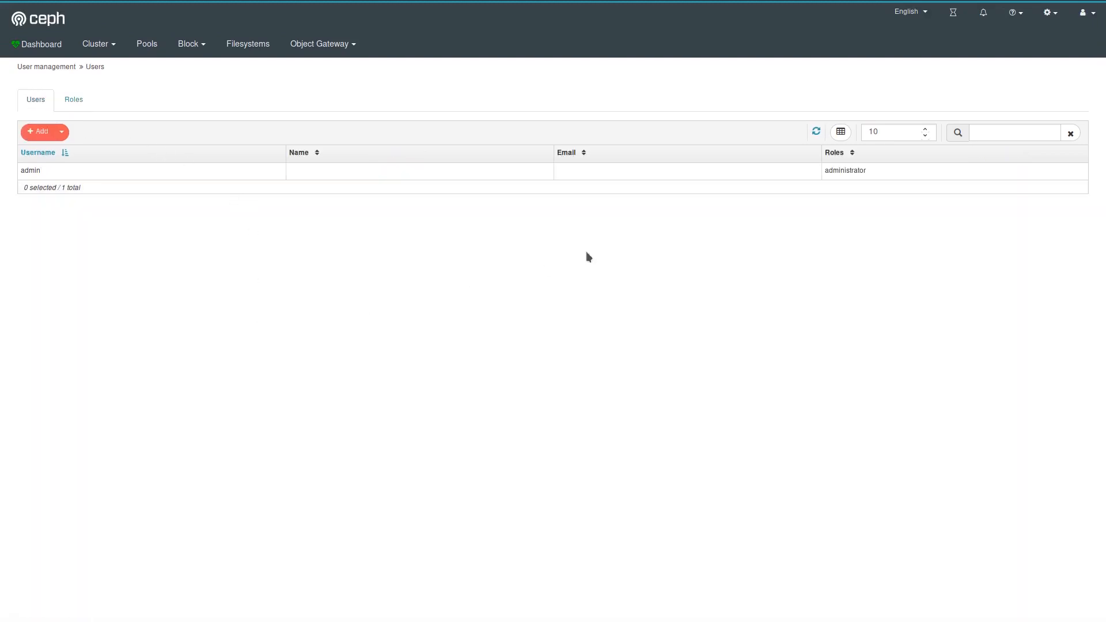
mouse_move(1082, 56)
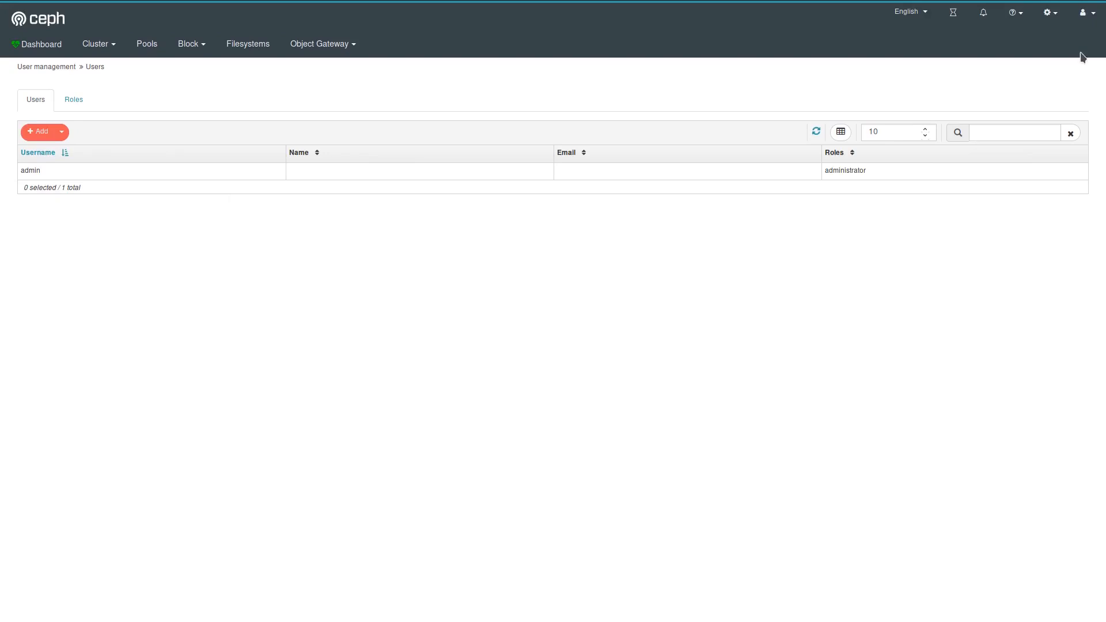
mouse_move(642, 234)
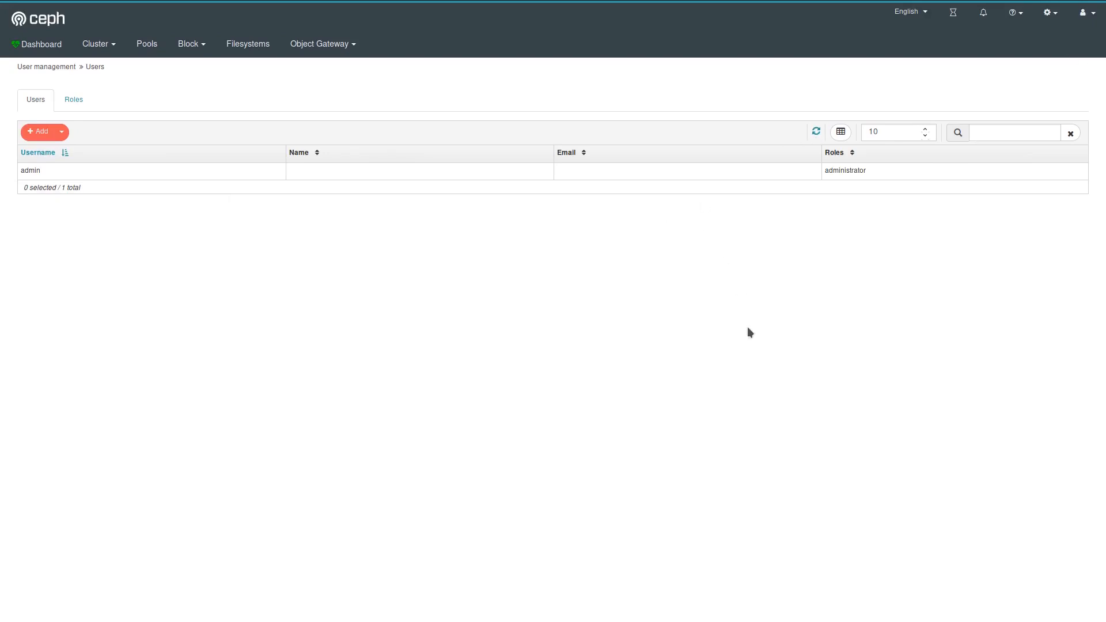
mouse_move(492, 332)
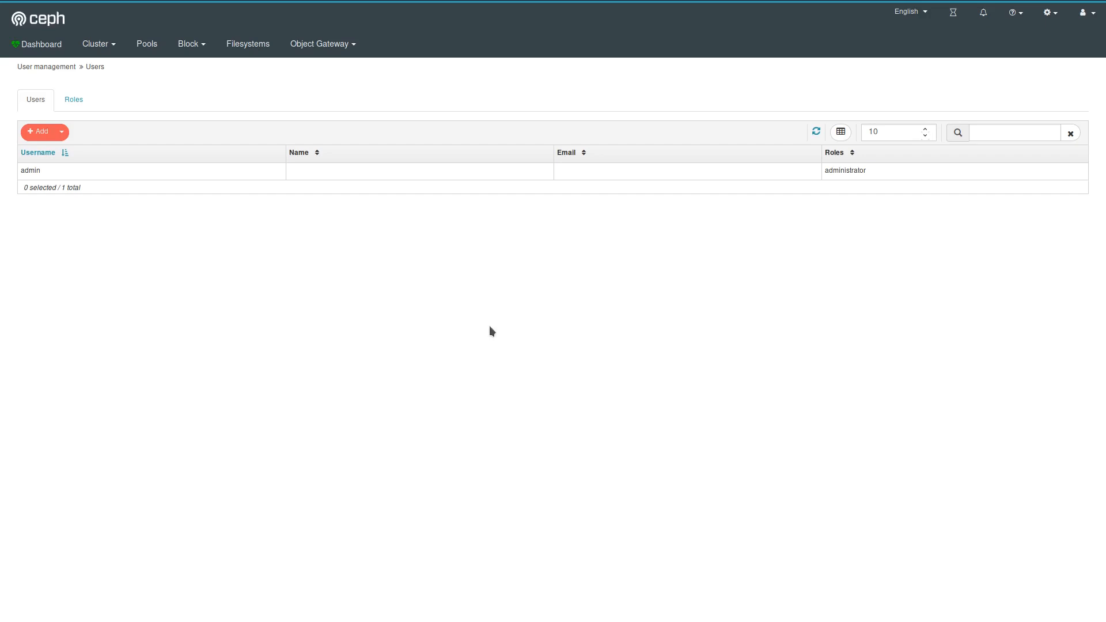
- Sign out of the dashboard so the login form appears
click(1088, 12)
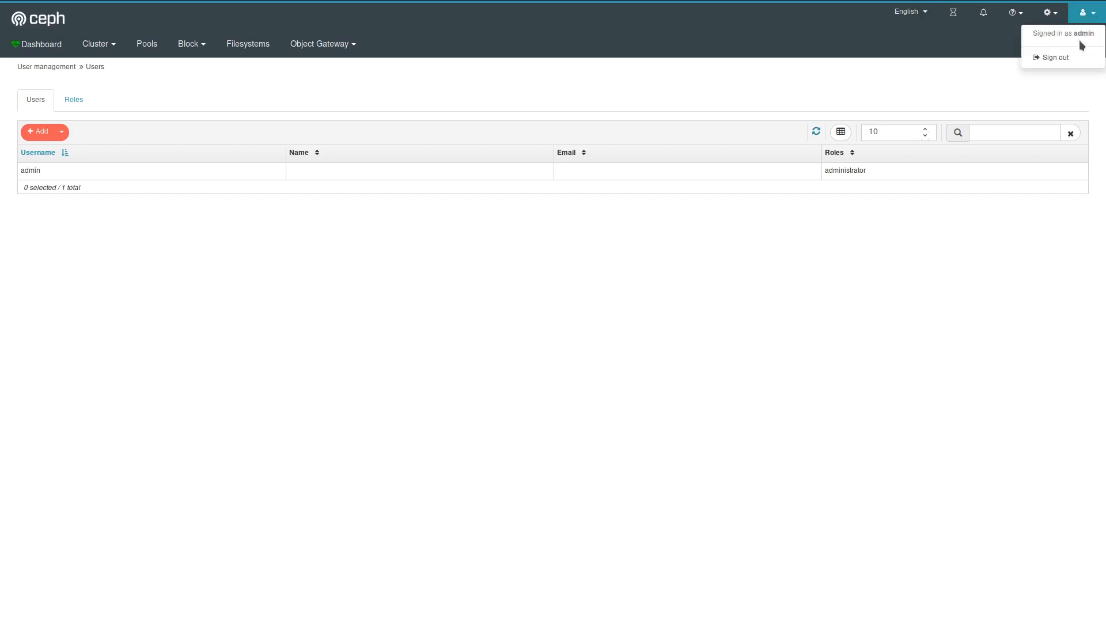
click(1054, 57)
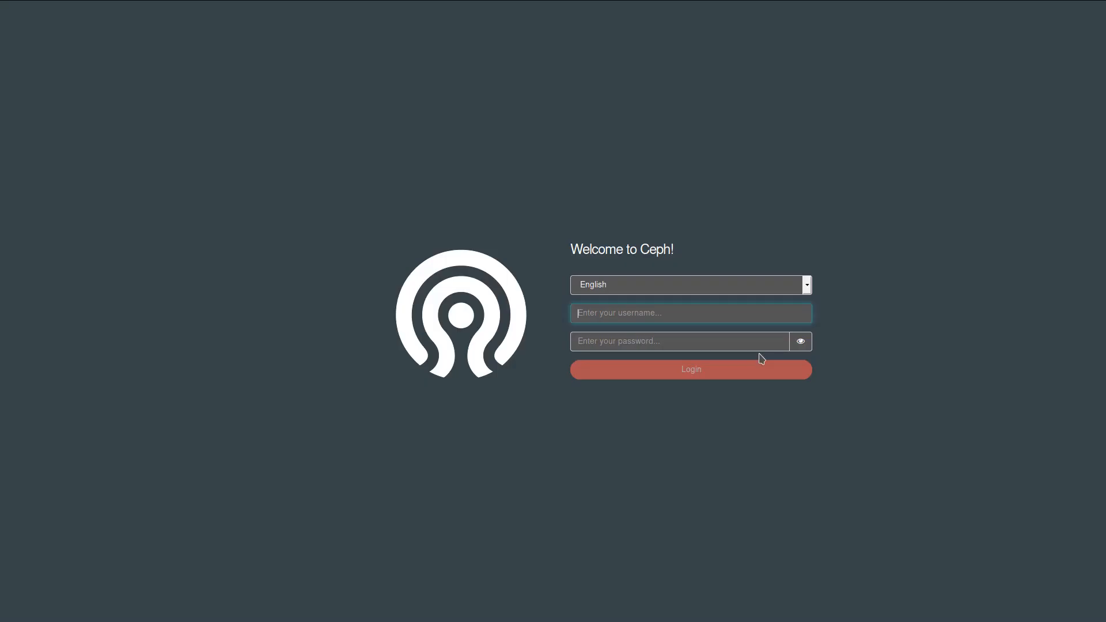